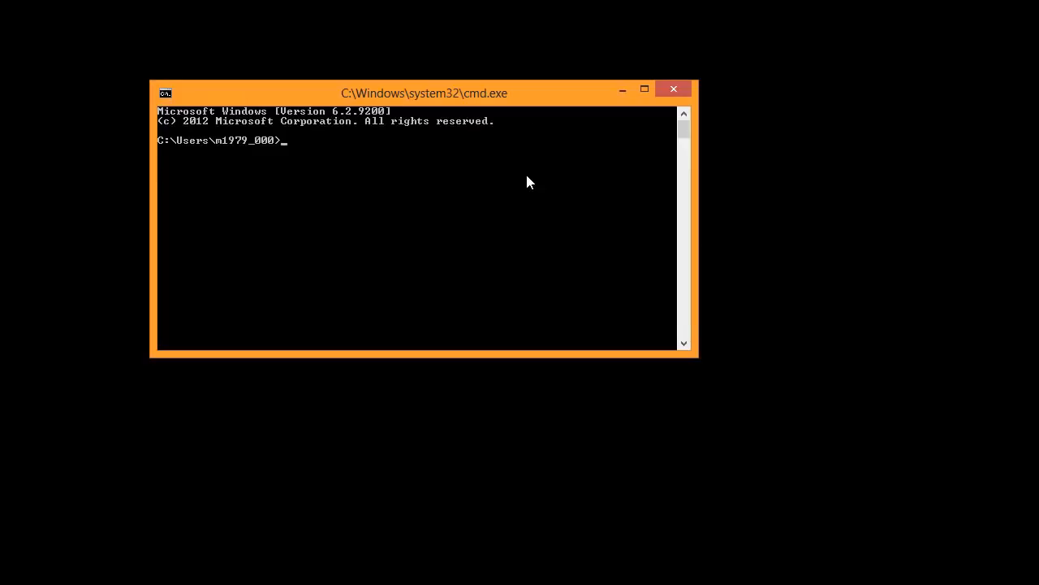
Step: Check the PC's address 192.168.1.33 and gateway with ipconfig, then ping 192.168.1.1
type("ipconf")
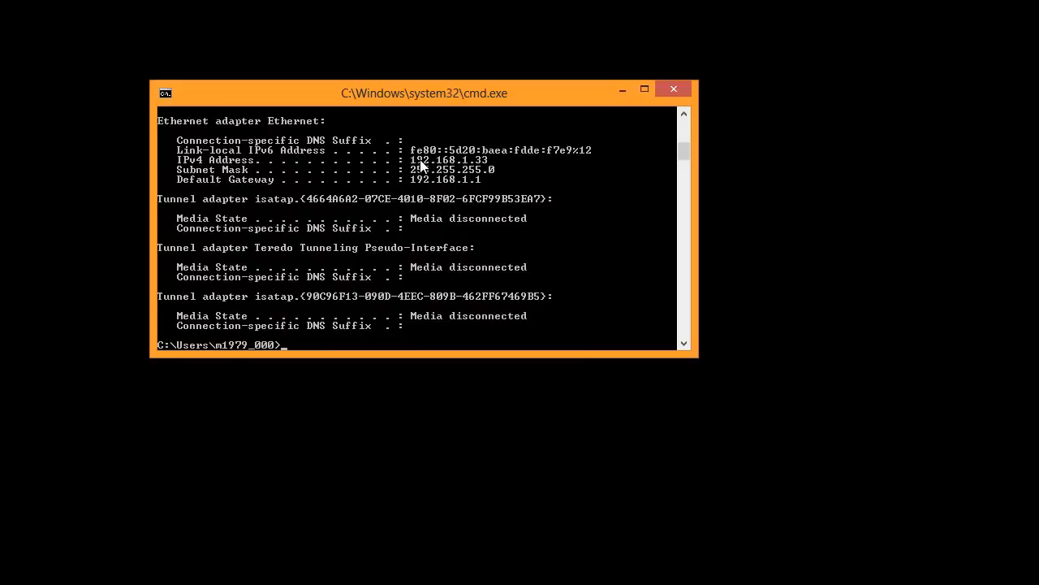
mouse_move(484, 170)
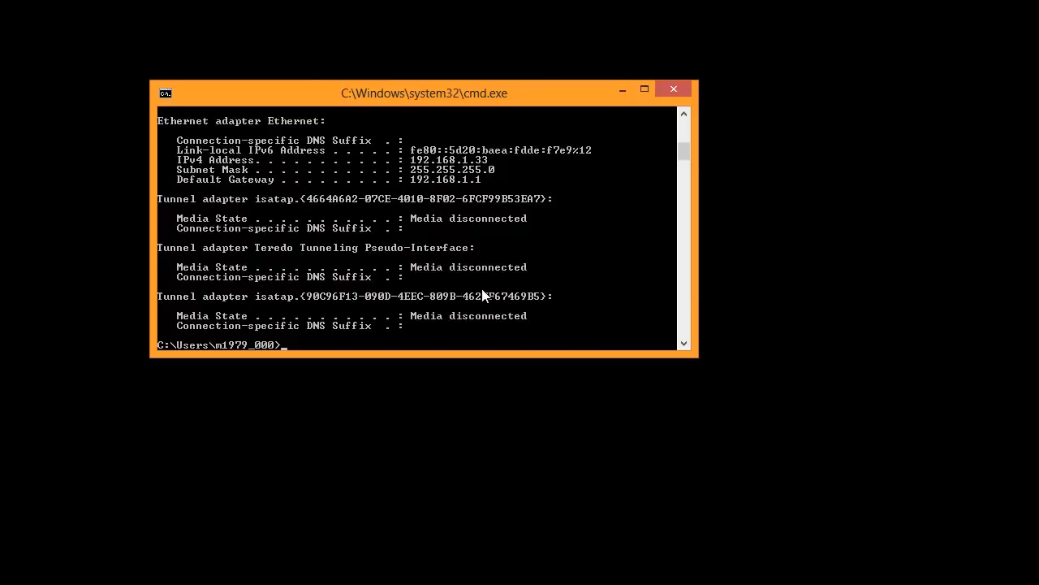
type("ping 192")
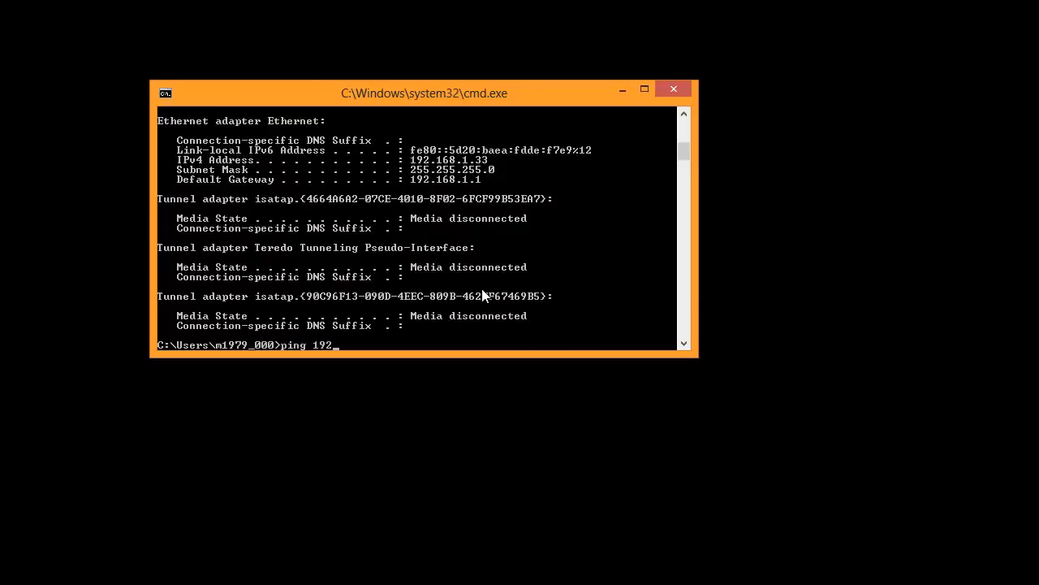
type(".168.1.1")
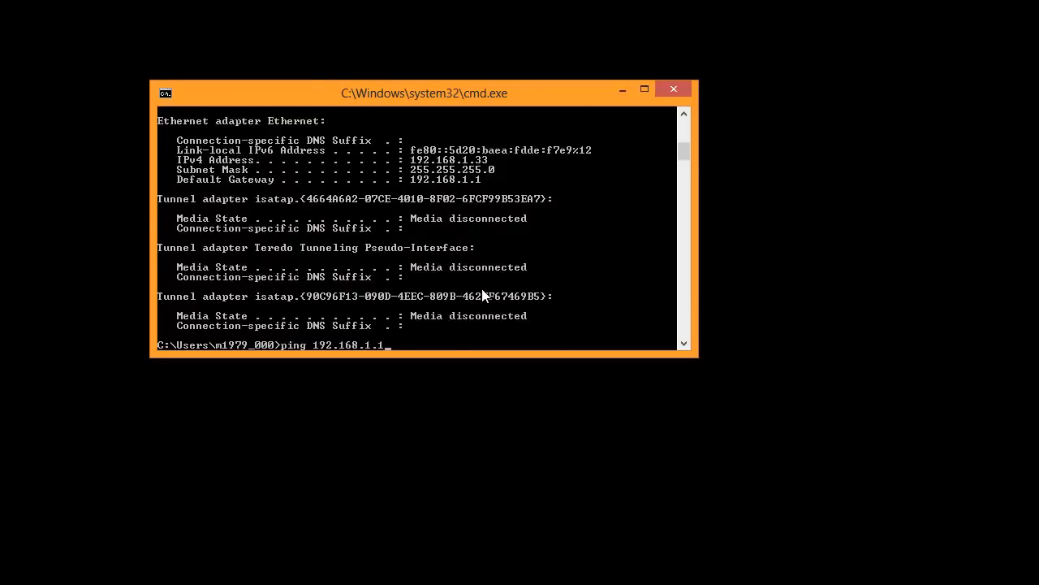
key("enter")
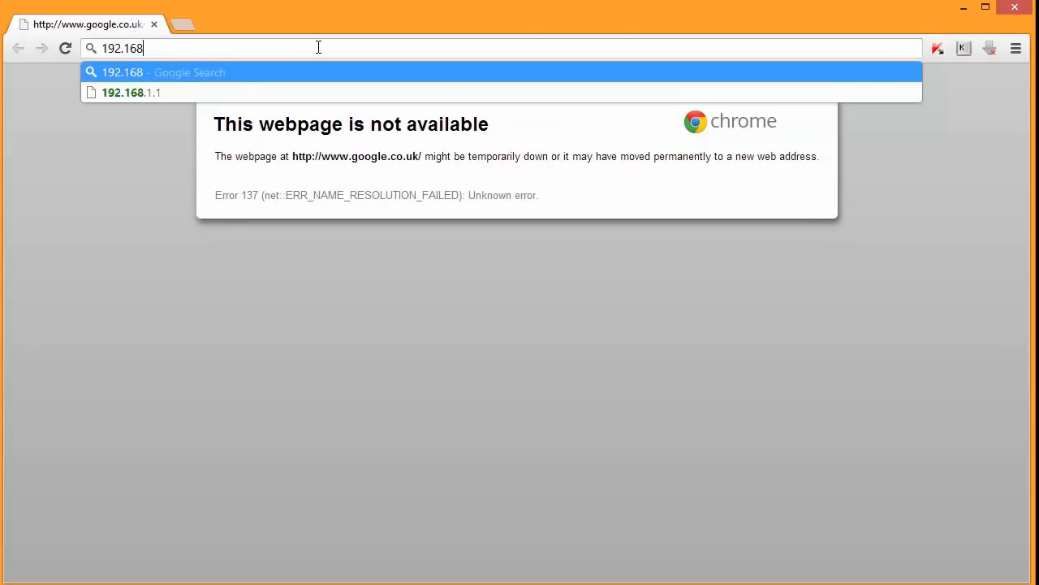
Step: Reach 192.168.1.1 past the certificate warning, log in as admin and set a new password
left_click(133, 92)
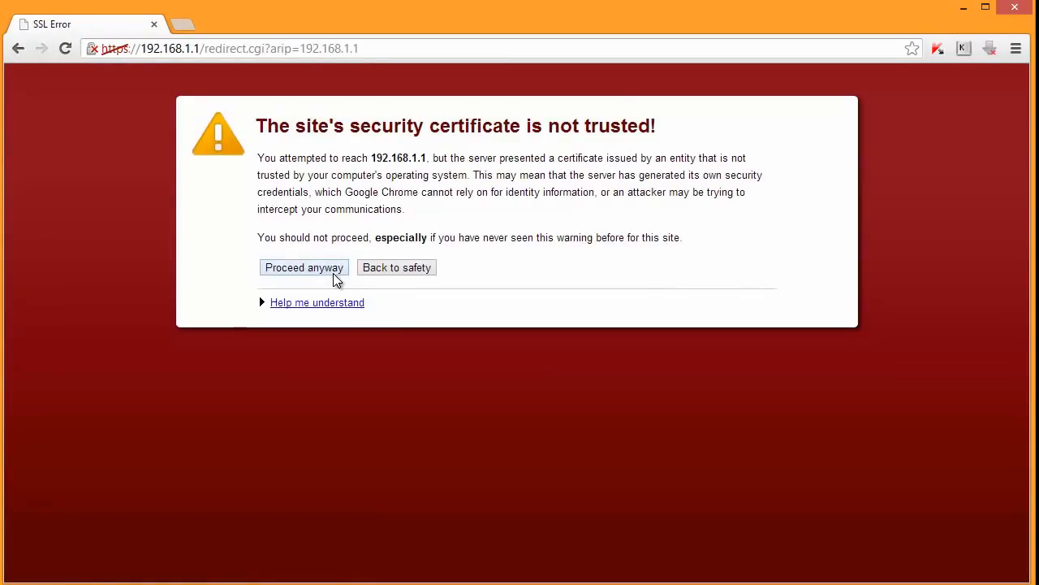
left_click(304, 267)
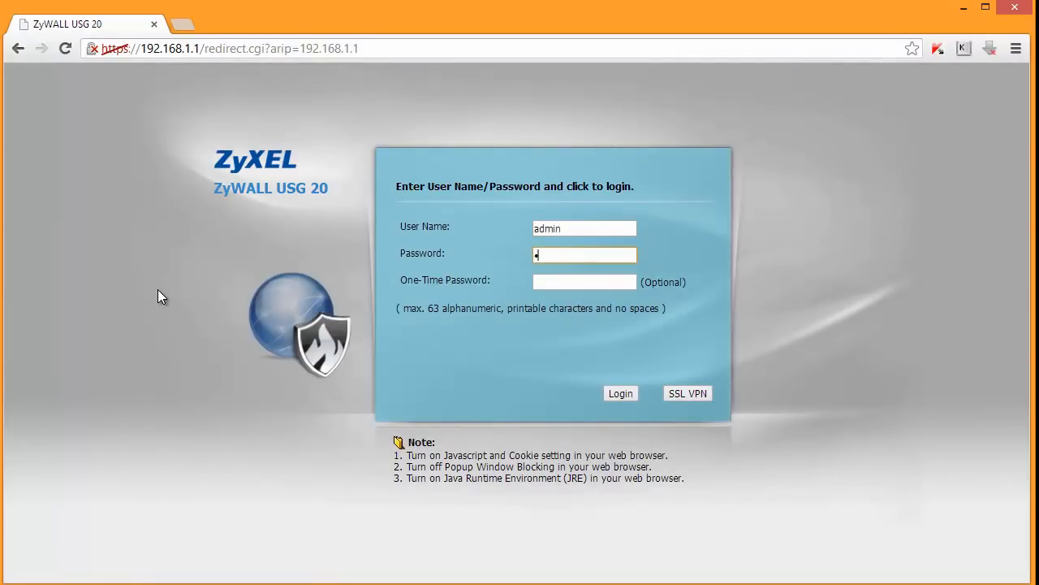
left_click(620, 393)
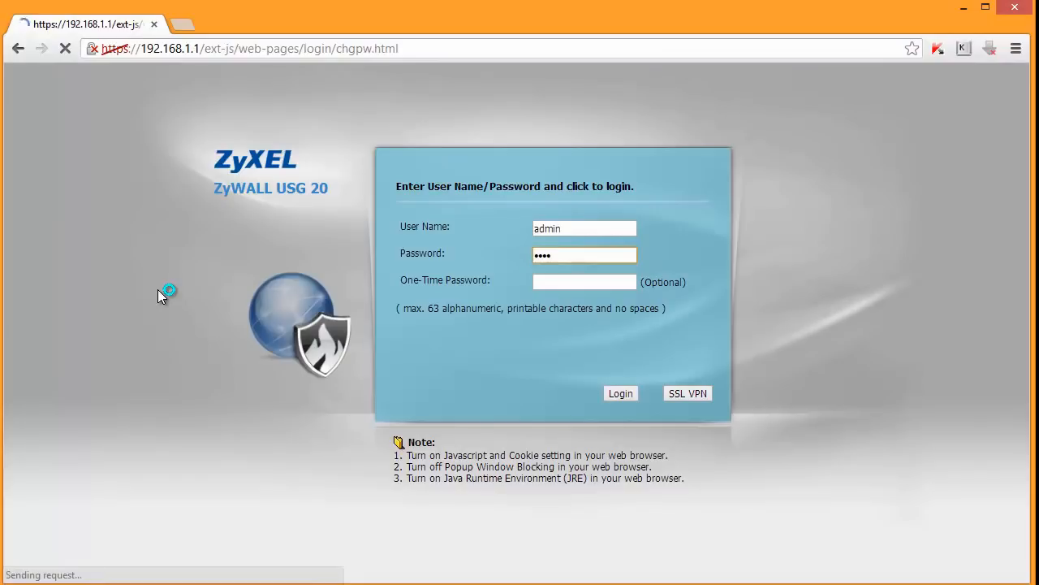
left_click(620, 393)
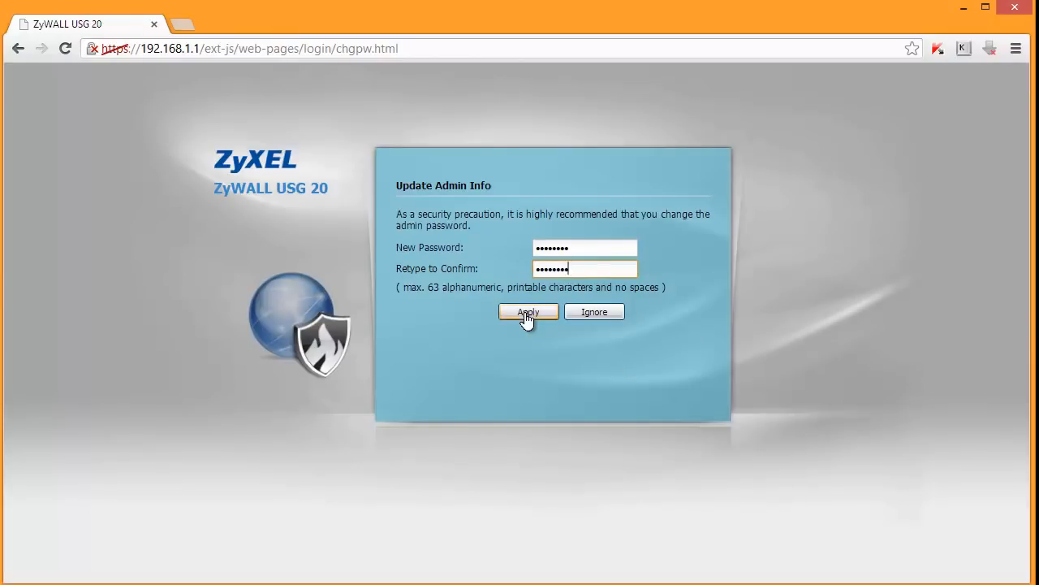
left_click(528, 311)
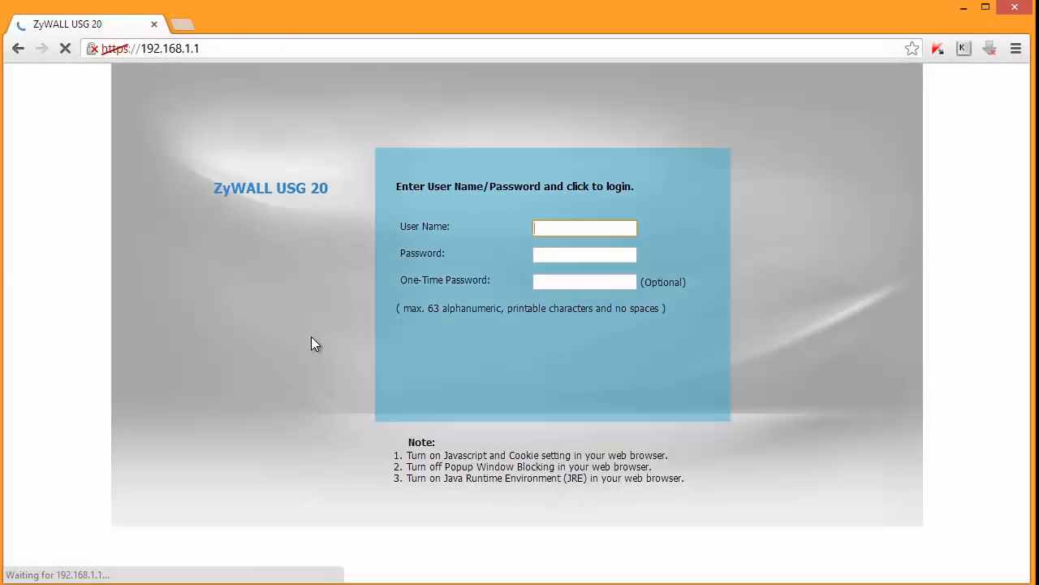
type("admin")
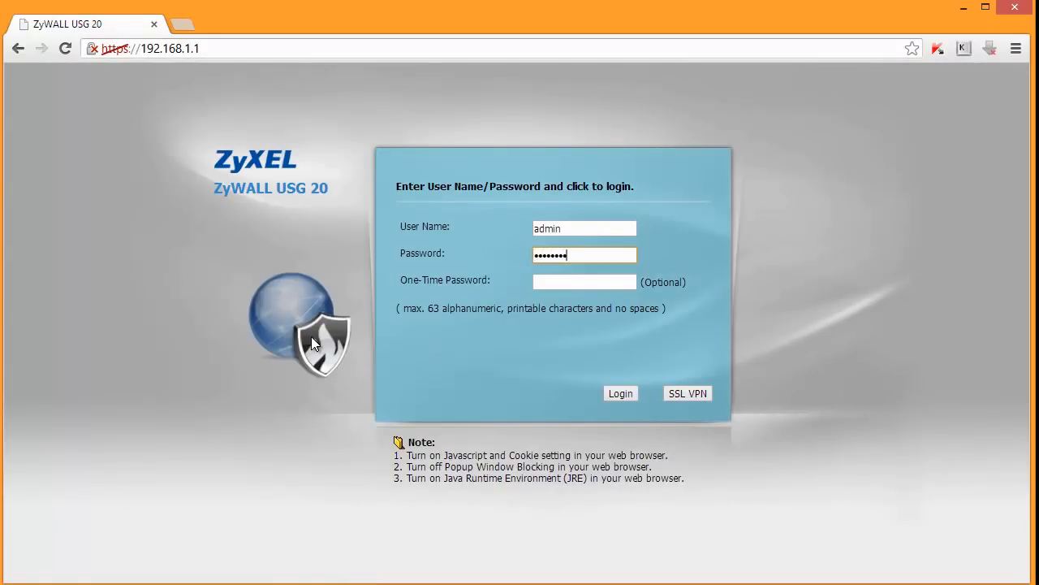
Step: Log in with the new admin password and start the Installation Setup Wizard
left_click(621, 393)
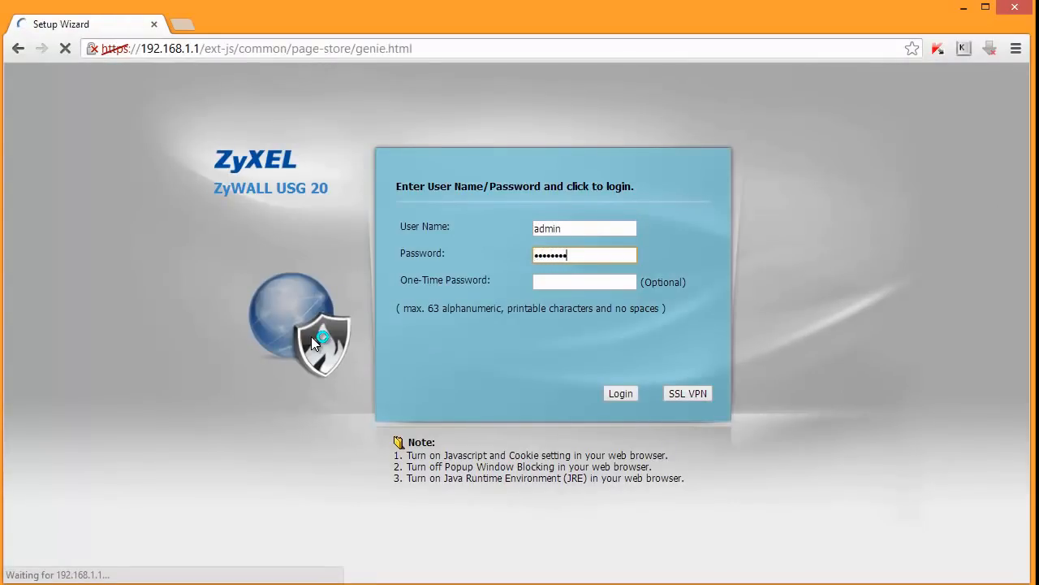
left_click(621, 393)
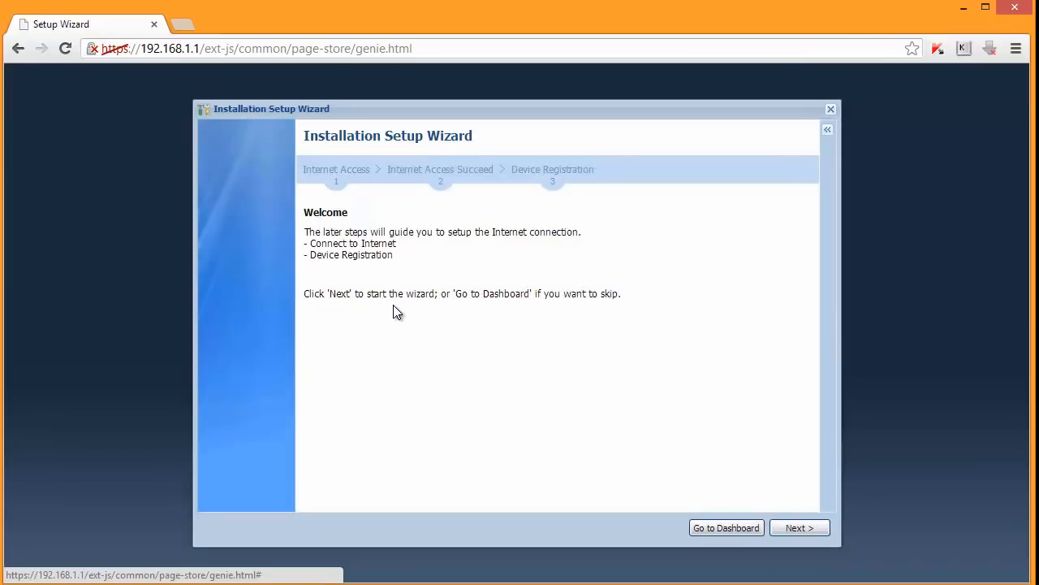
mouse_move(587, 495)
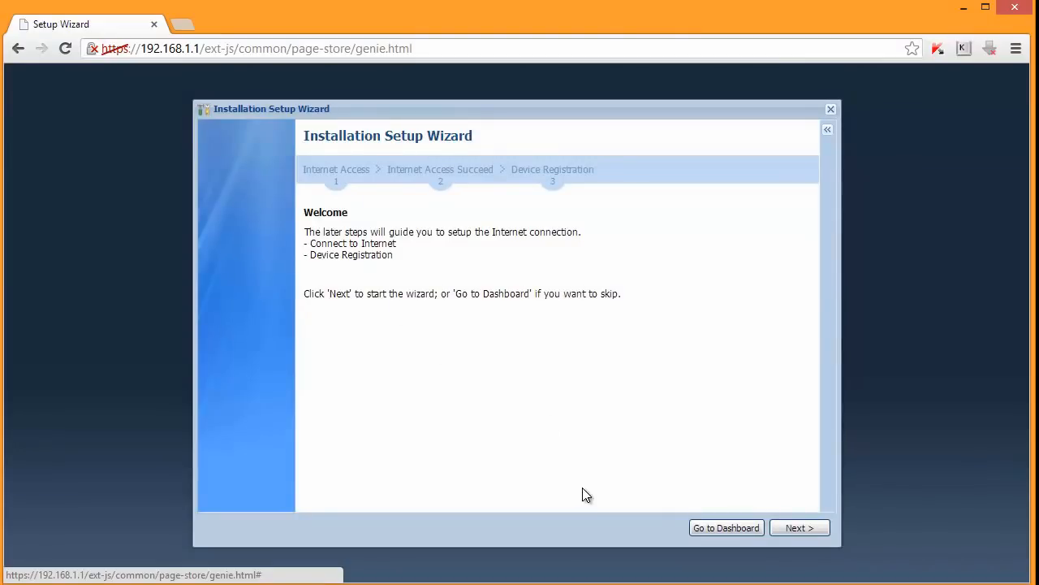
mouse_move(816, 544)
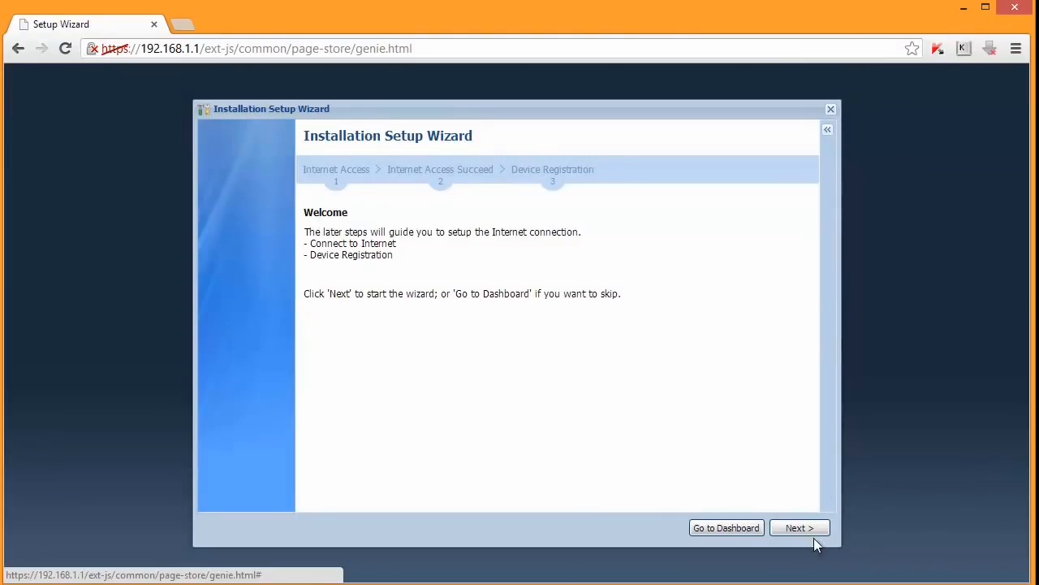
left_click(799, 528)
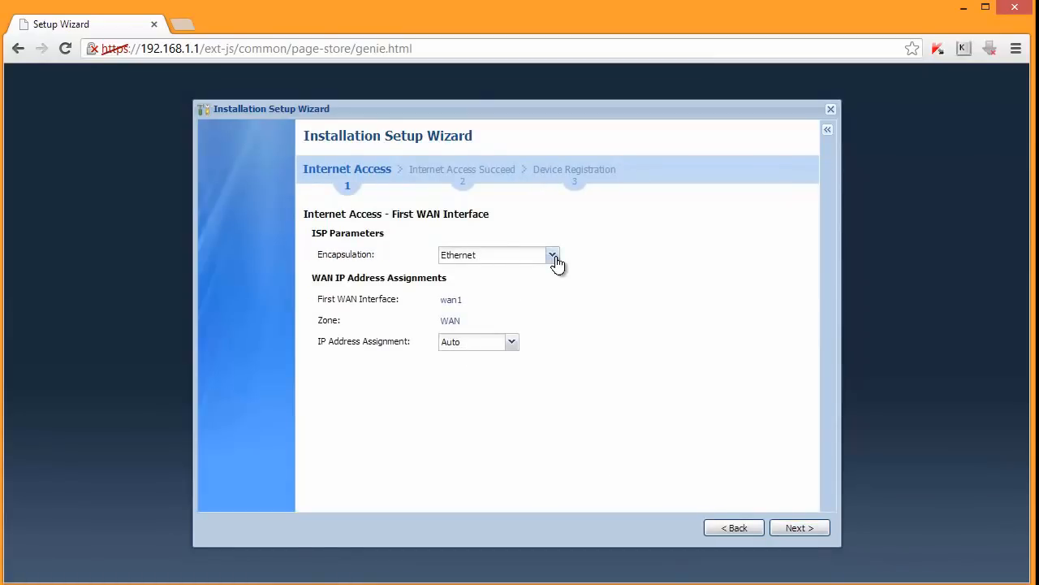
Step: Keep Ethernet encapsulation and Auto IP address assignment for wan1
left_click(553, 254)
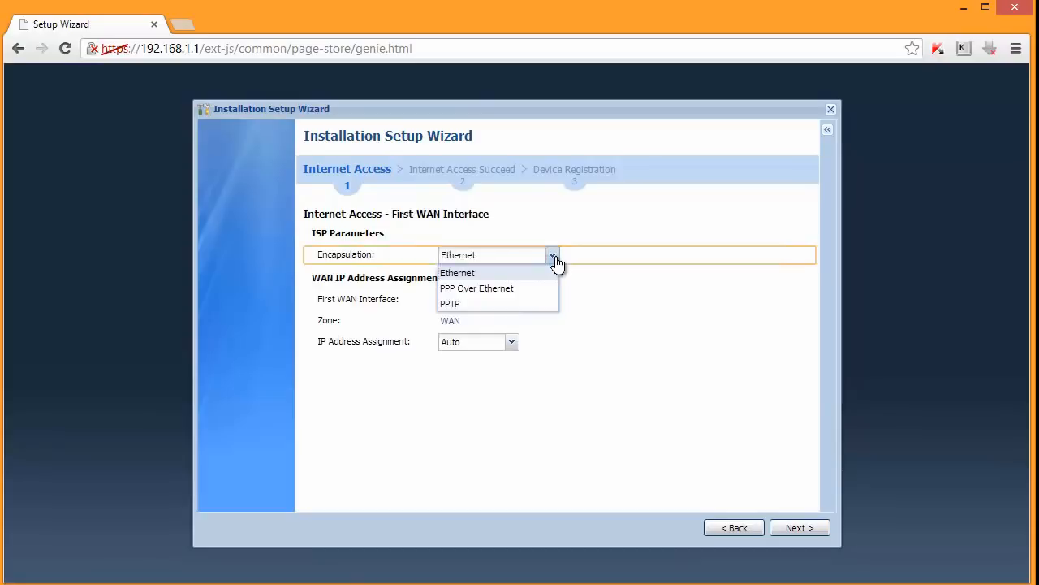
left_click(457, 272)
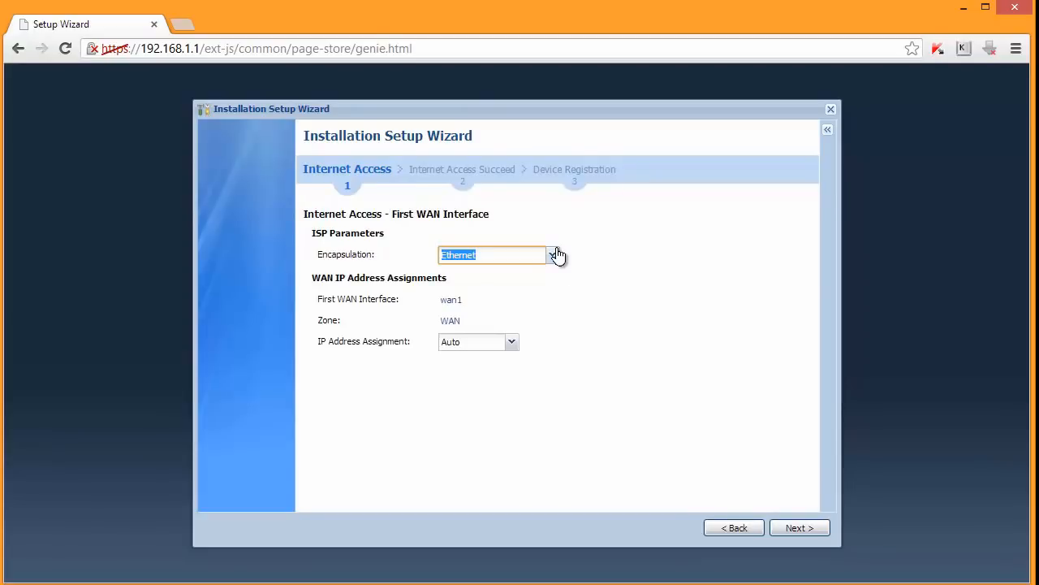
left_click(553, 254)
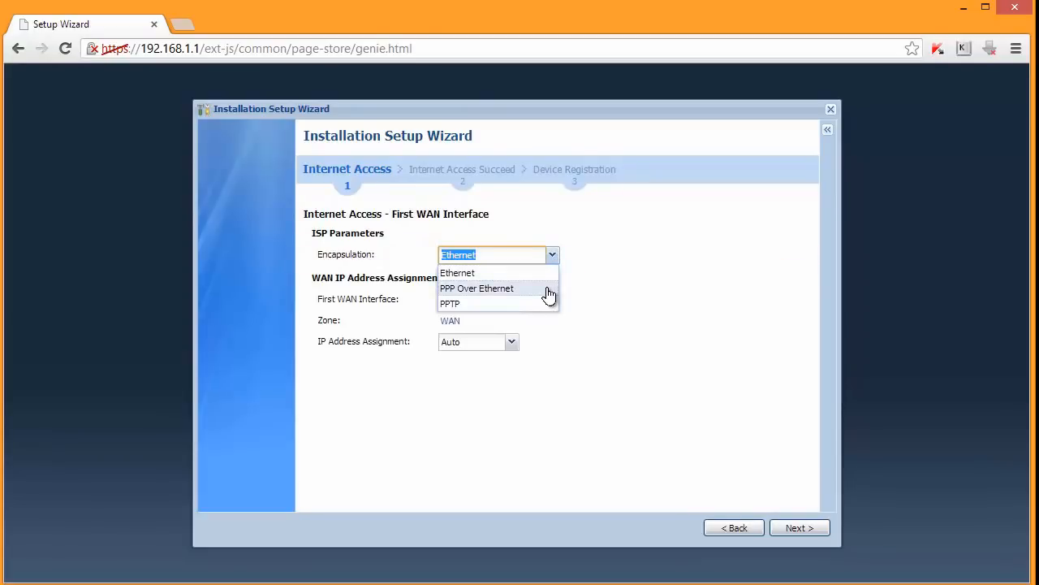
left_click(458, 272)
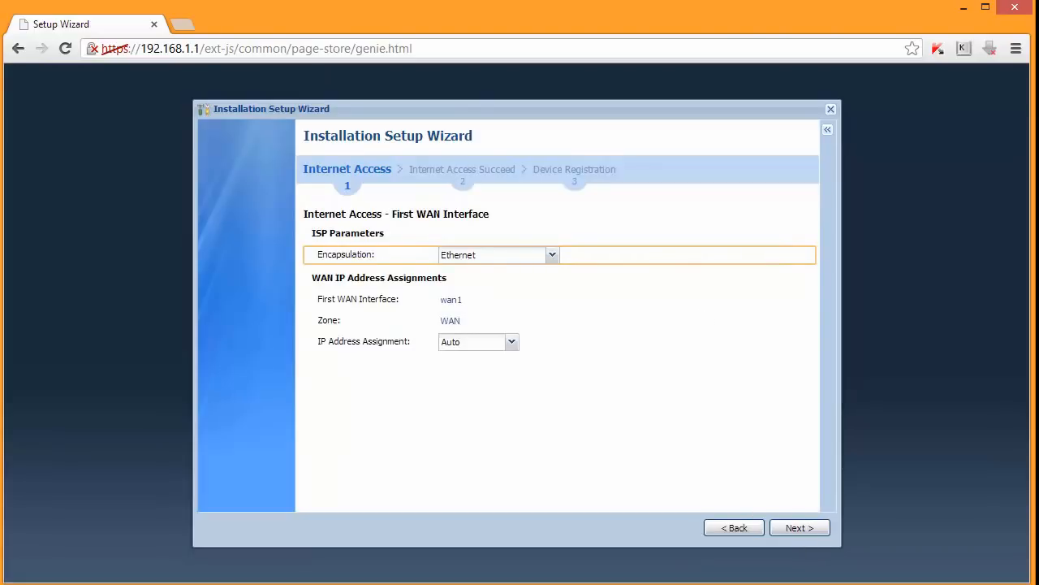
mouse_move(543, 290)
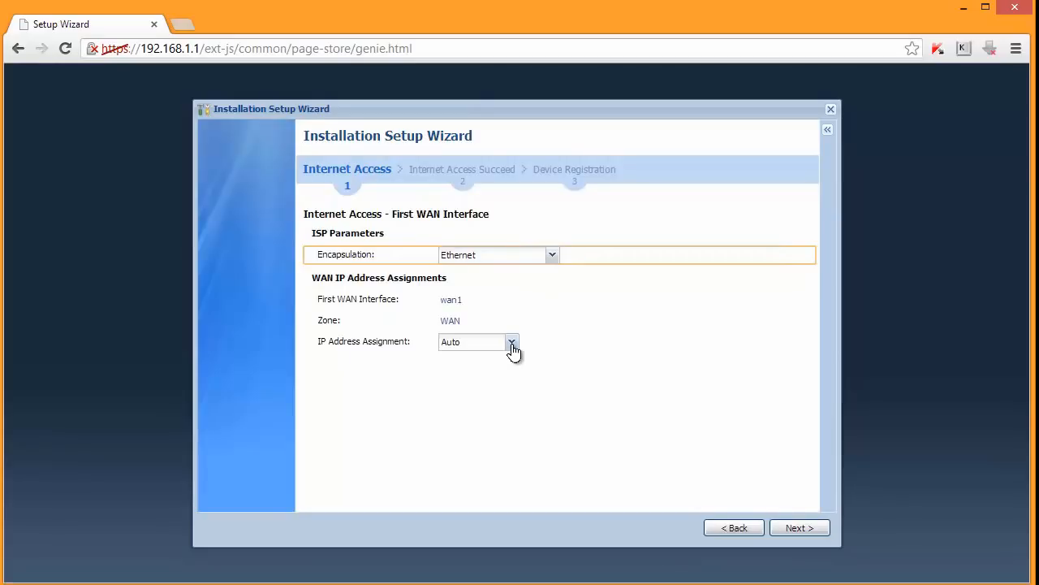
left_click(511, 341)
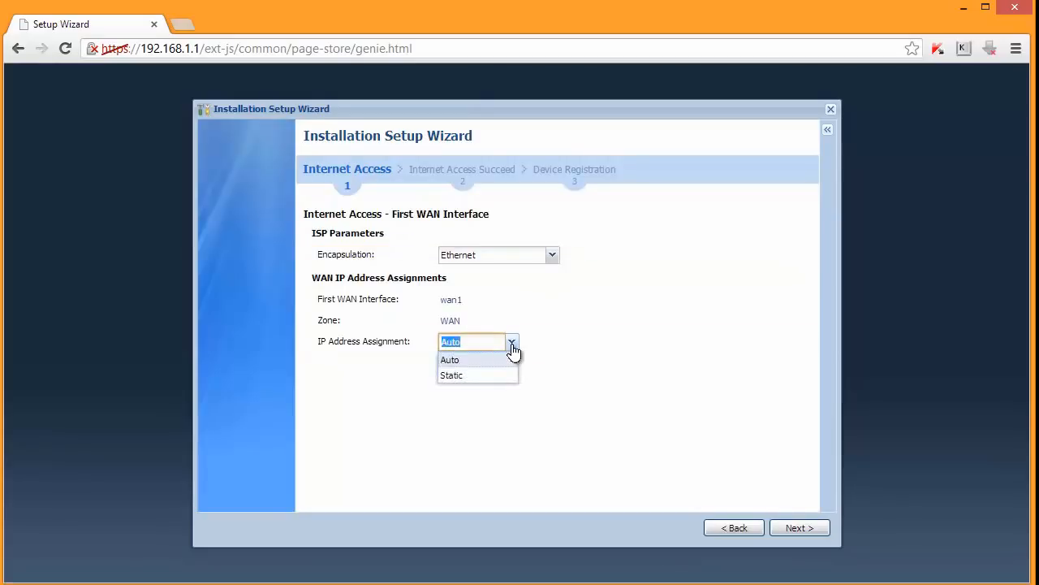
left_click(450, 360)
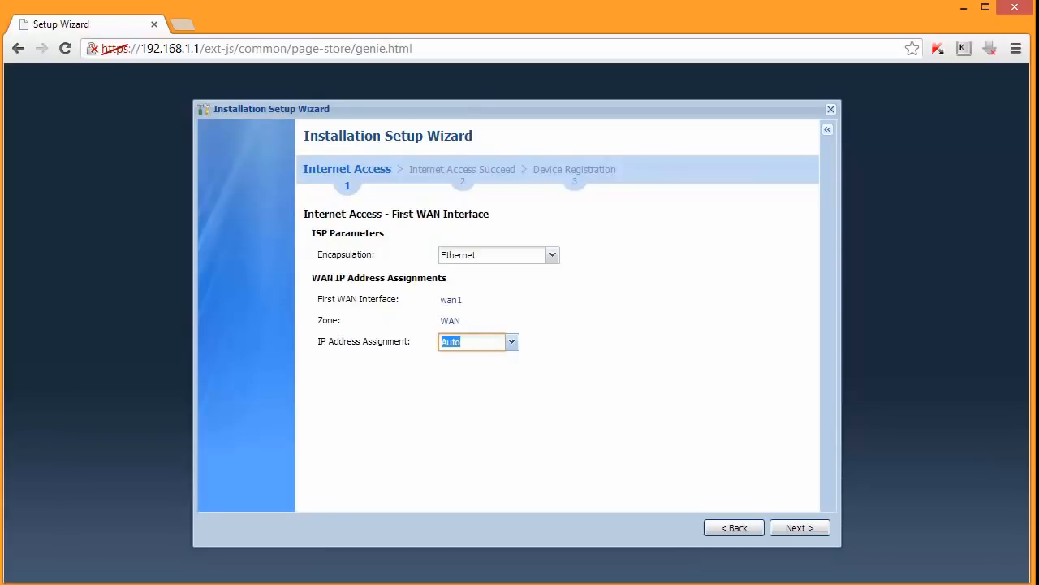
mouse_move(804, 251)
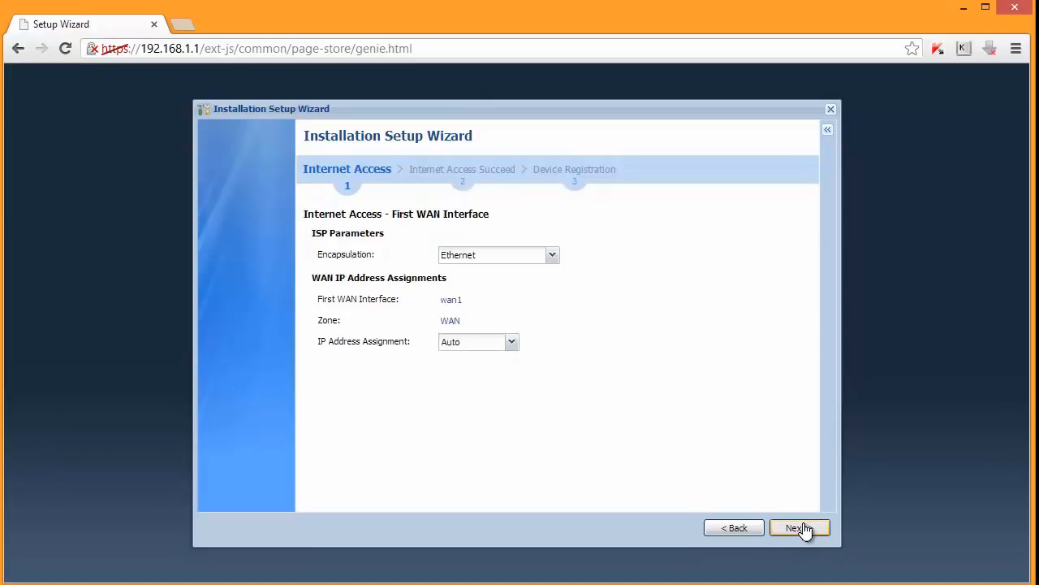
Step: Advance past the wan1 Internet Access summary and success page to Device Registration
left_click(799, 528)
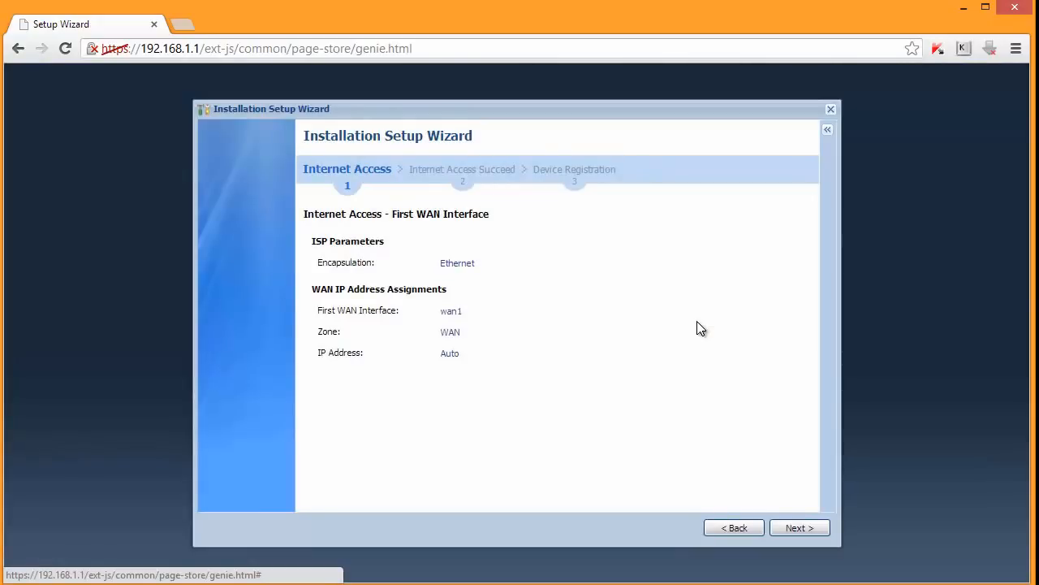
left_click(798, 528)
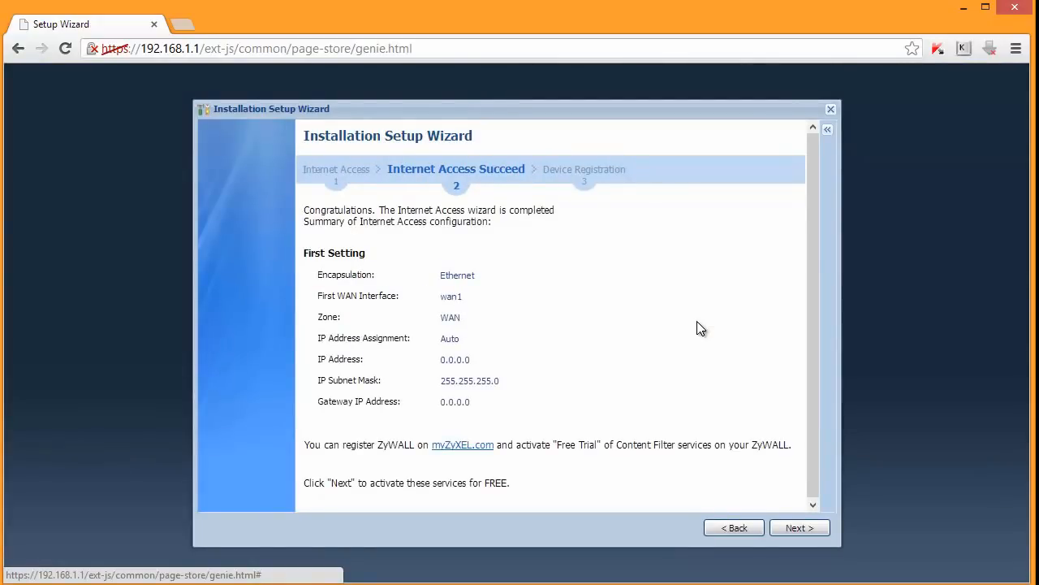
mouse_move(452, 386)
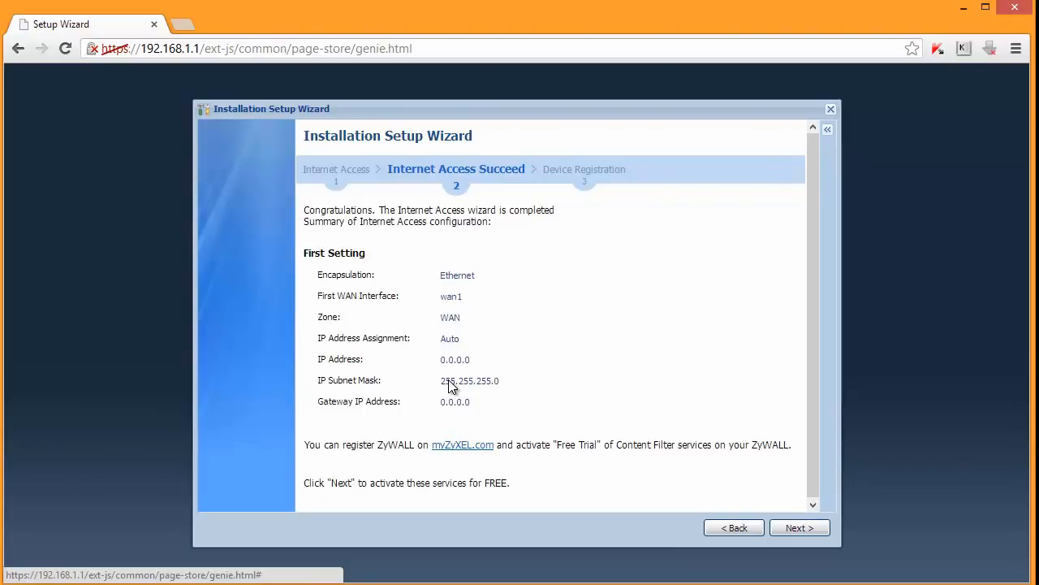
mouse_move(733, 527)
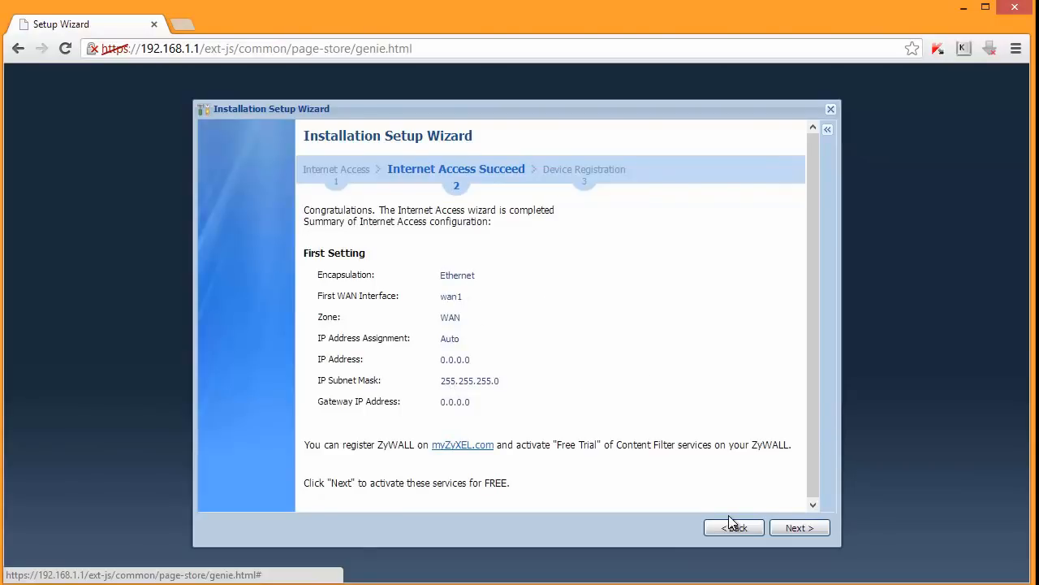
mouse_move(482, 362)
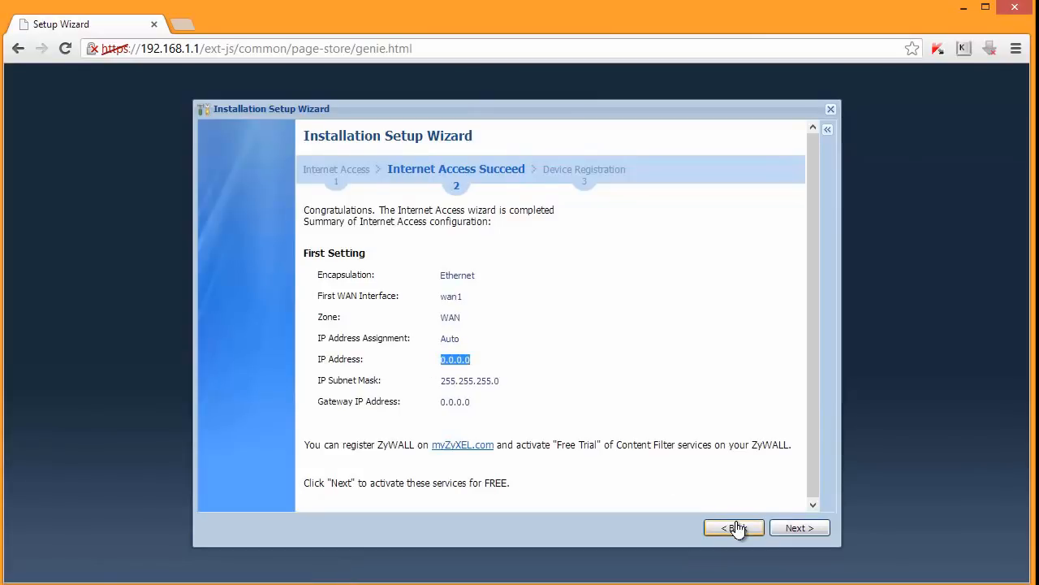
left_click(733, 528)
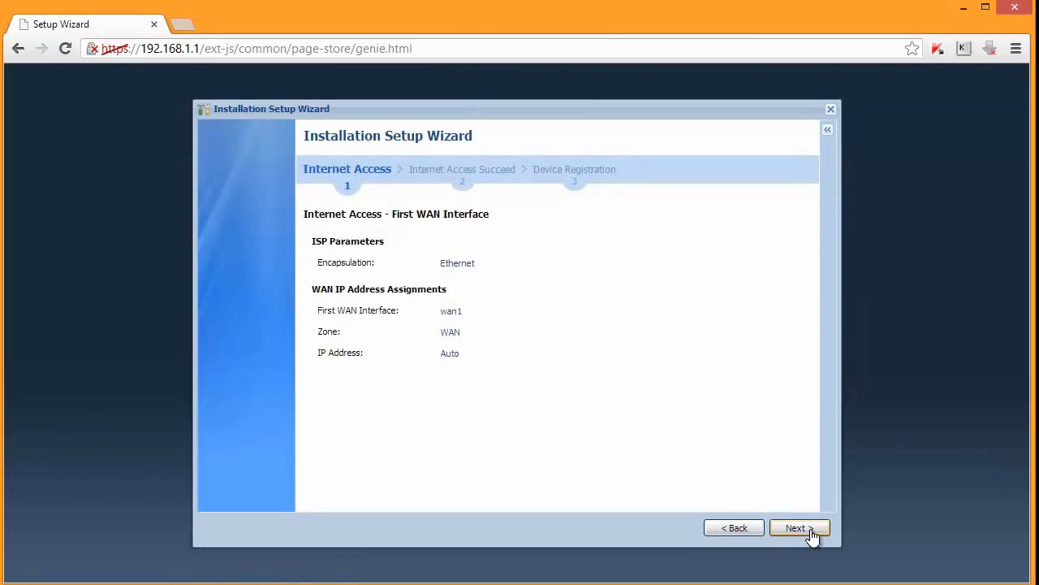
left_click(799, 528)
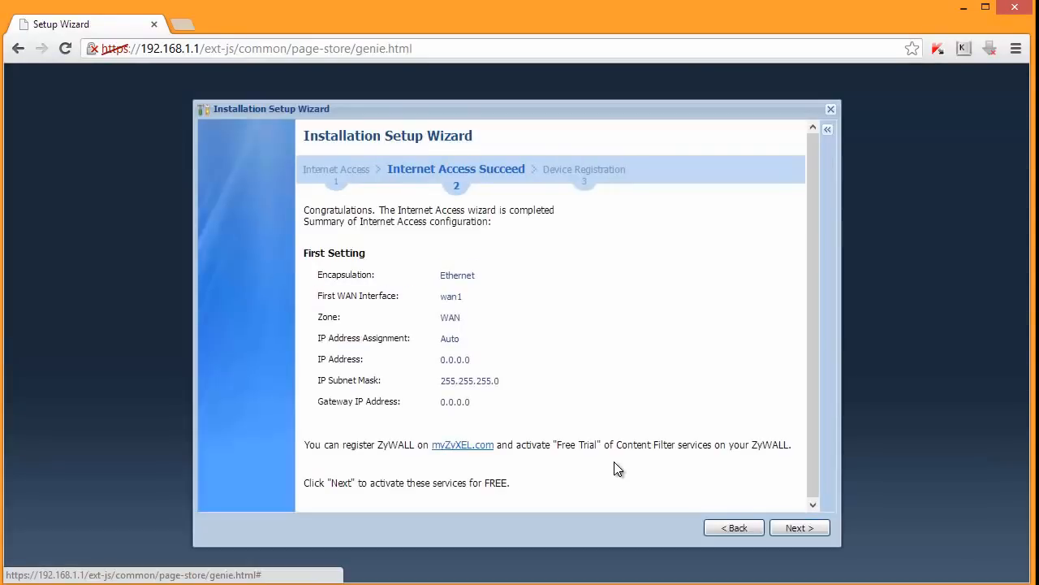
mouse_move(832, 539)
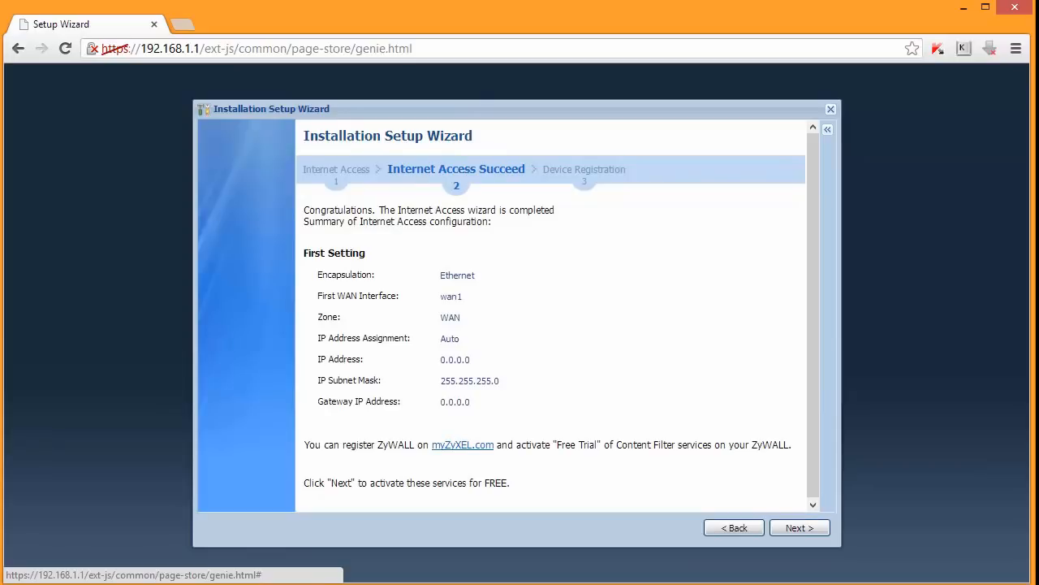
mouse_move(804, 540)
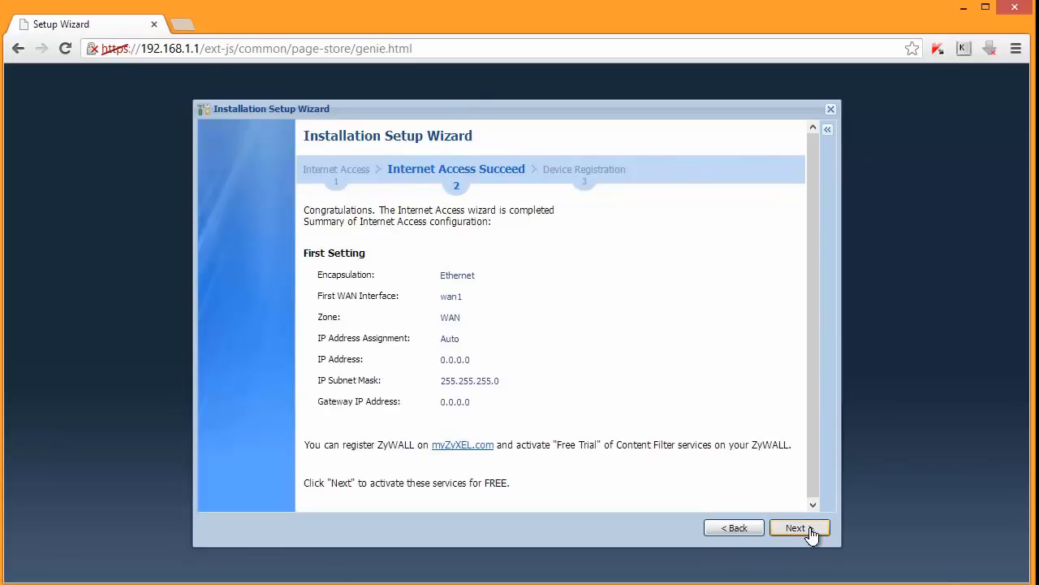
left_click(798, 528)
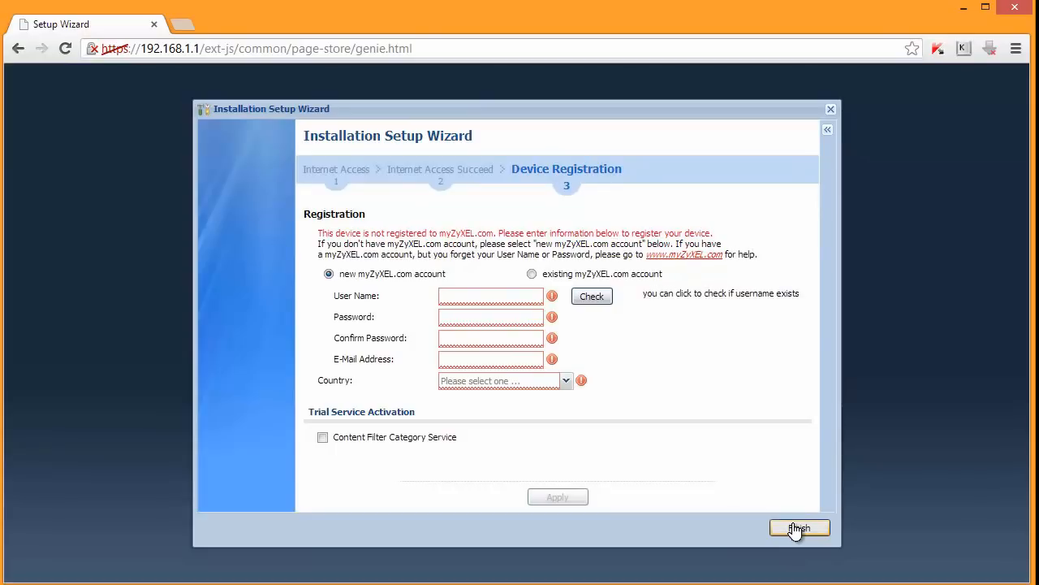
Step: Finish the setup wizard without registering the device
left_click(799, 527)
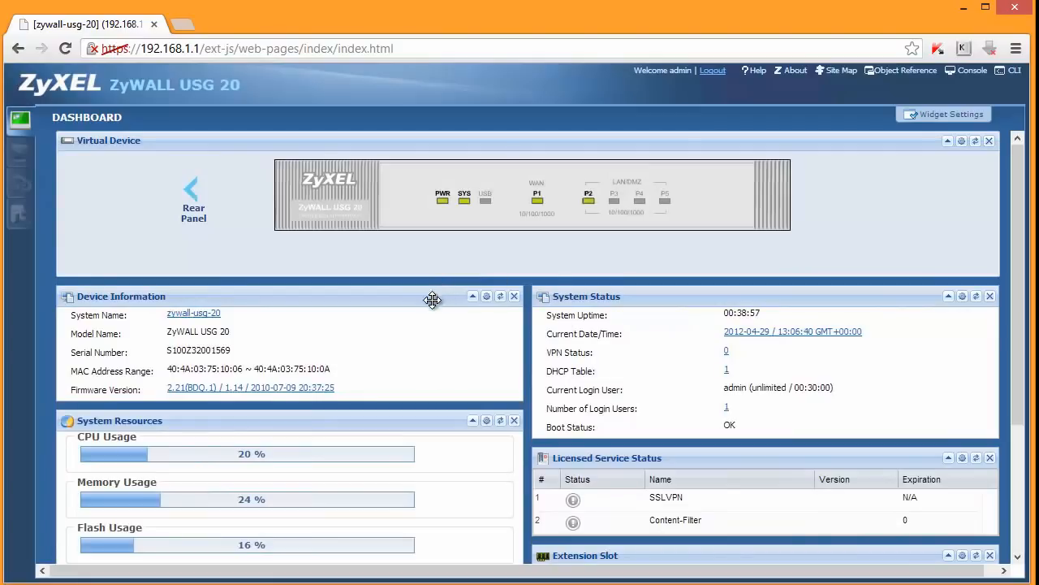
mouse_move(537, 202)
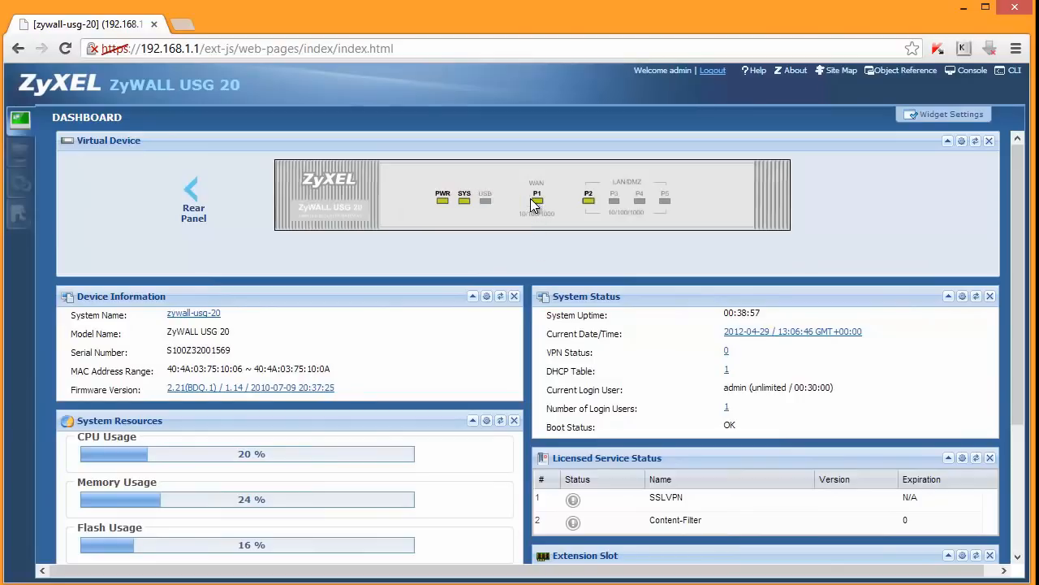
mouse_move(591, 212)
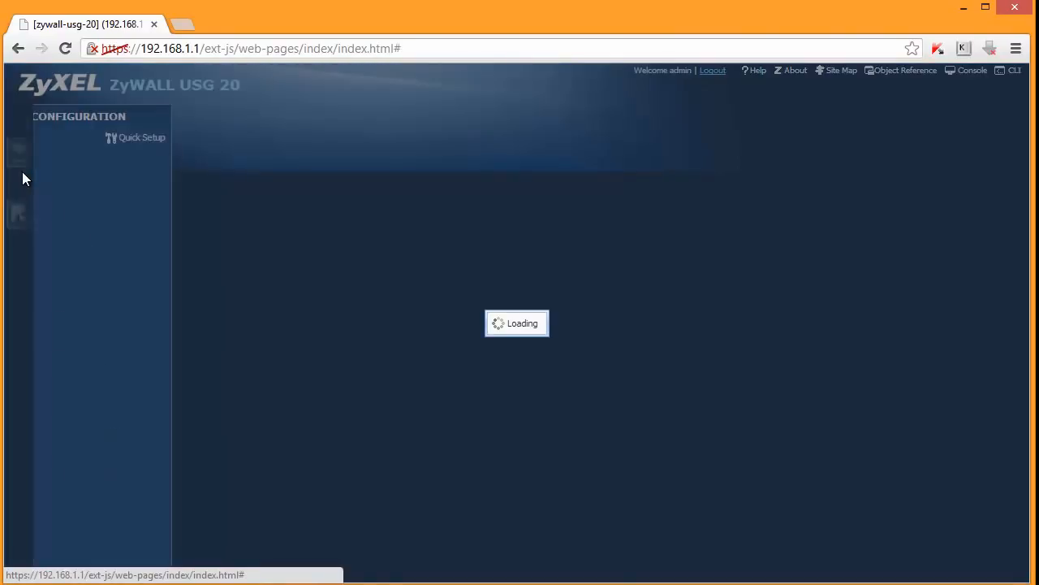
Step: Show the Ethernet interface list and select wan1, which holds DHCP address 172.16.1.22
left_click(85, 184)
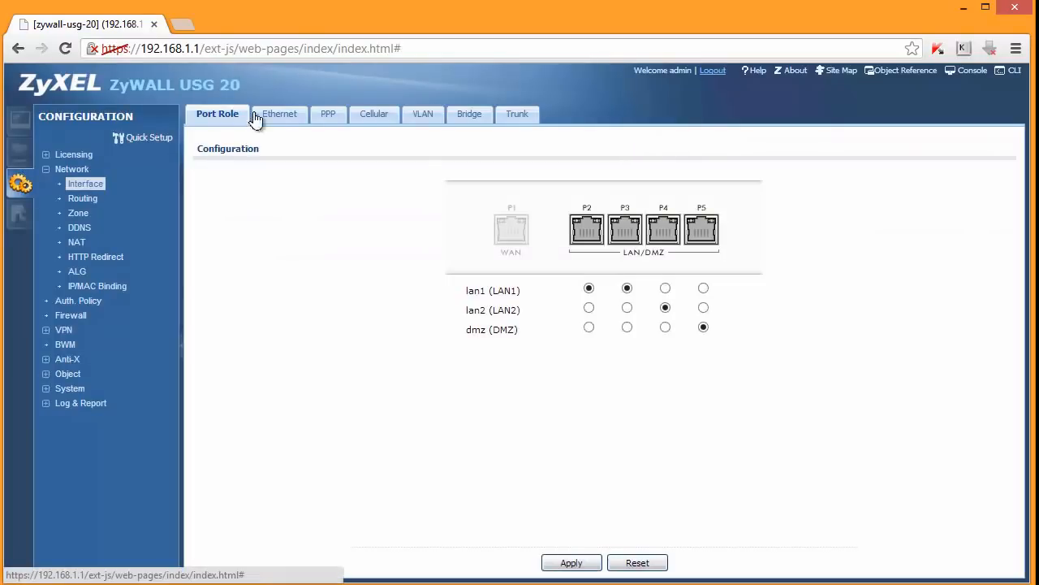
left_click(279, 114)
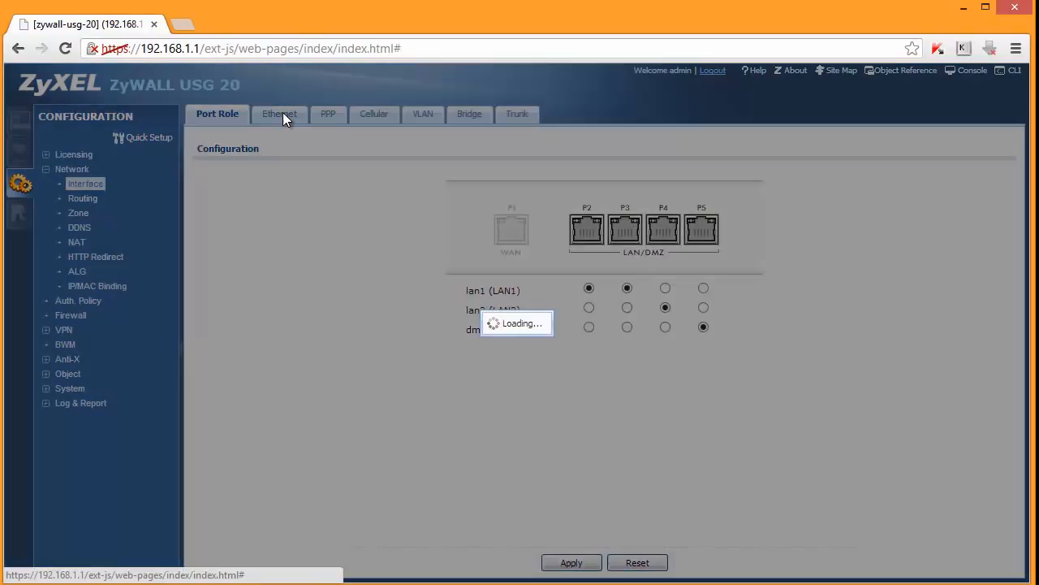
left_click(276, 114)
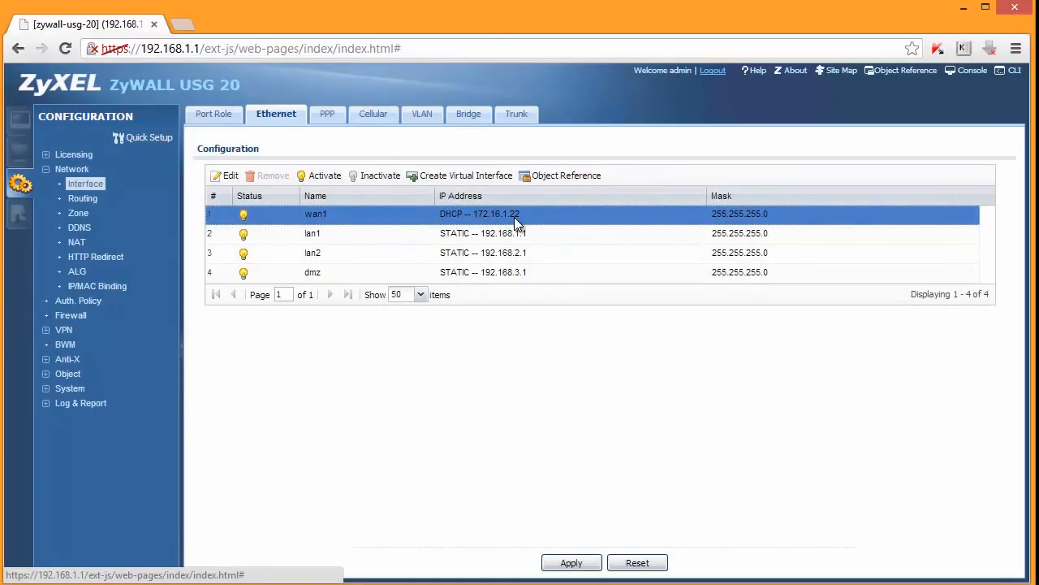
mouse_move(570, 227)
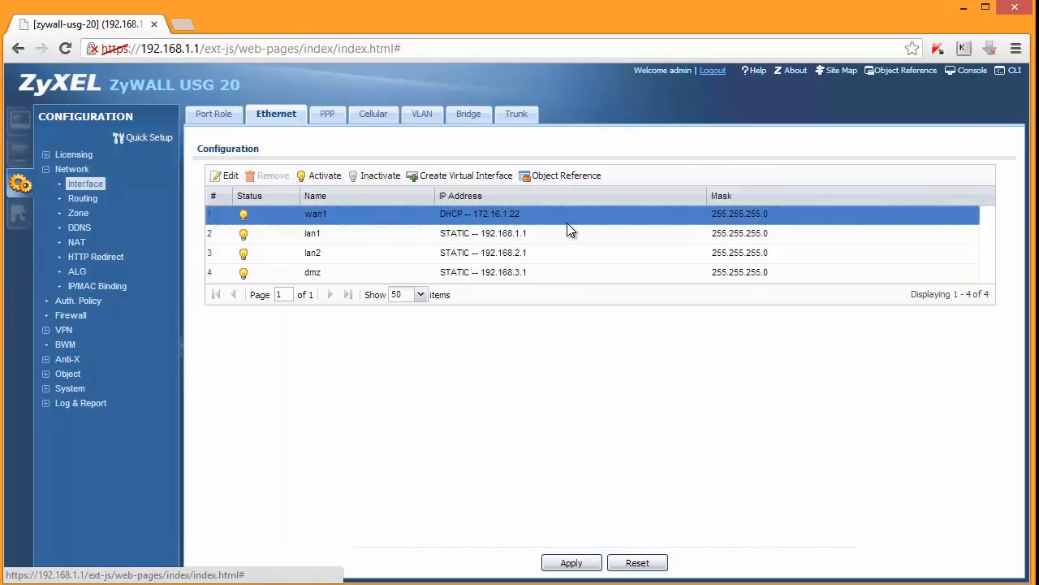
mouse_move(548, 223)
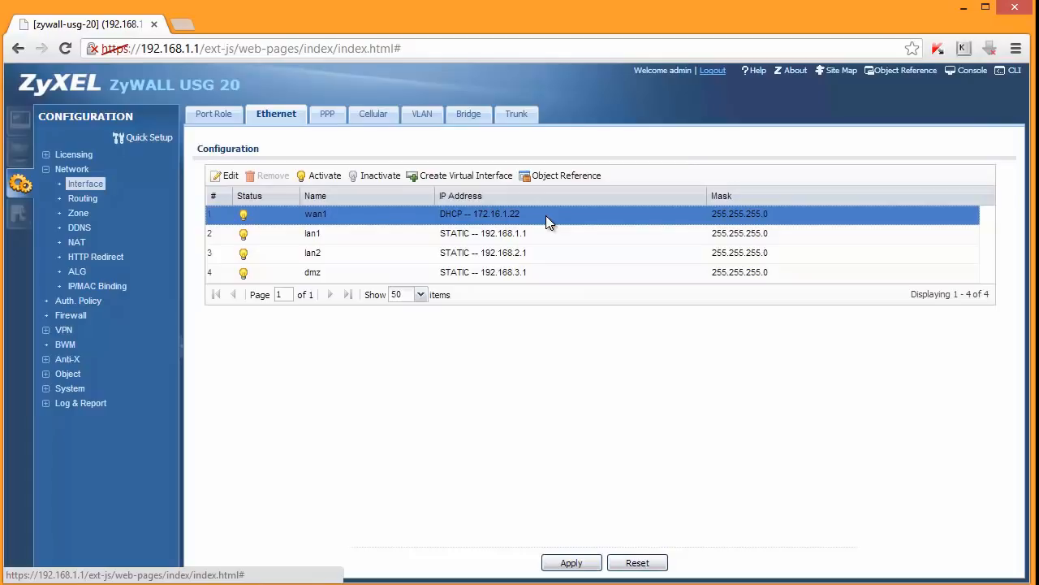
mouse_move(289, 29)
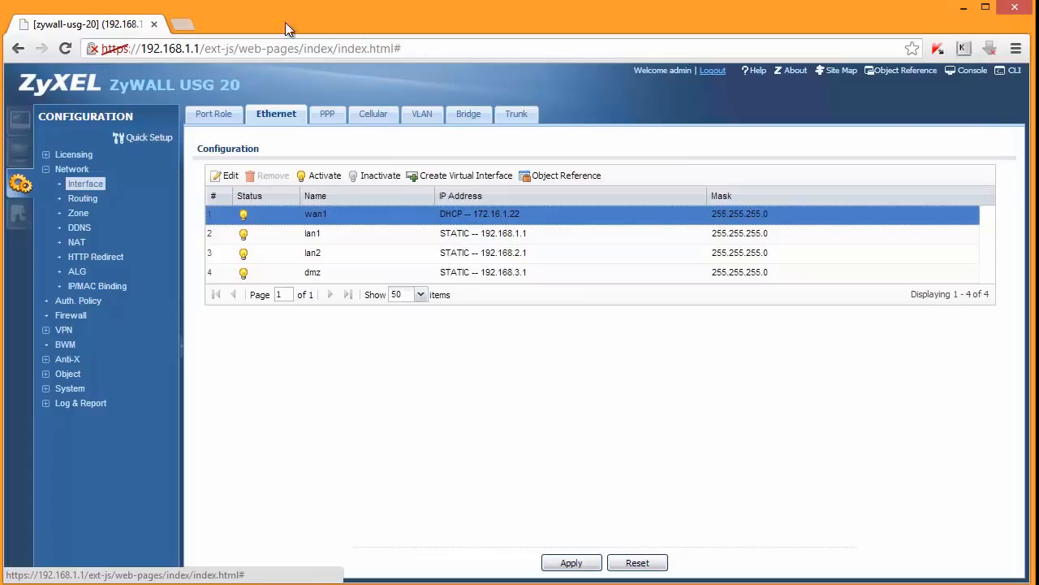
Step: Search google.com for 'test' to confirm internet access, then head back to the firewall
left_click(243, 48)
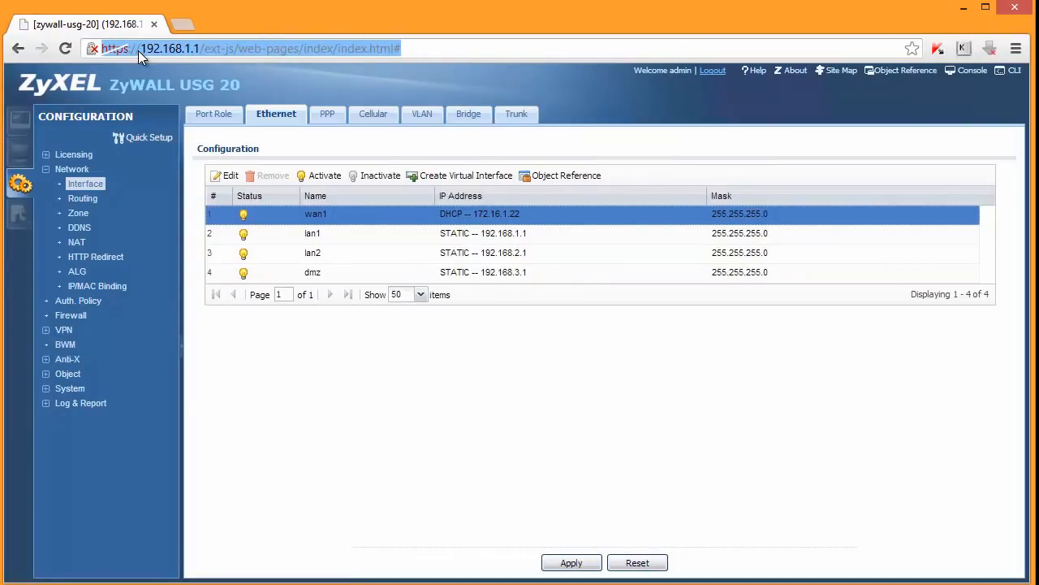
type("google")
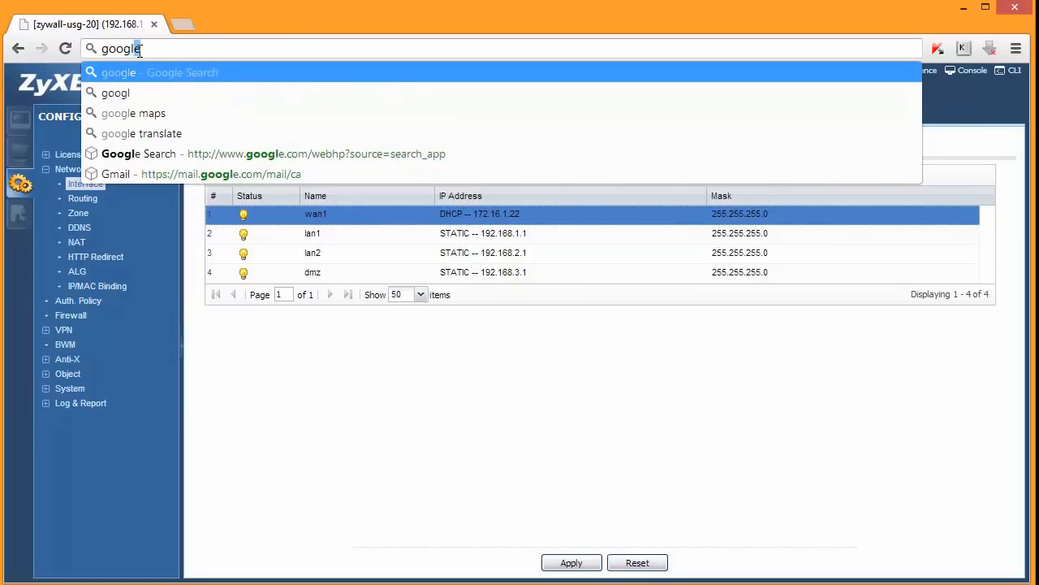
type(".com")
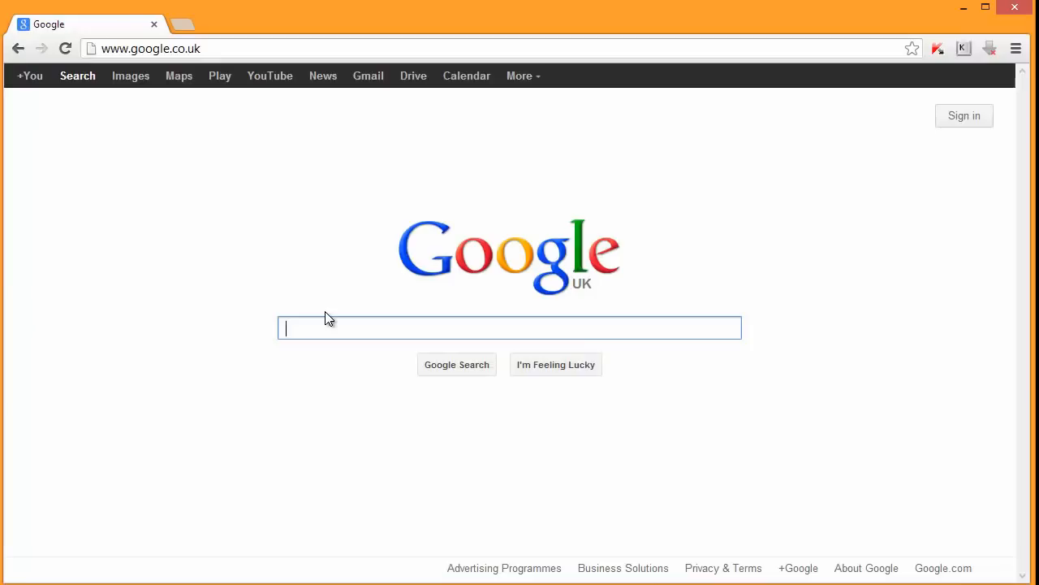
type("test")
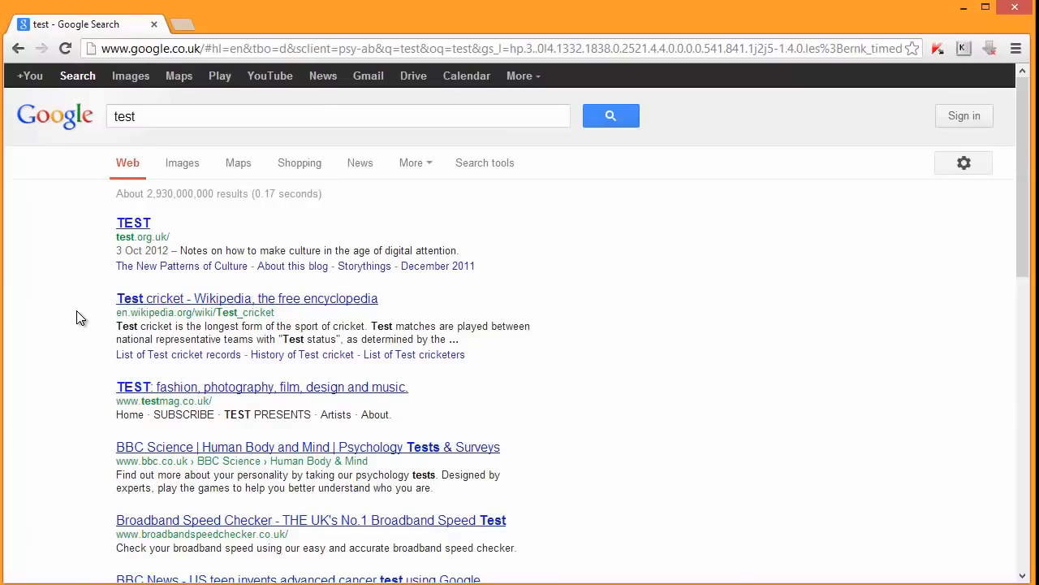
left_click(138, 116)
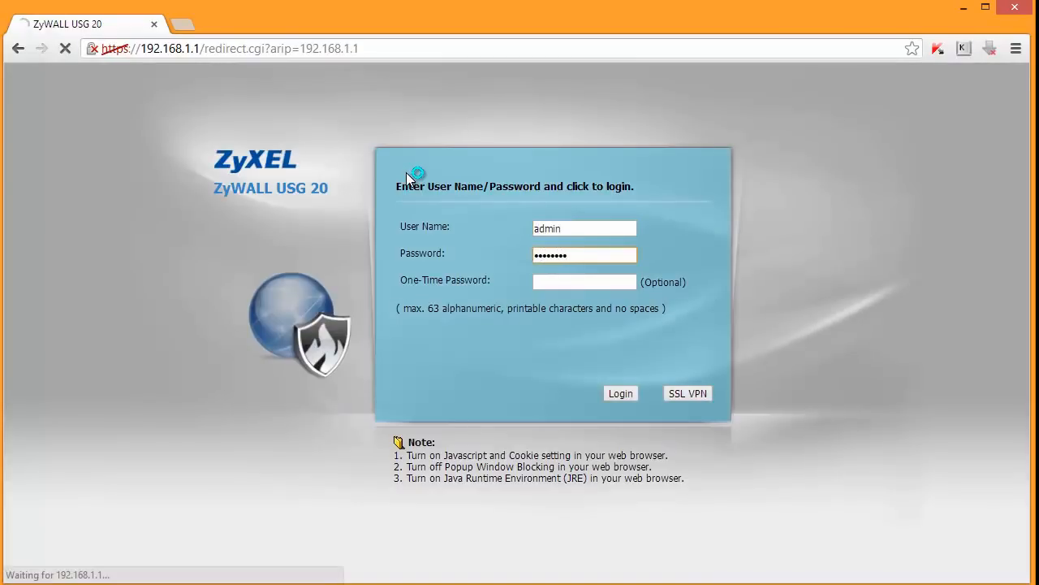
Step: Log back in as admin and reopen the Ethernet interface list under Configuration
left_click(619, 393)
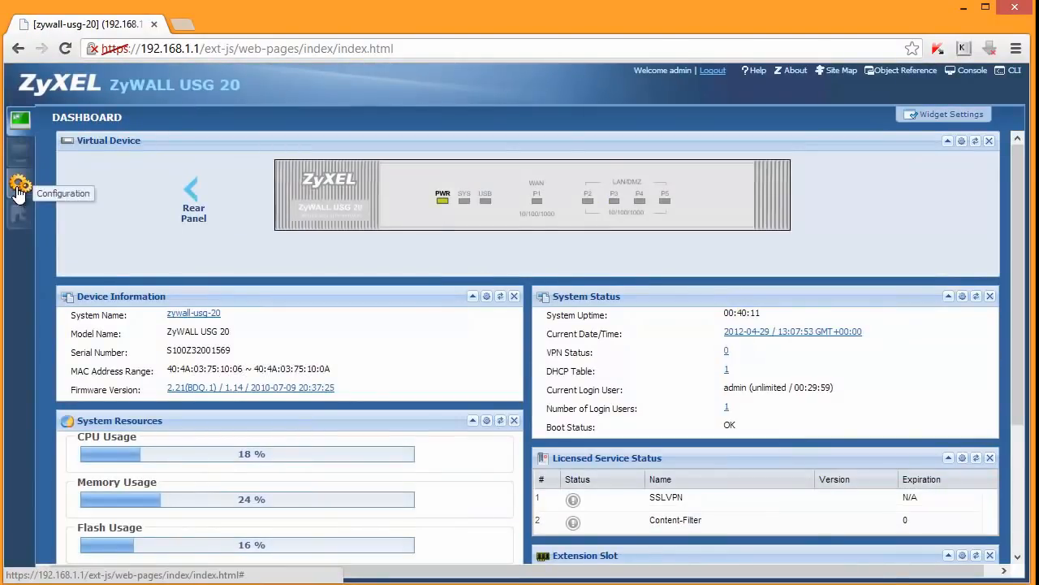
left_click(19, 184)
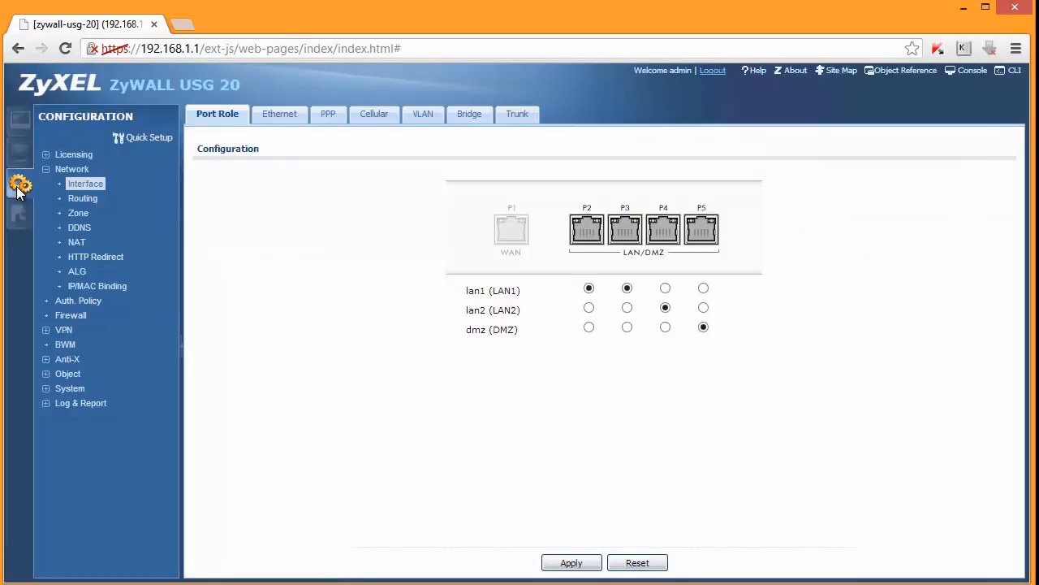
left_click(276, 114)
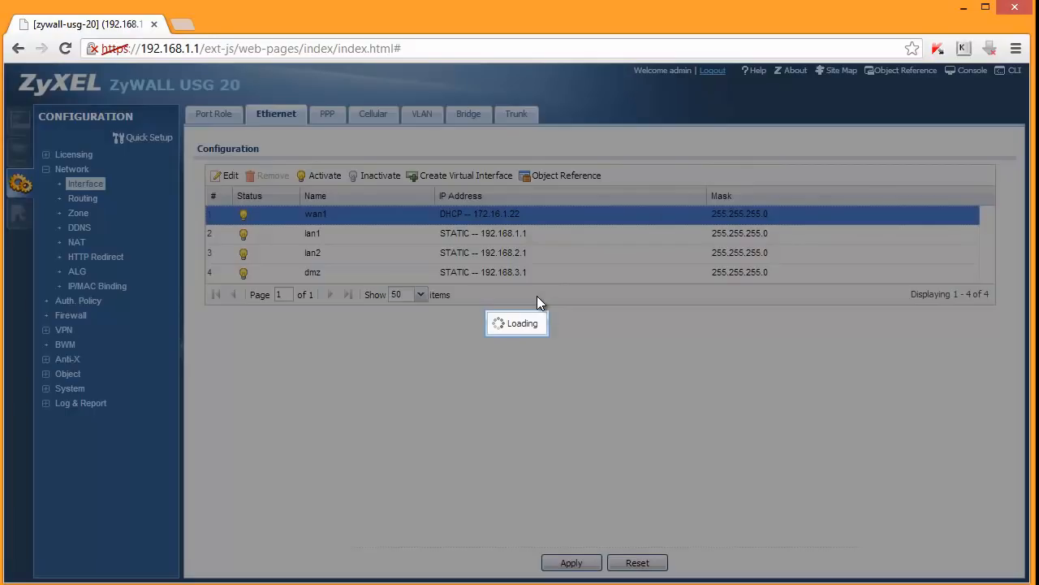
left_click(231, 176)
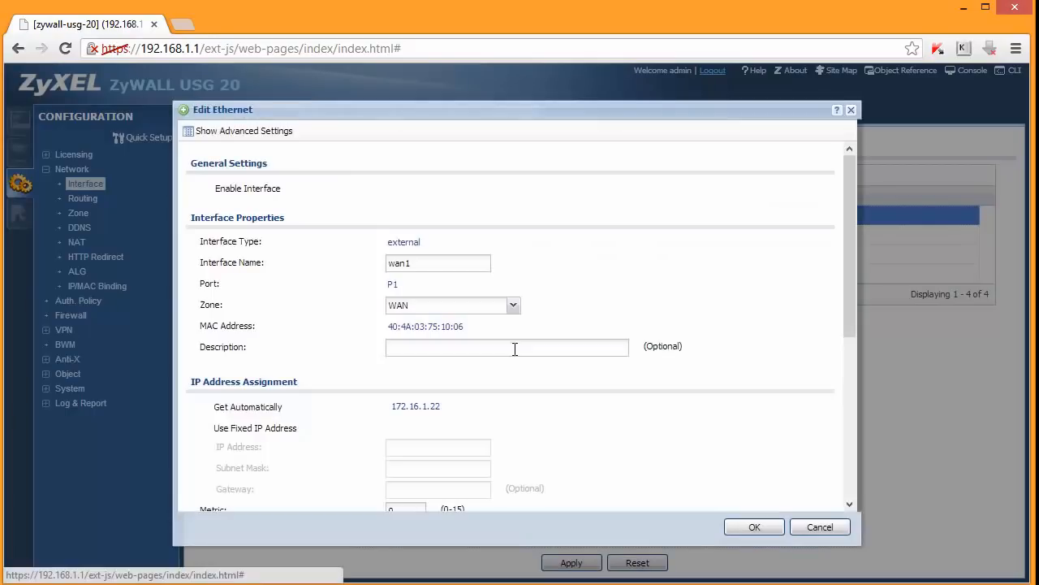
left_click(204, 187)
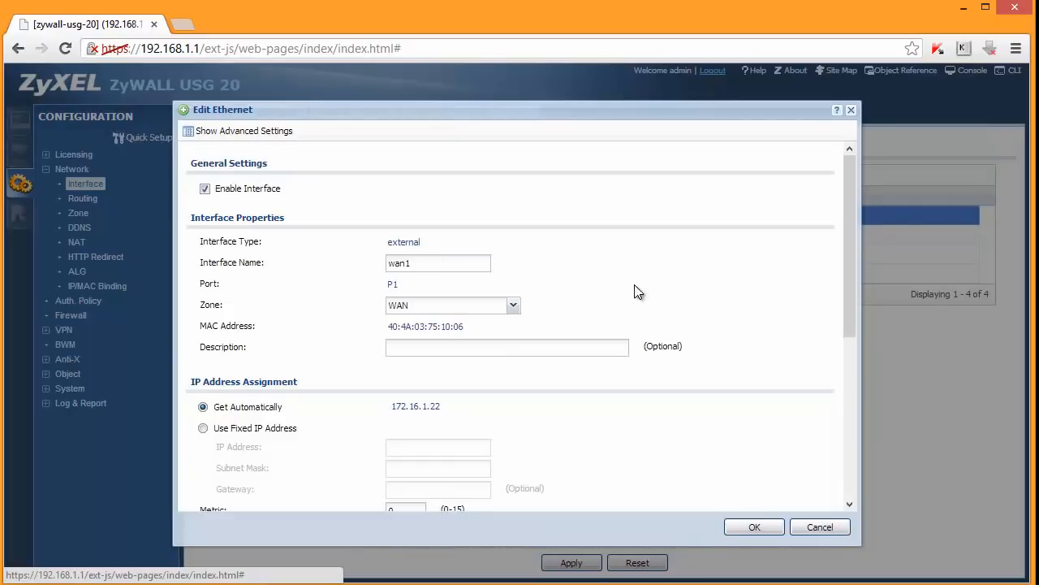
scroll("down", 3)
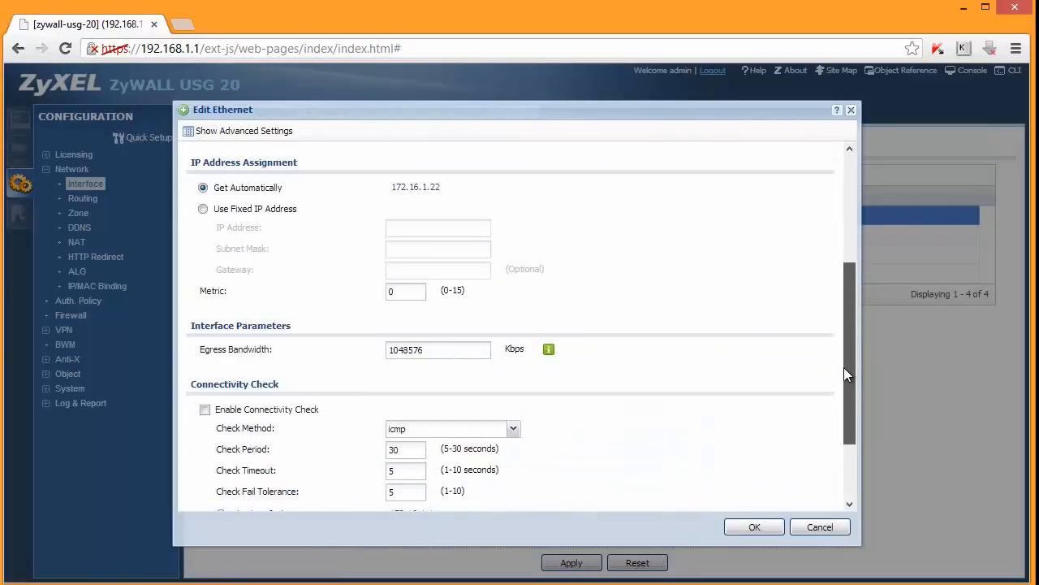
scroll("down", 3)
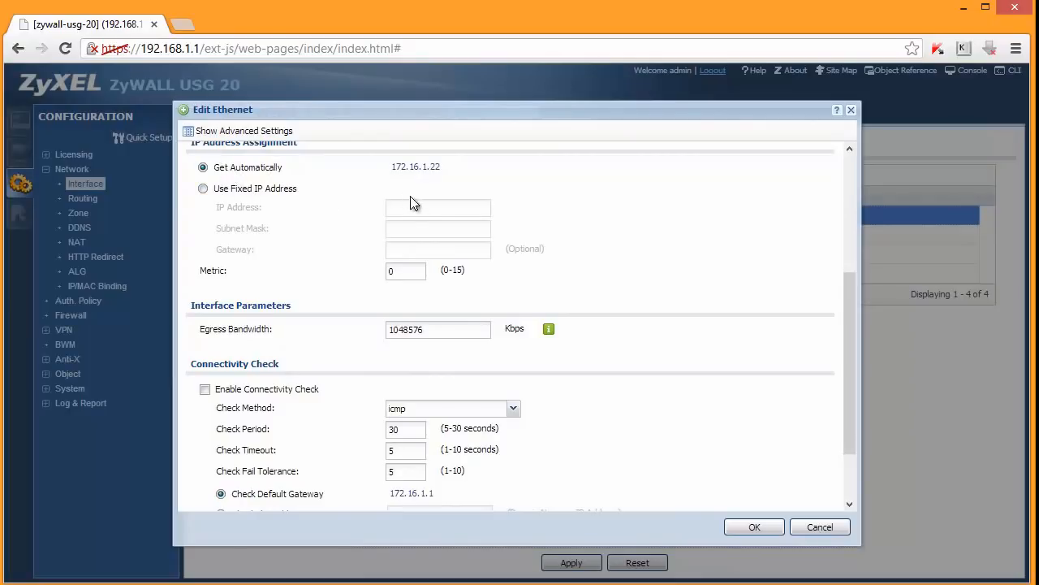
left_click(203, 188)
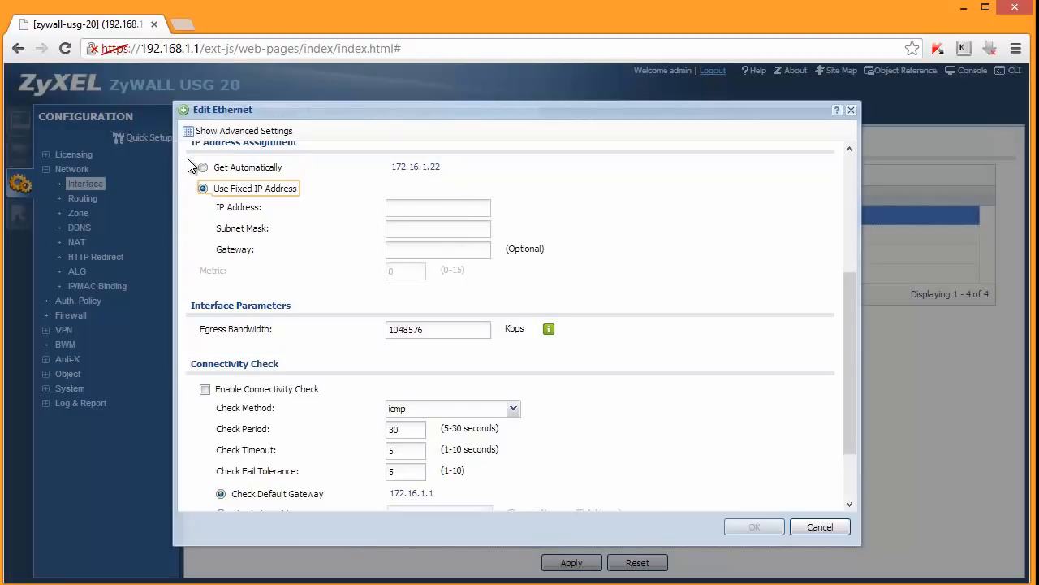
left_click(203, 167)
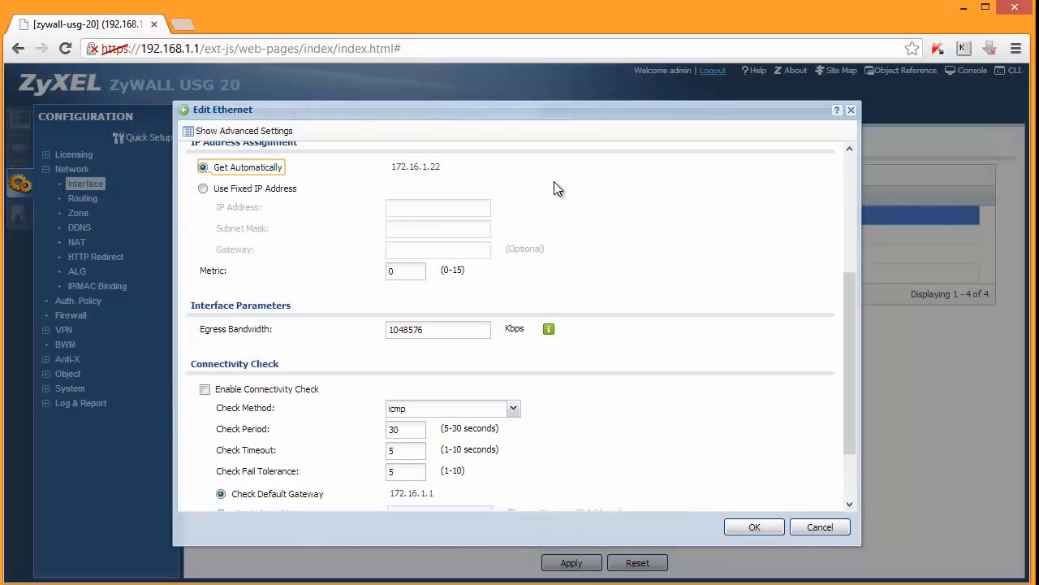
mouse_move(782, 349)
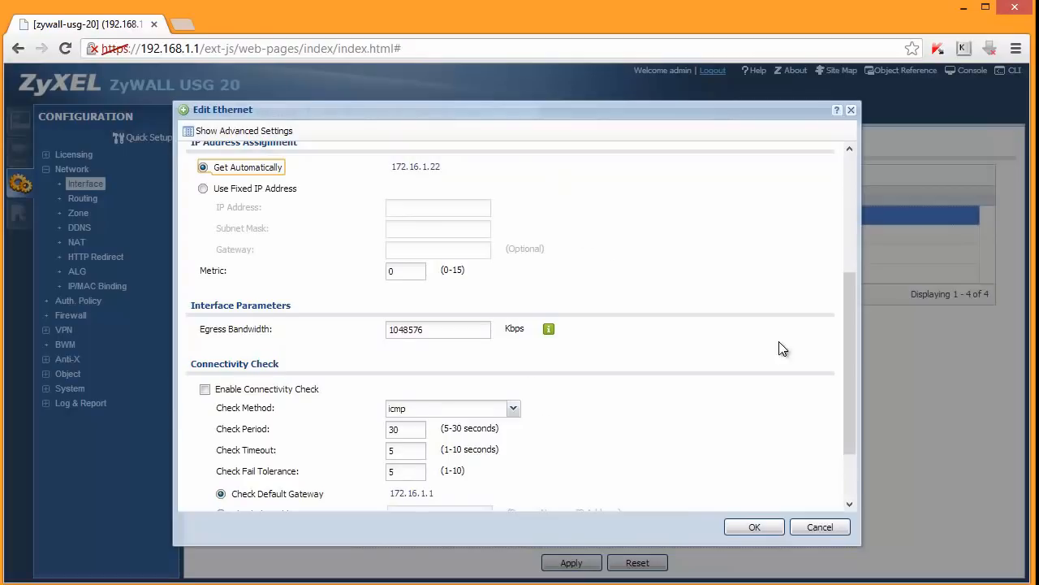
scroll("down", 3)
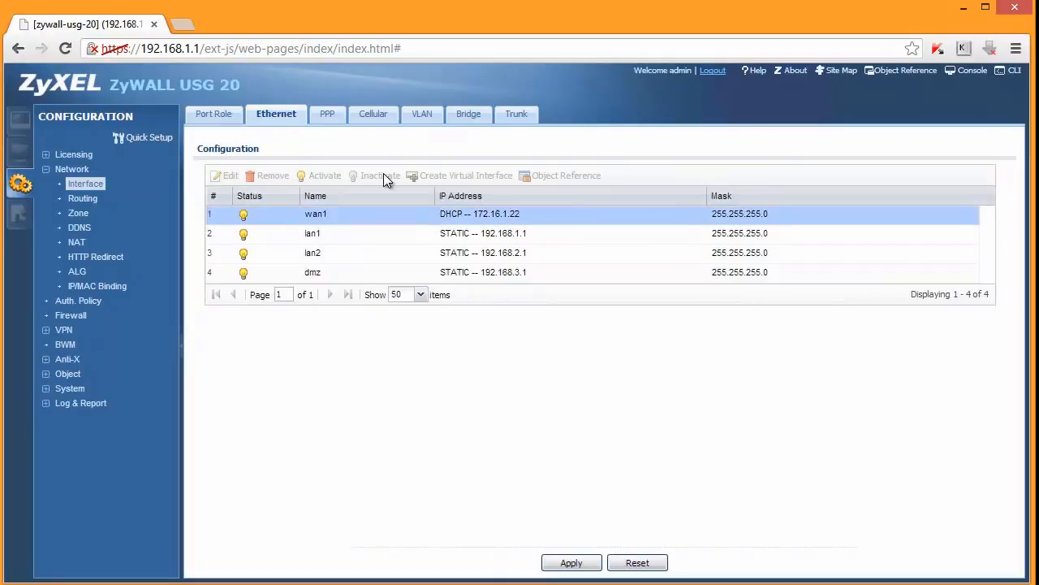
Step: Move from the Ethernet tab to the Cellular tab, which lists no cellular interfaces
left_click(372, 113)
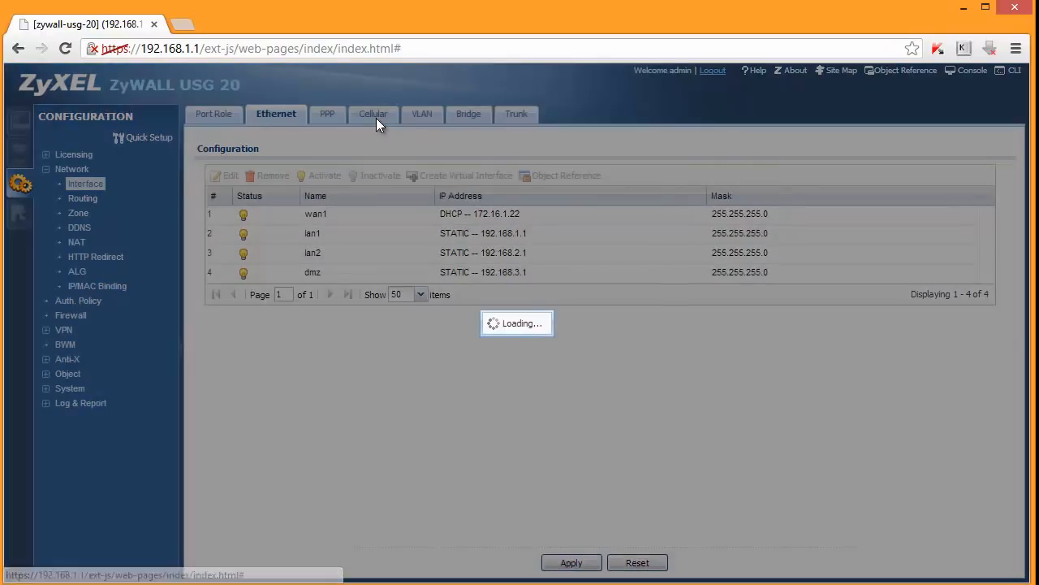
left_click(371, 113)
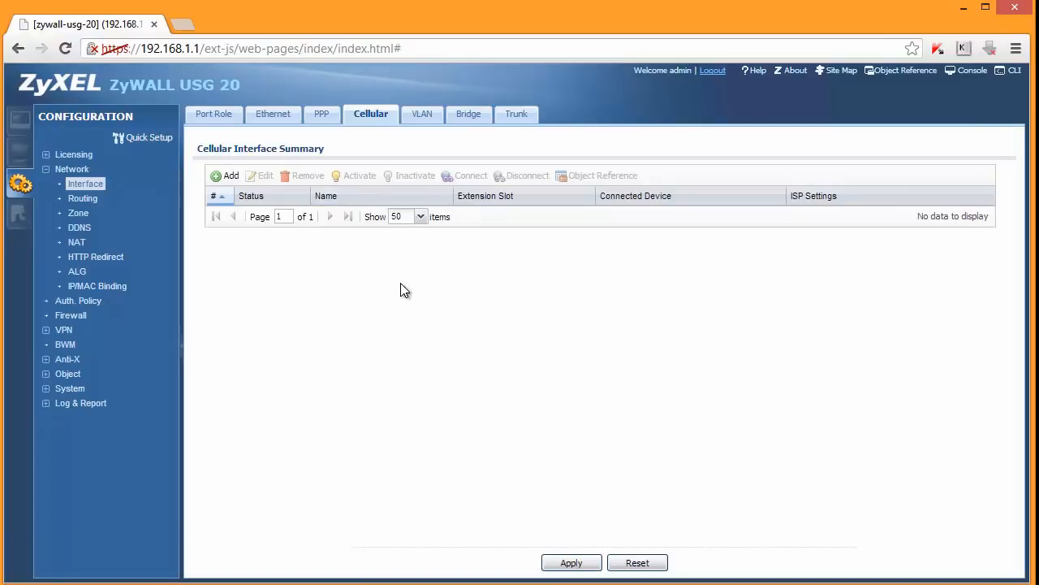
mouse_move(395, 281)
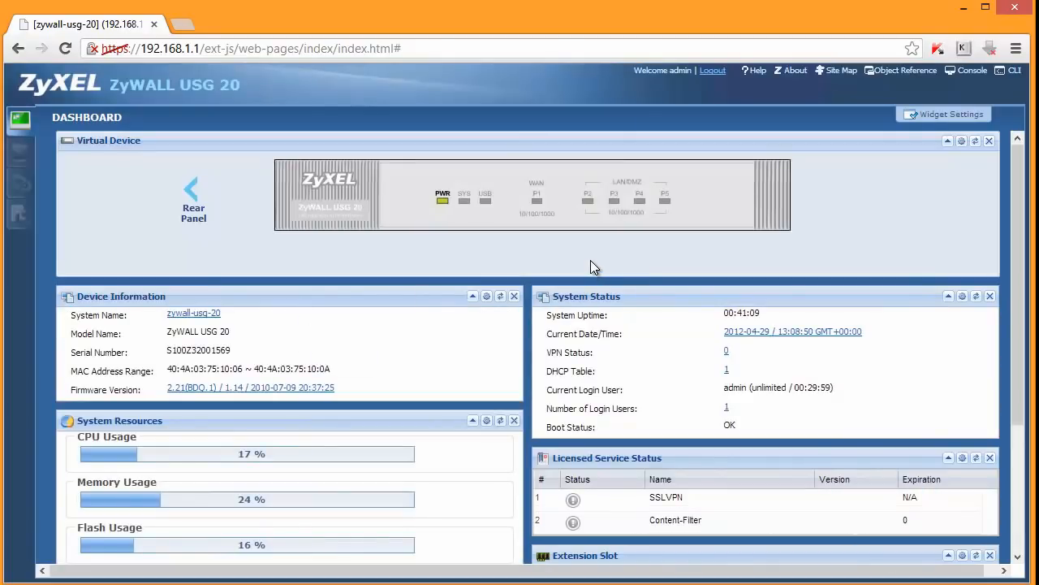
mouse_move(464, 201)
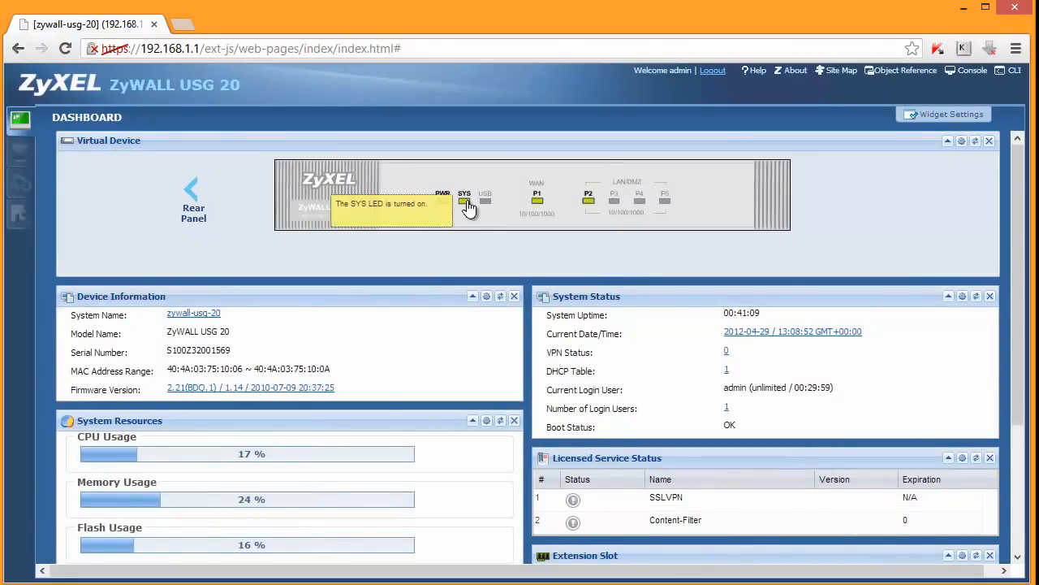
mouse_move(485, 200)
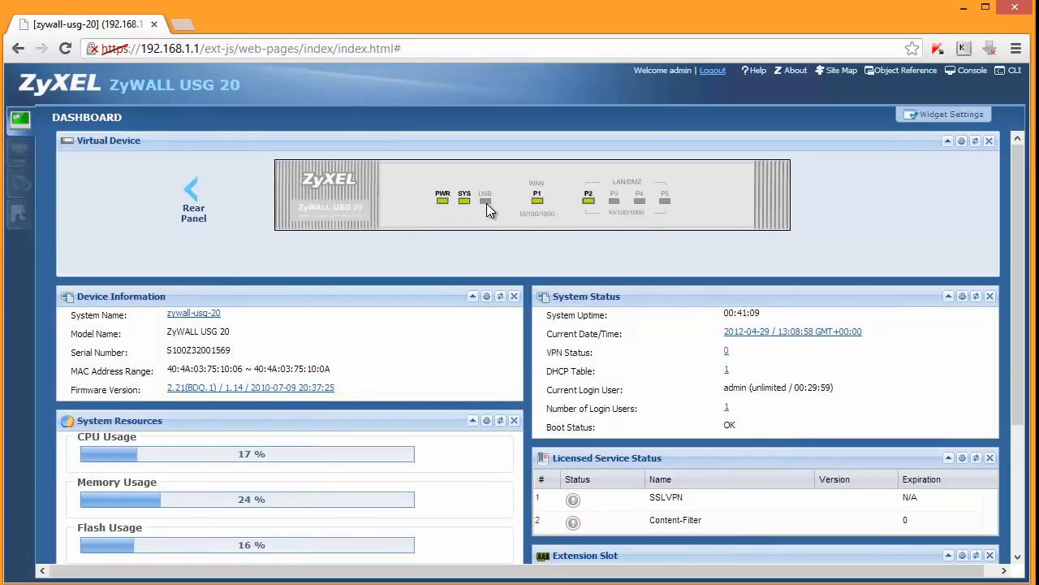
mouse_move(342, 246)
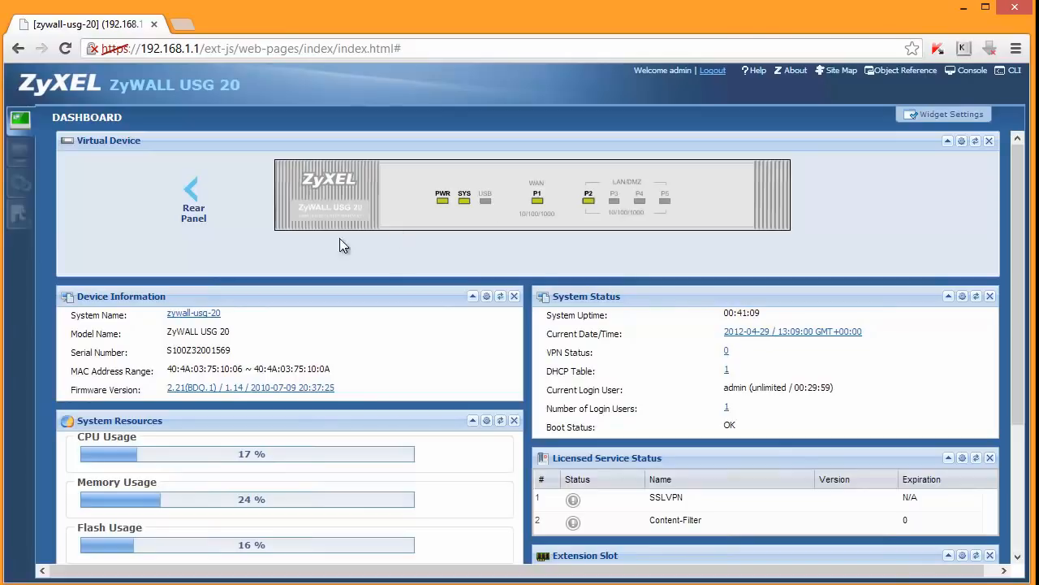
mouse_move(8, 475)
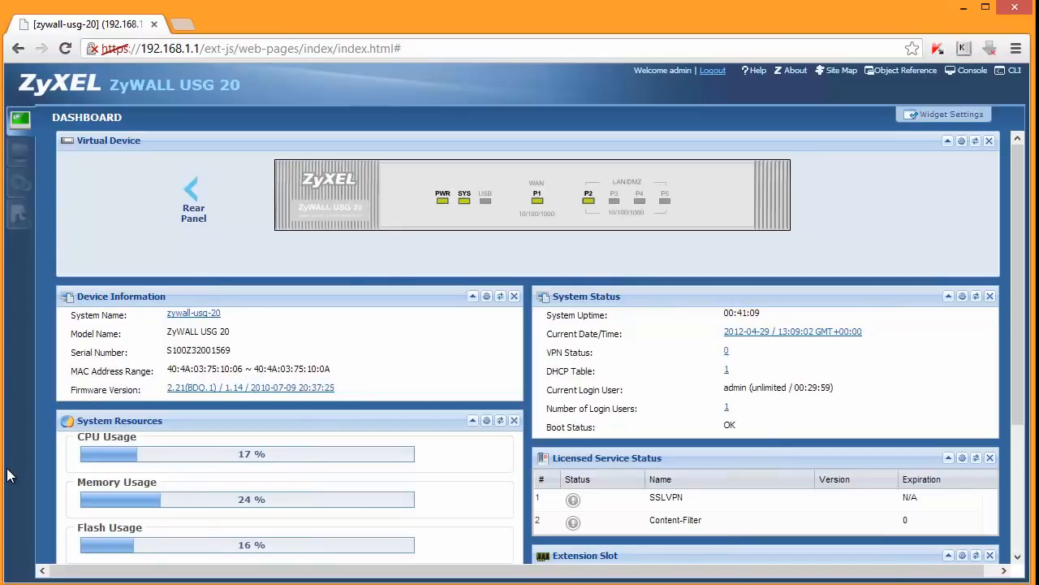
mouse_move(63, 326)
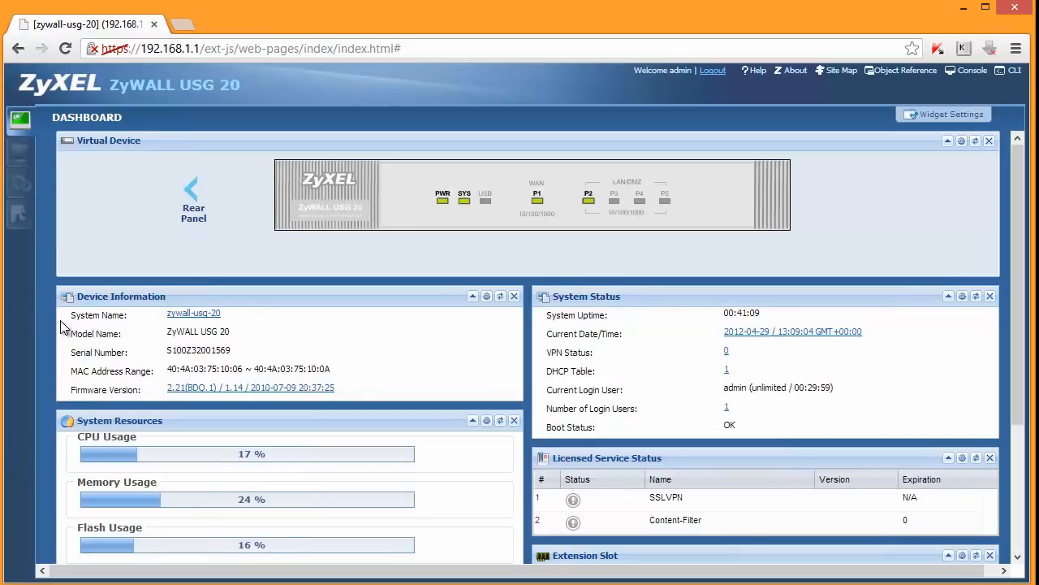
mouse_move(159, 449)
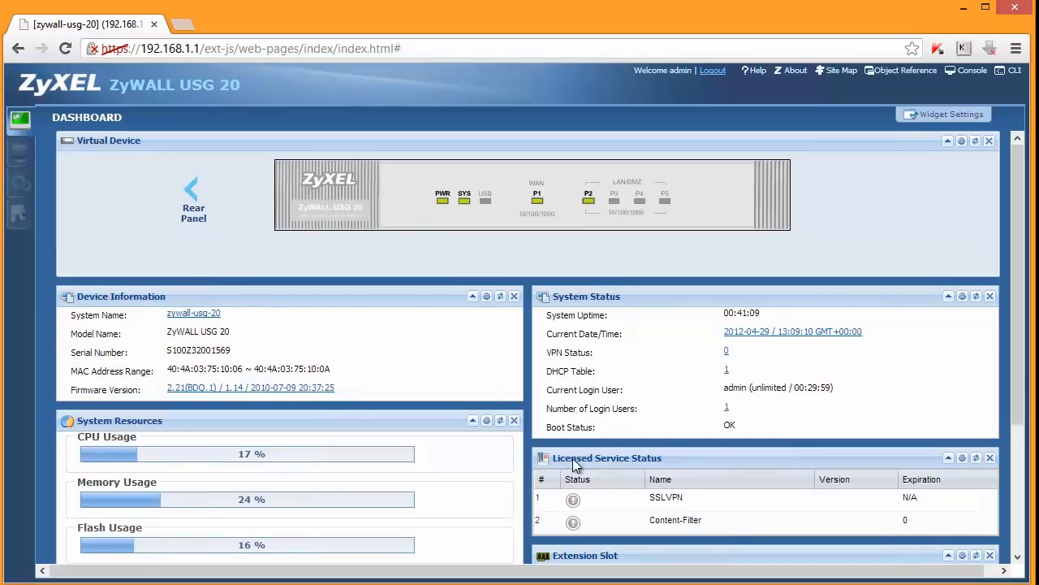
Step: Scroll the Dashboard down to the Interface Status Summary showing wan1 at 1000M/Full
scroll("down", 3)
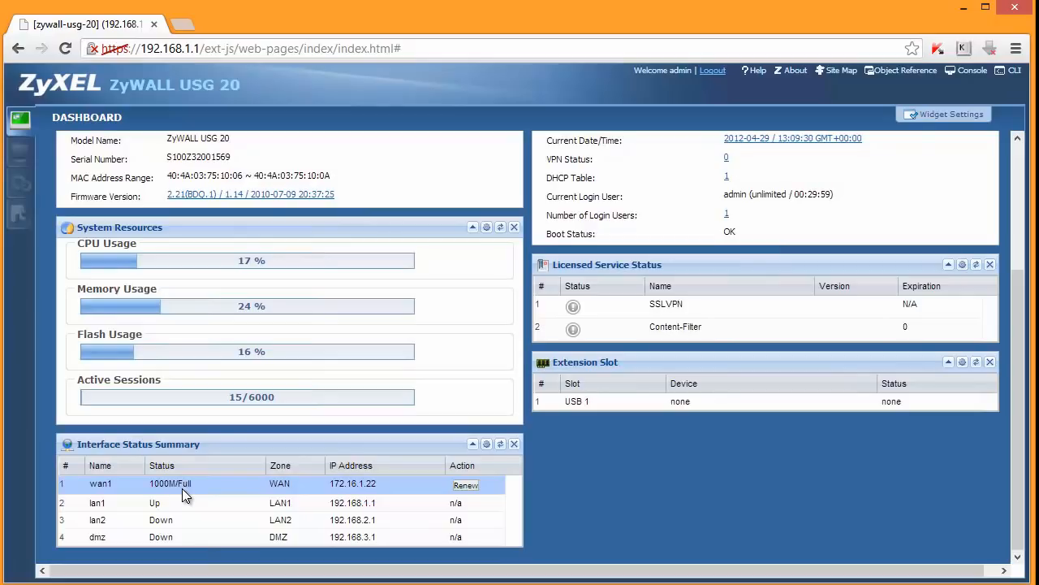
mouse_move(180, 490)
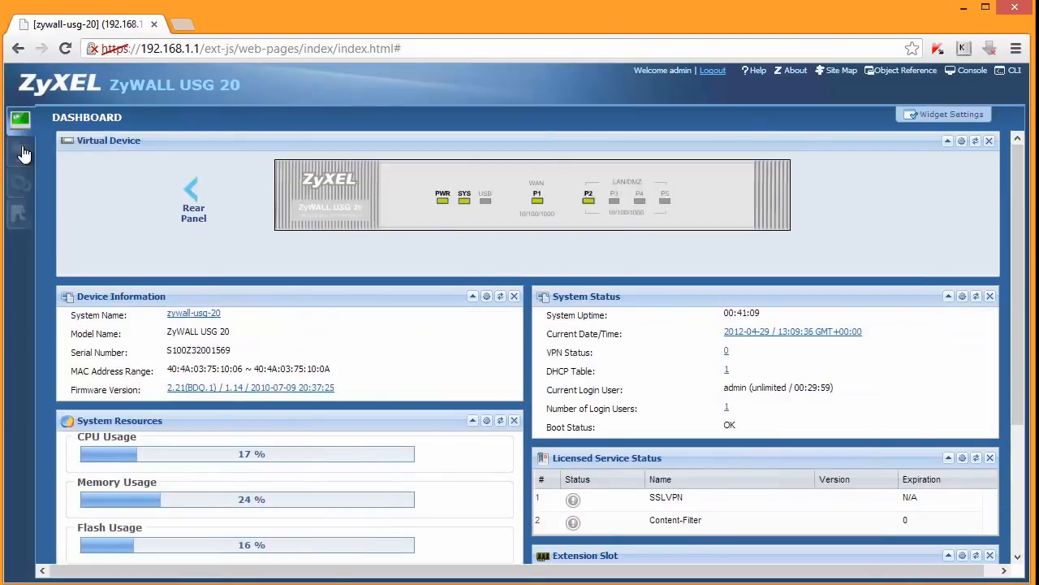
mouse_move(19, 154)
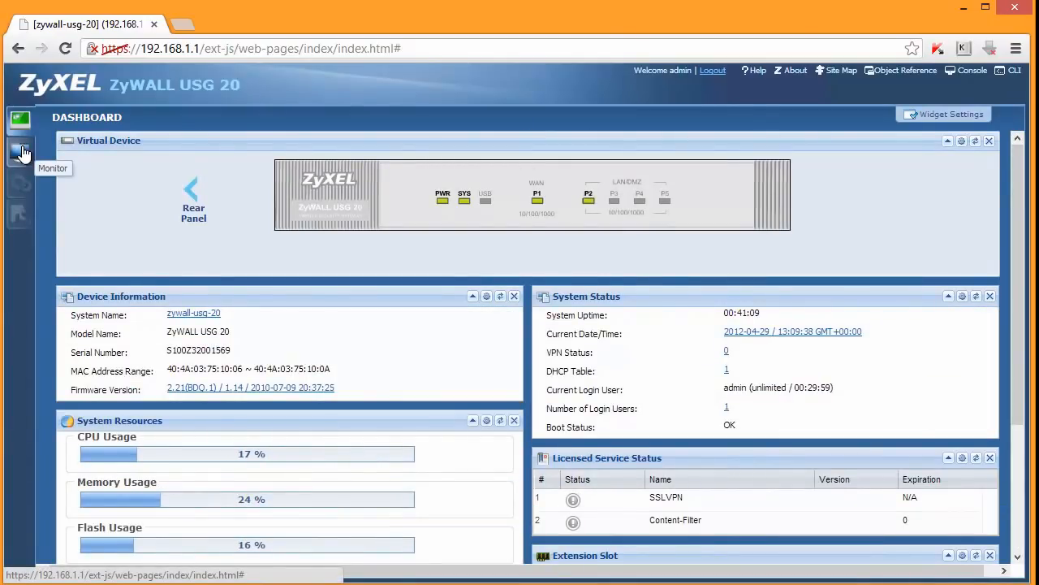
Step: Browse the Port Statistics, Interface Status, Traffic Statistics, Session Monitor and DDNS Status pages
left_click(19, 153)
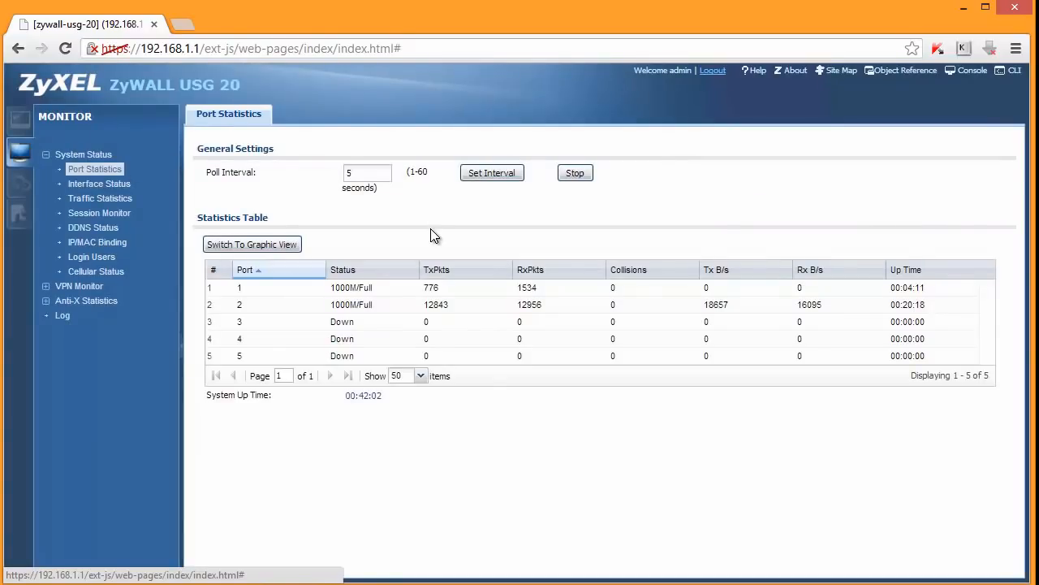
mouse_move(454, 234)
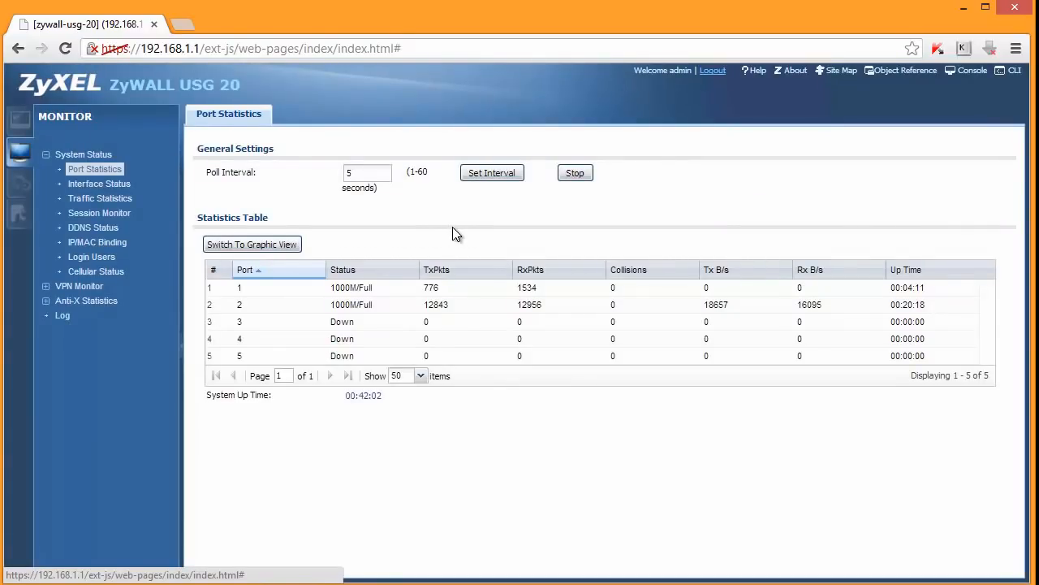
mouse_move(99, 198)
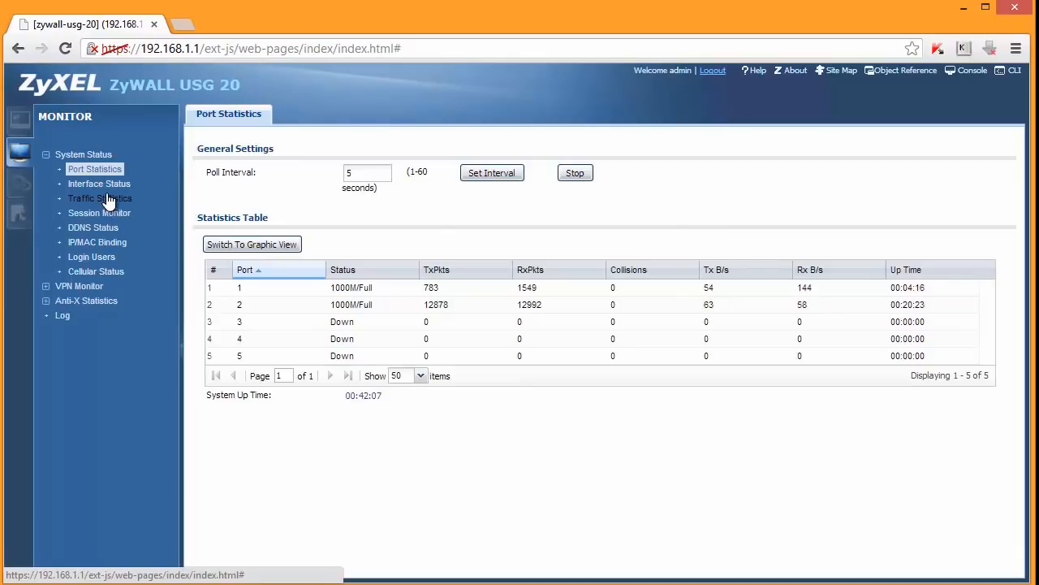
left_click(99, 183)
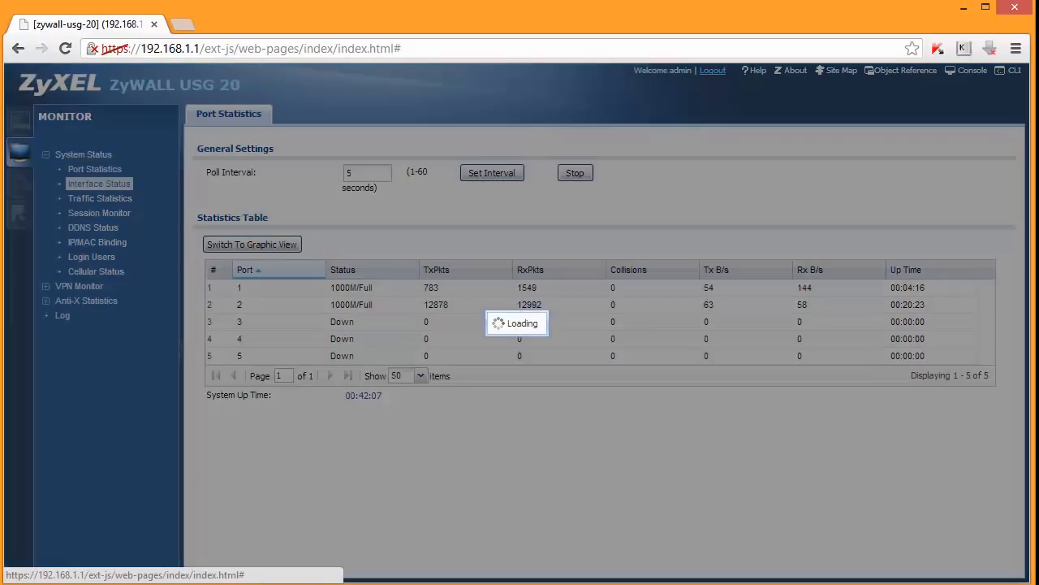
left_click(98, 183)
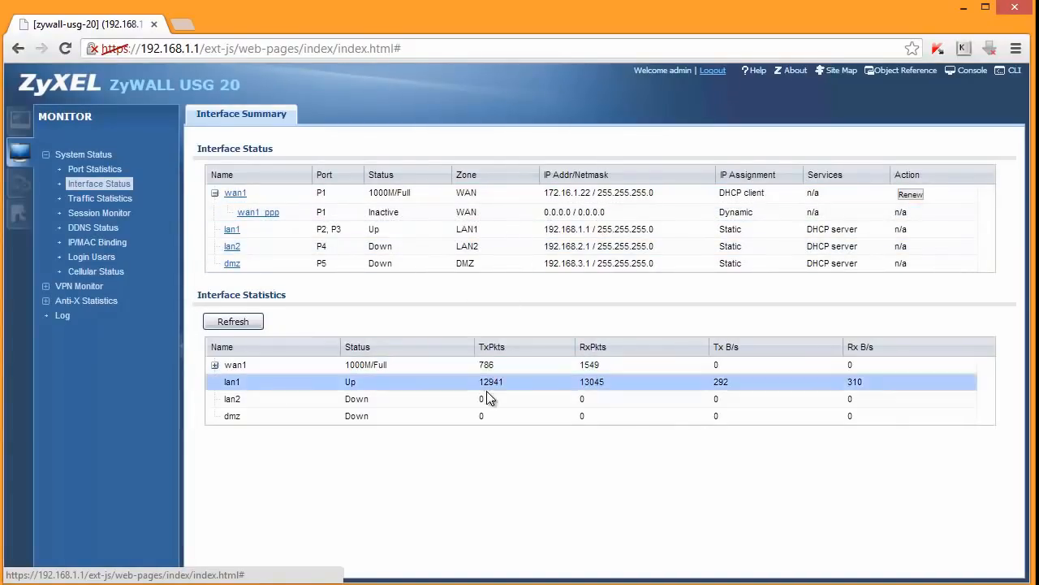
left_click(100, 197)
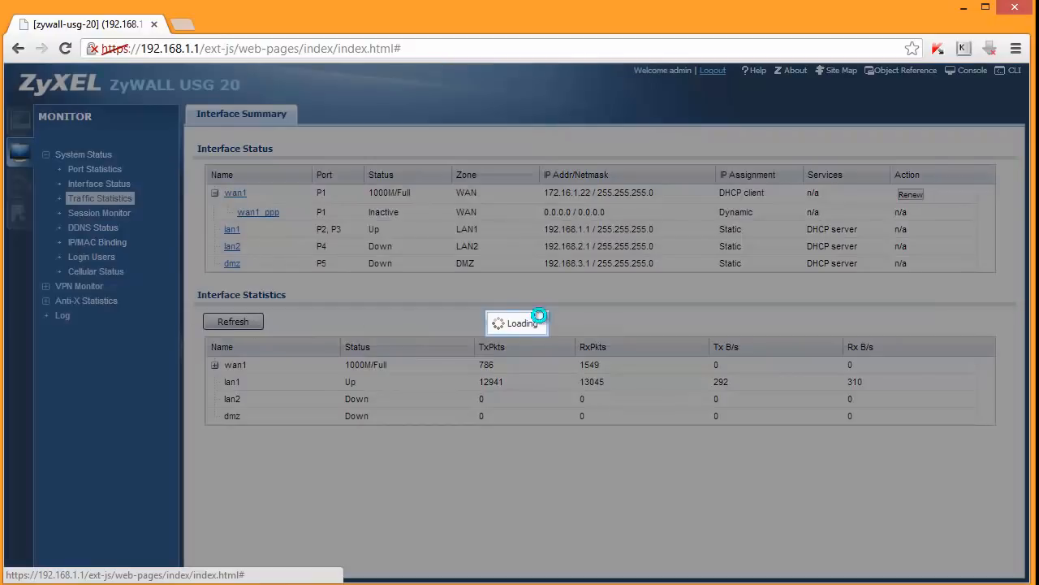
left_click(99, 198)
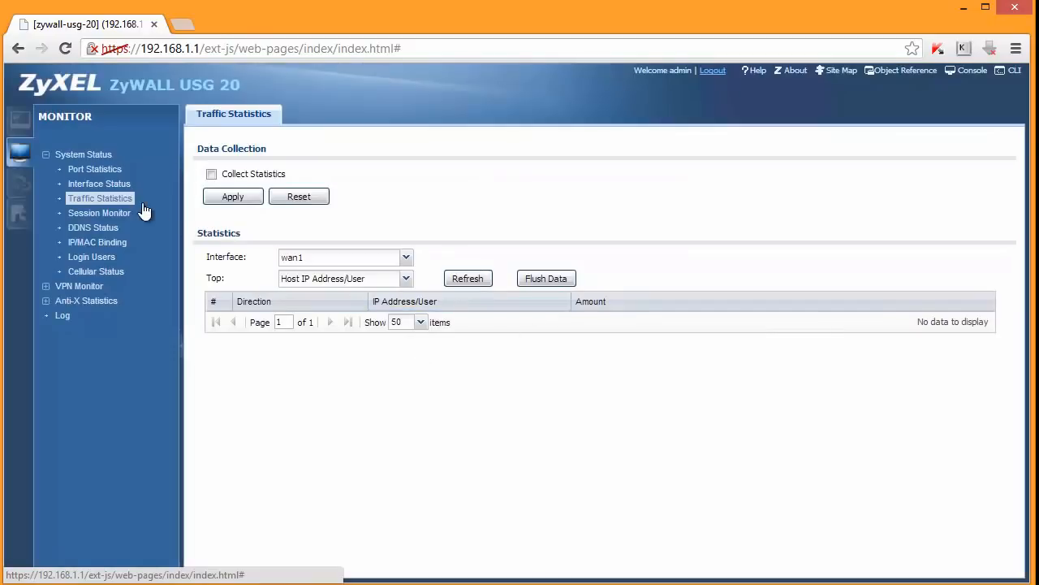
left_click(99, 213)
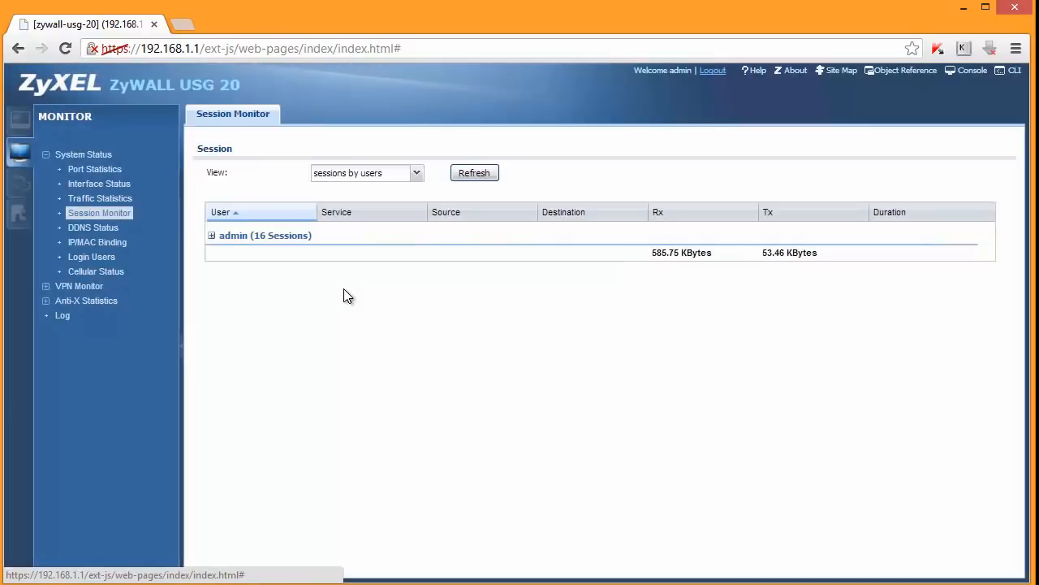
left_click(92, 228)
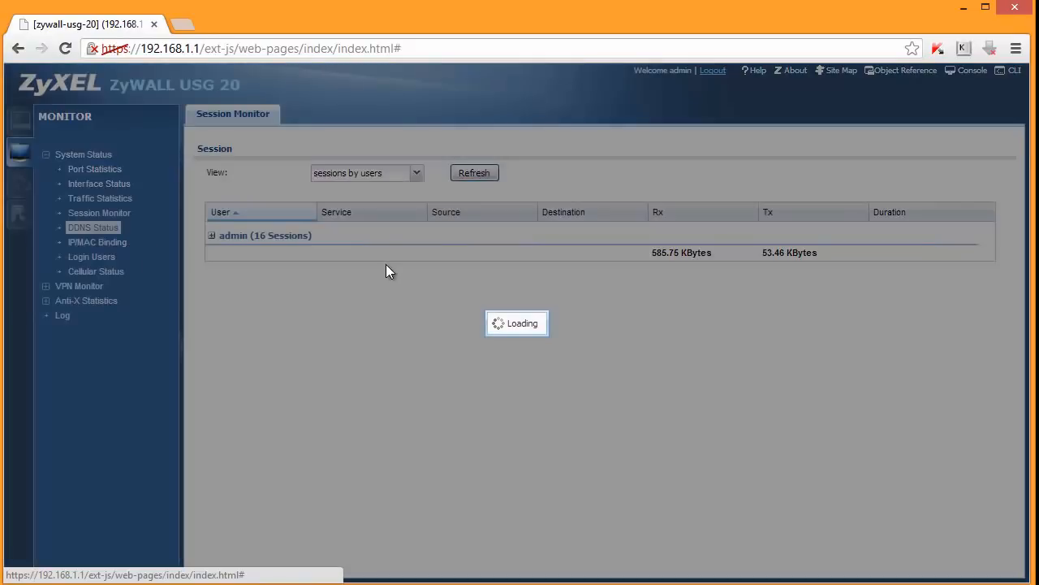
left_click(92, 227)
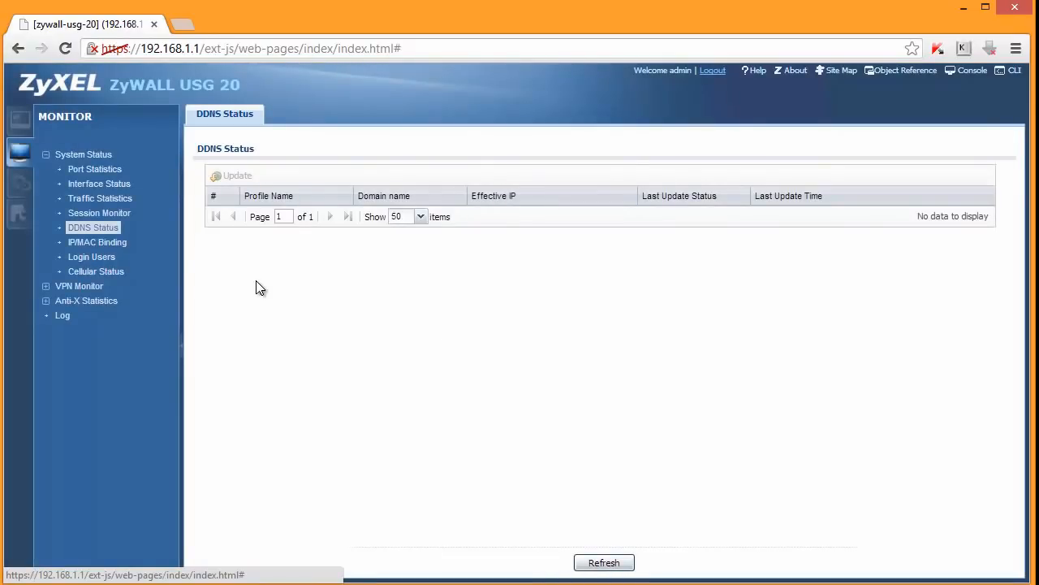
mouse_move(254, 270)
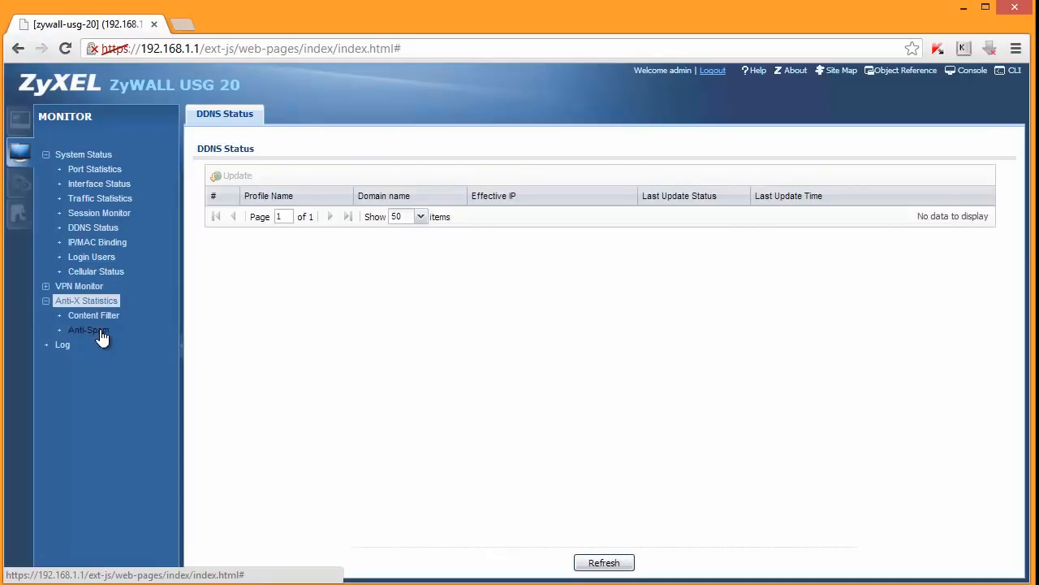
Step: Show the Anti-Spam statistics report with zero mails scanned
left_click(88, 329)
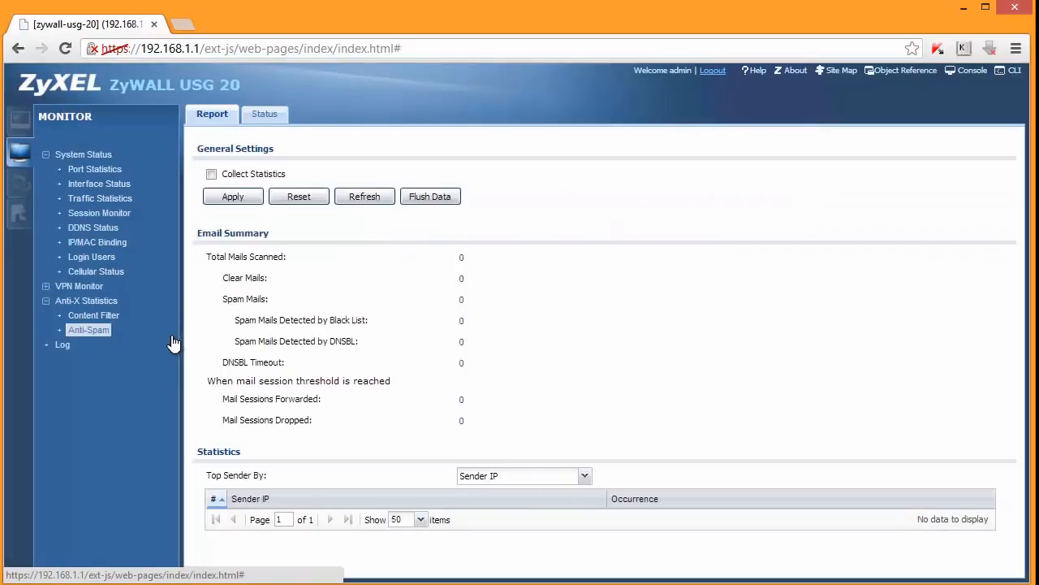
mouse_move(42, 200)
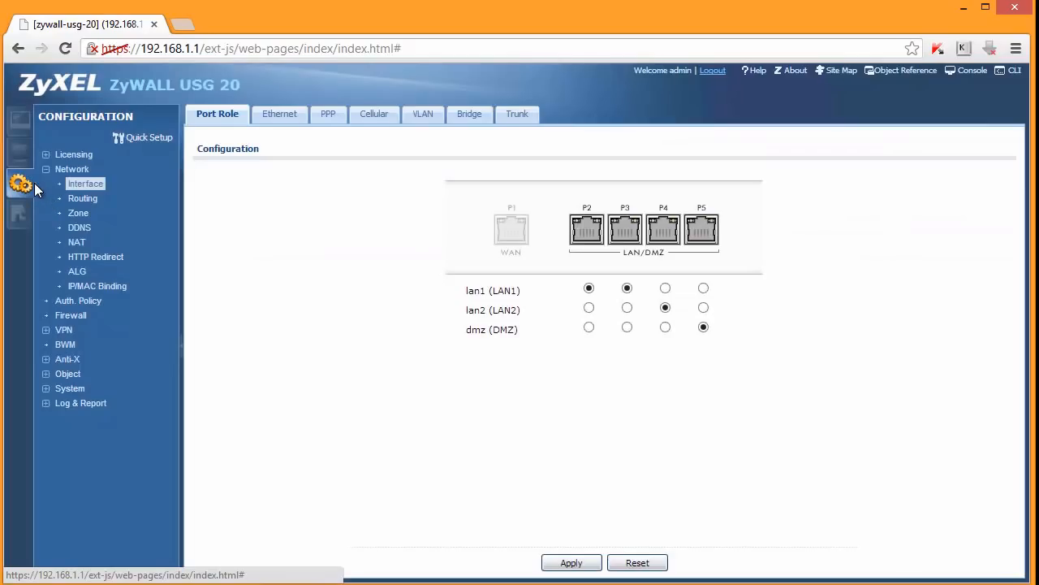
mouse_move(21, 185)
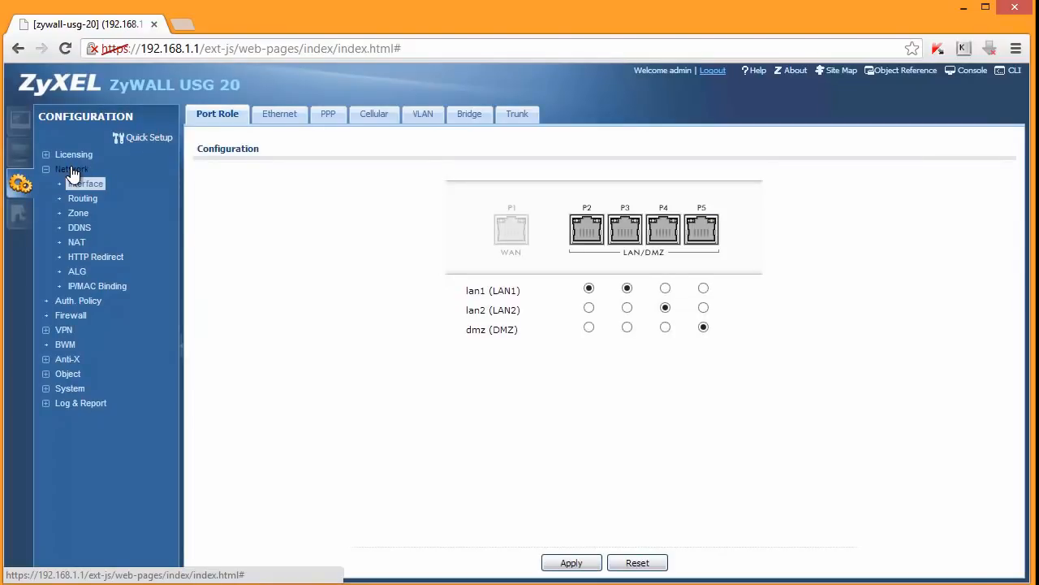
Step: Open Licensing Registration, showing the device unregistered with myZyXEL.com
left_click(73, 155)
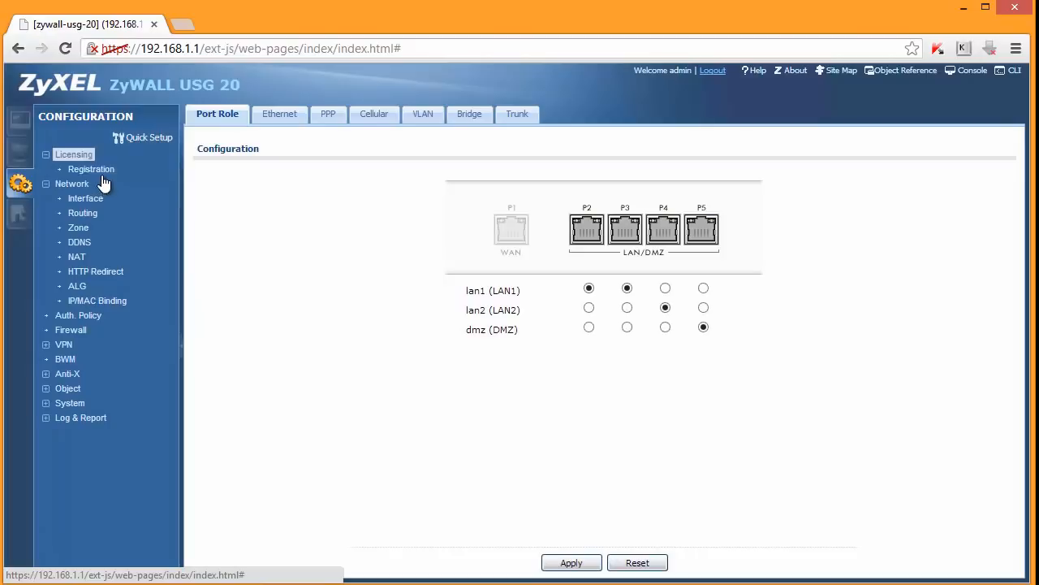
left_click(91, 169)
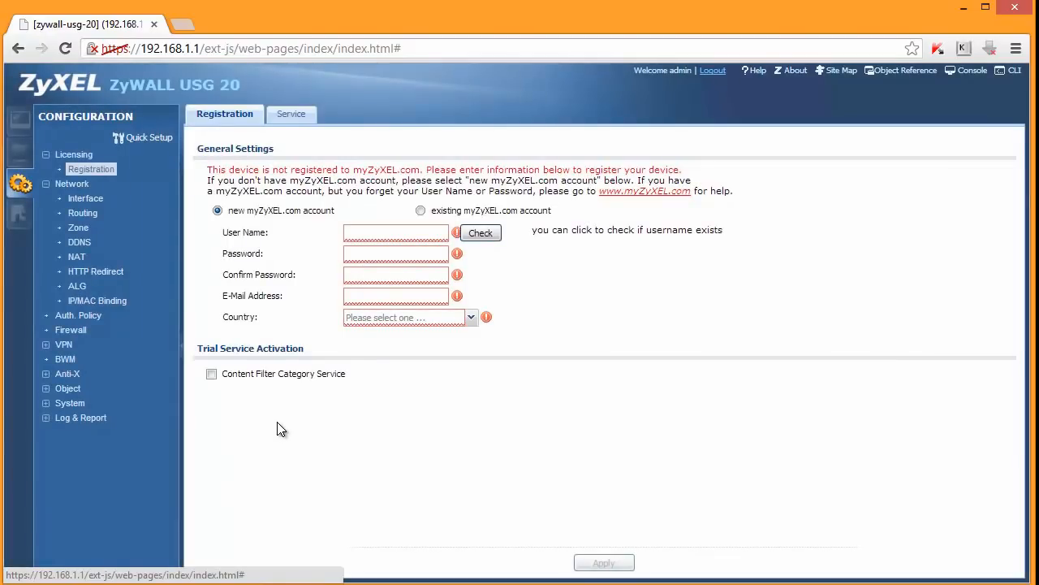
mouse_move(304, 419)
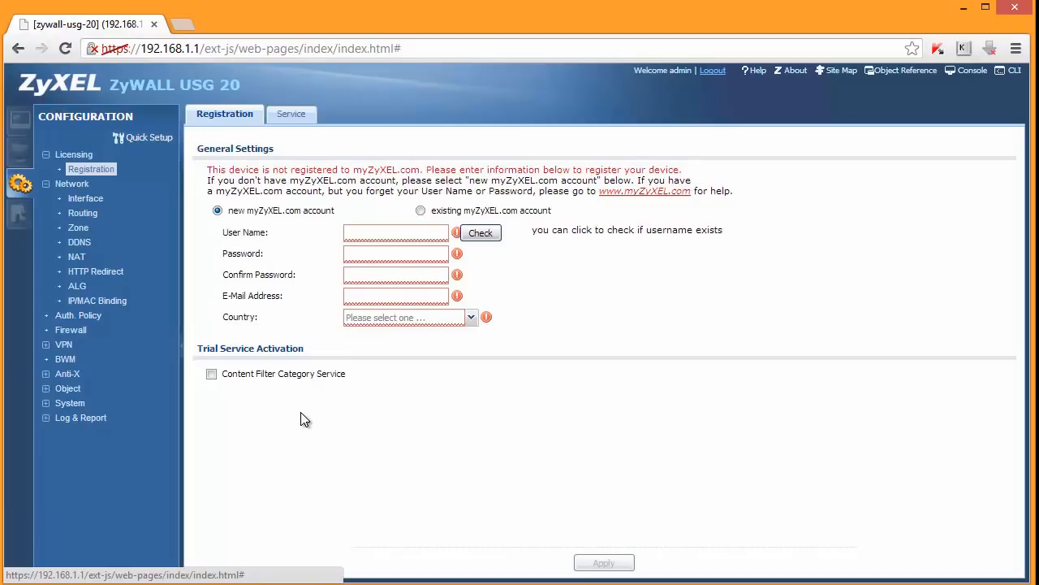
mouse_move(317, 450)
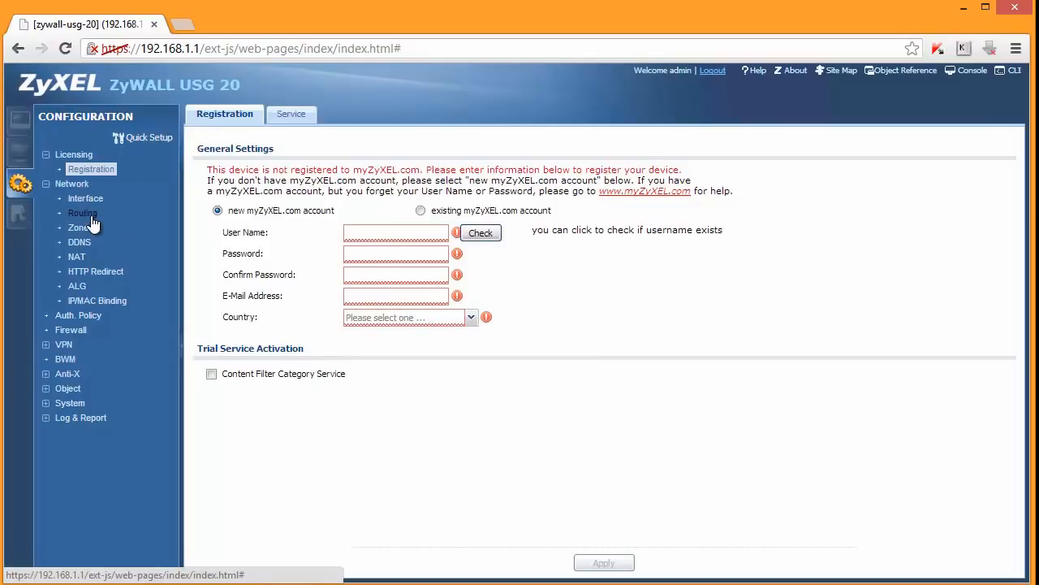
Step: Review the Port Role and Routing pages, then inspect the DMZ and SSL_VPN zones
left_click(85, 199)
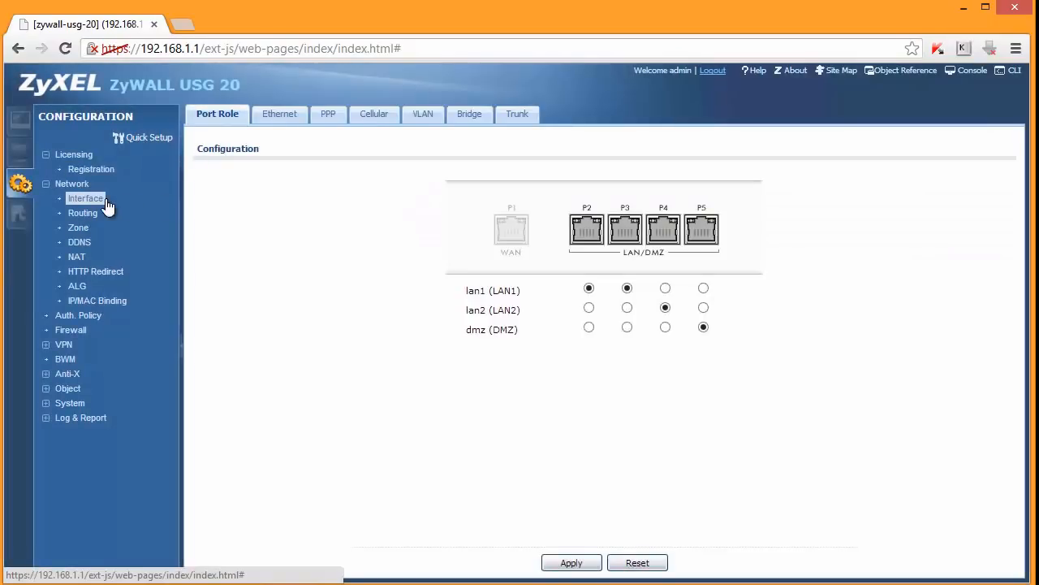
left_click(82, 212)
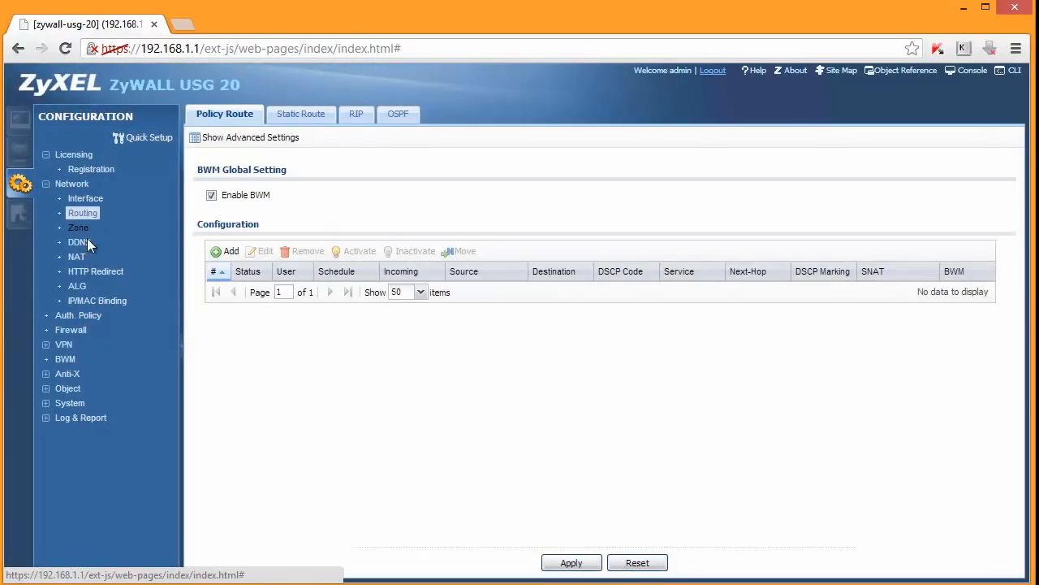
left_click(78, 227)
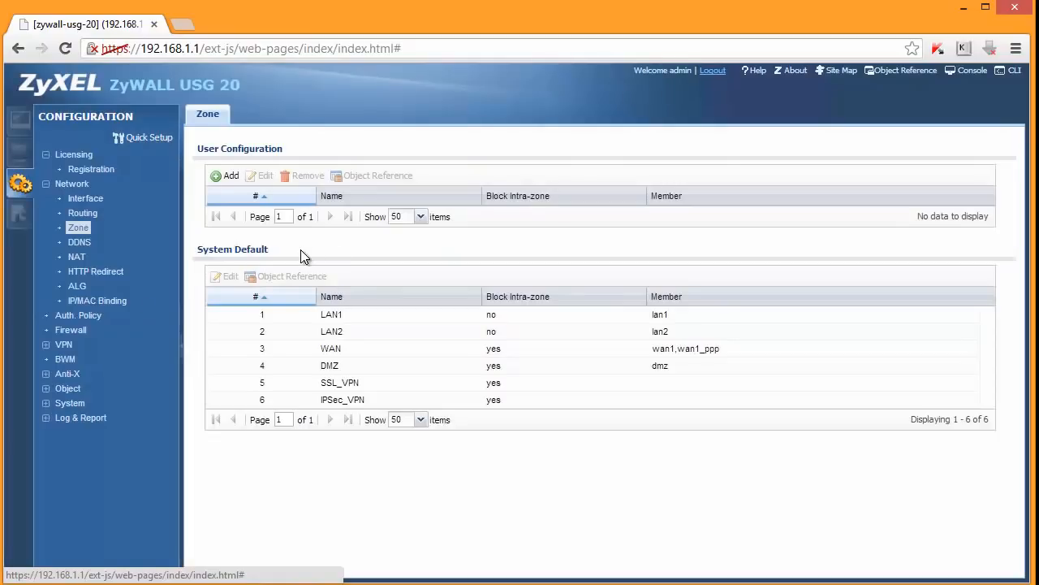
left_click(331, 314)
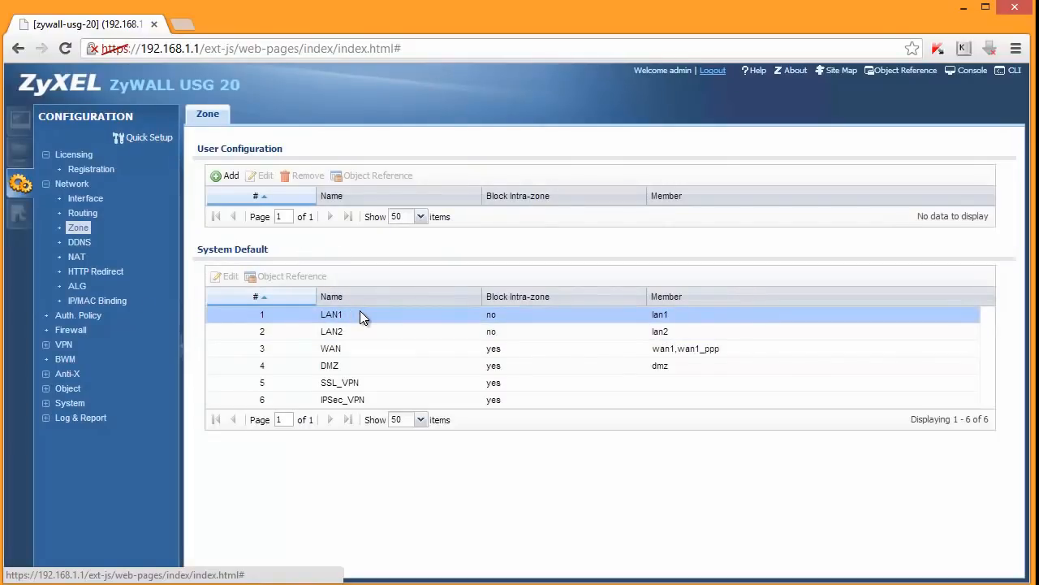
left_click(340, 382)
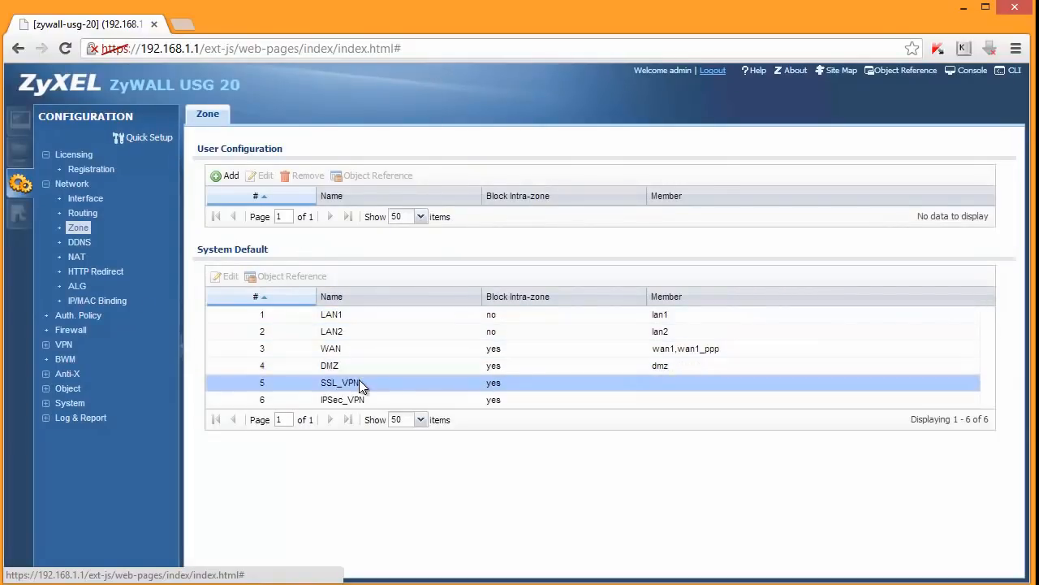
left_click(330, 365)
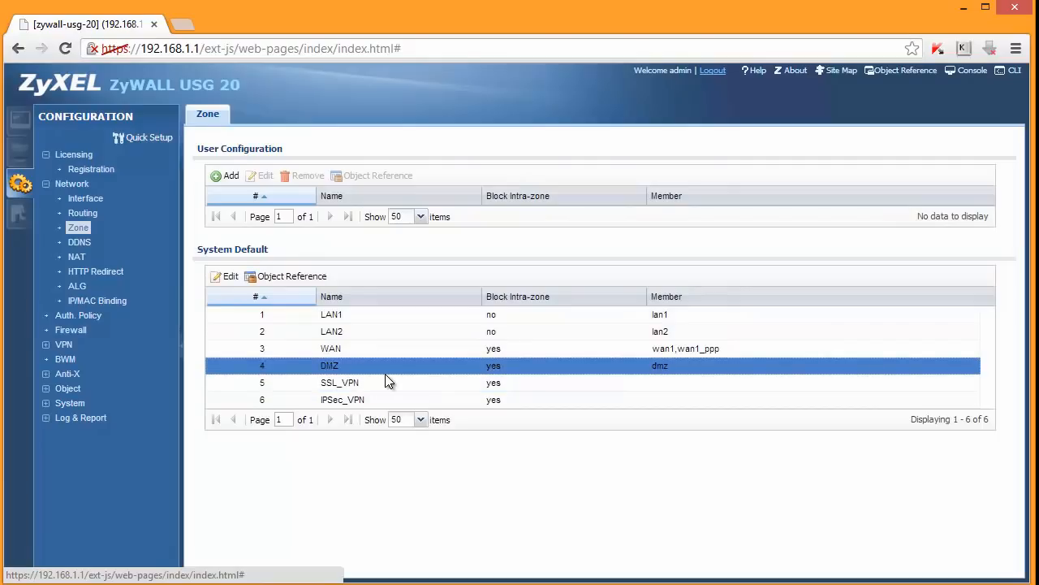
left_click(340, 382)
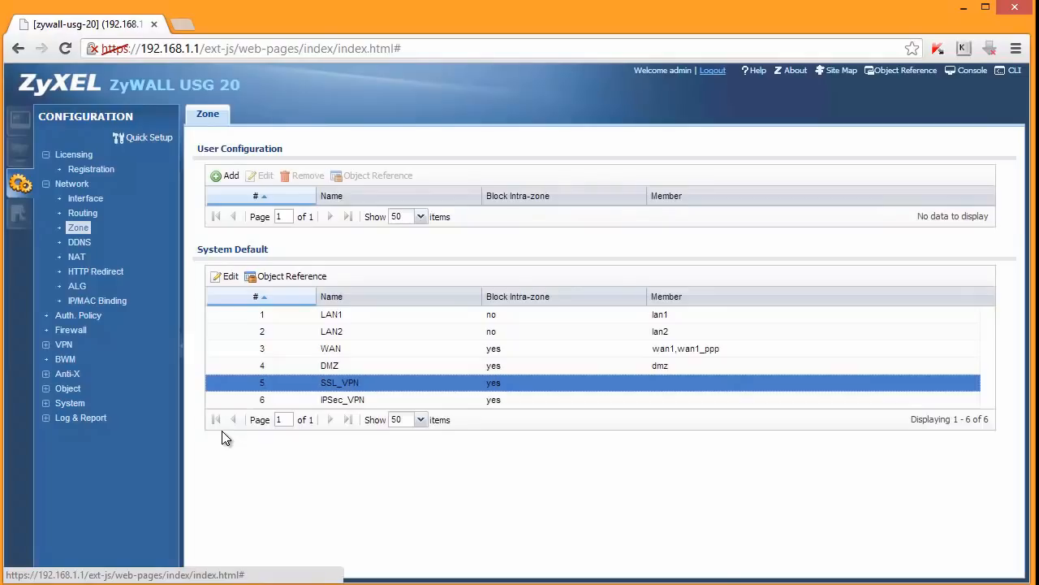
mouse_move(212, 434)
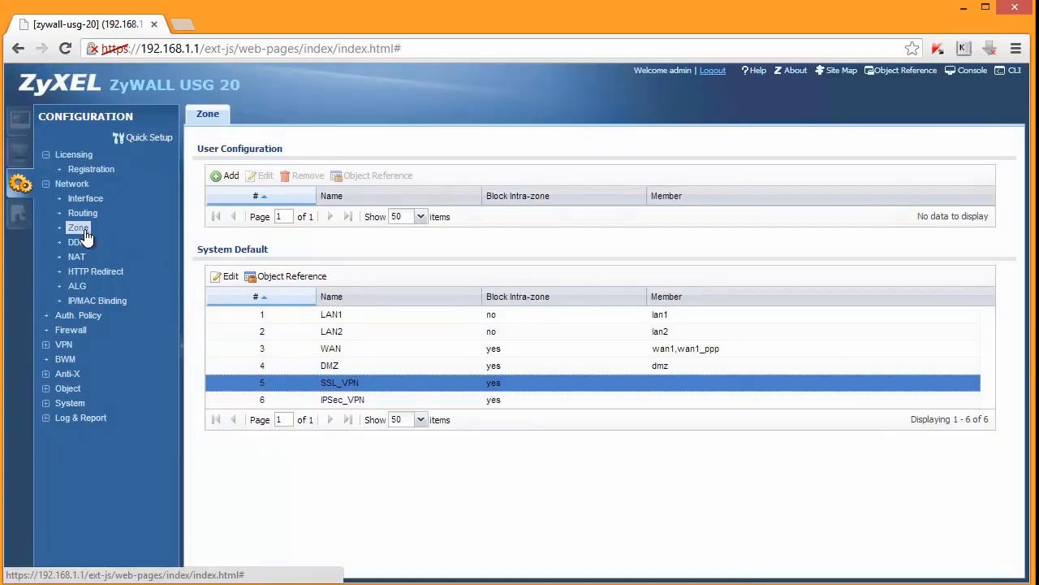
Step: Review the DDNS and NAT pages, then return to the empty Policy Route list
left_click(75, 242)
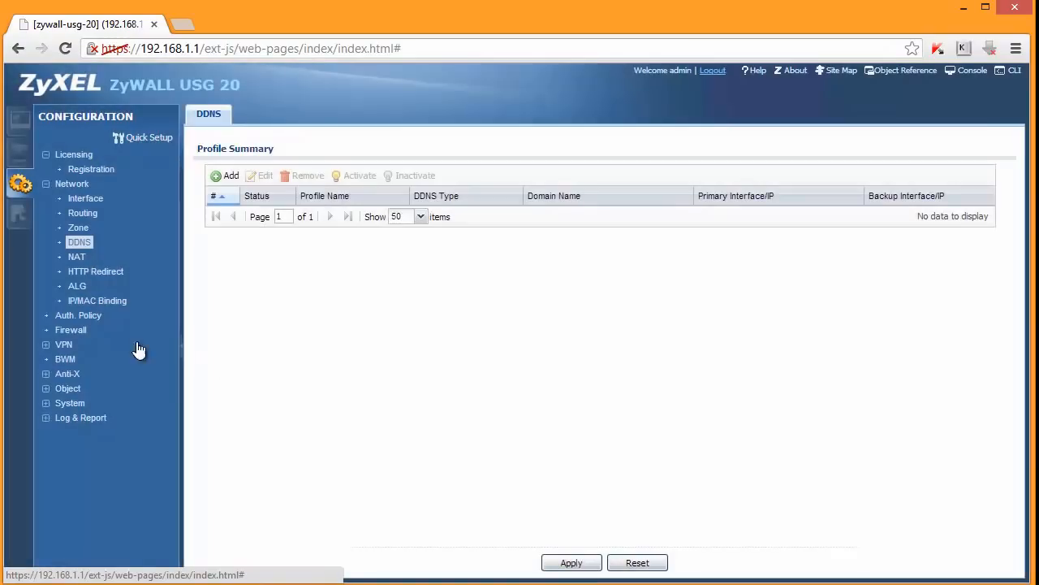
left_click(77, 257)
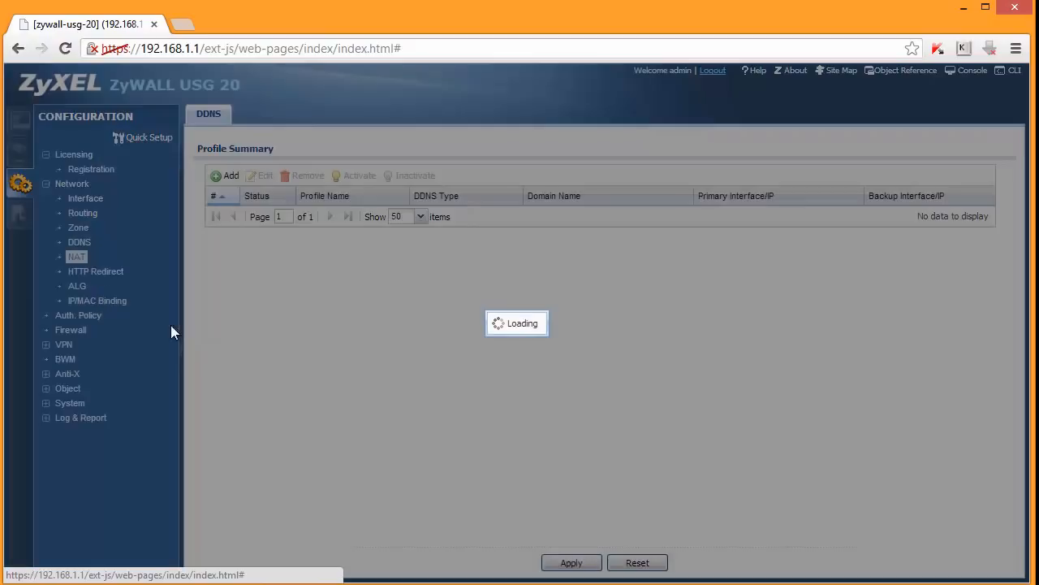
left_click(76, 257)
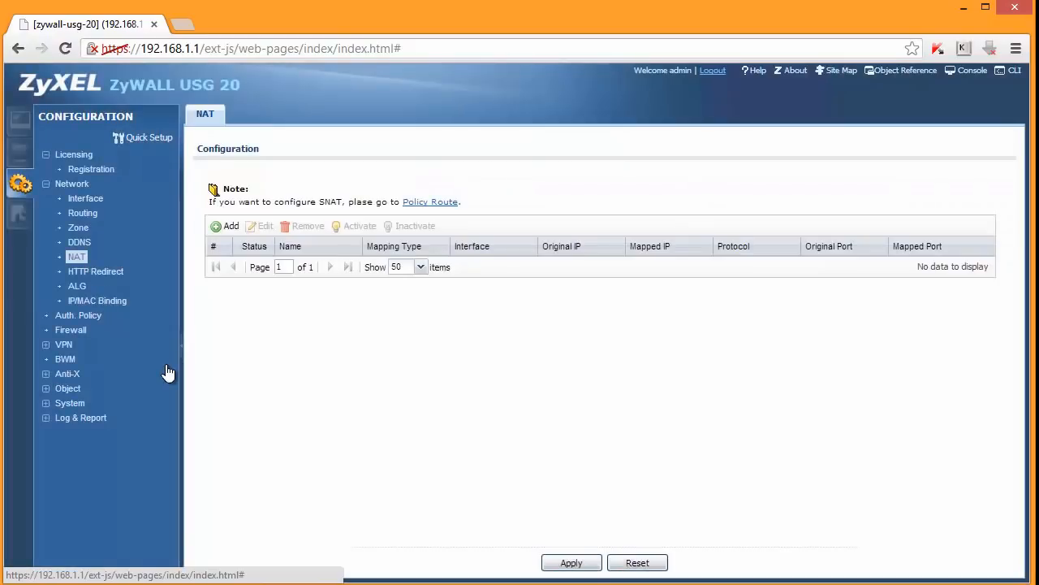
left_click(82, 212)
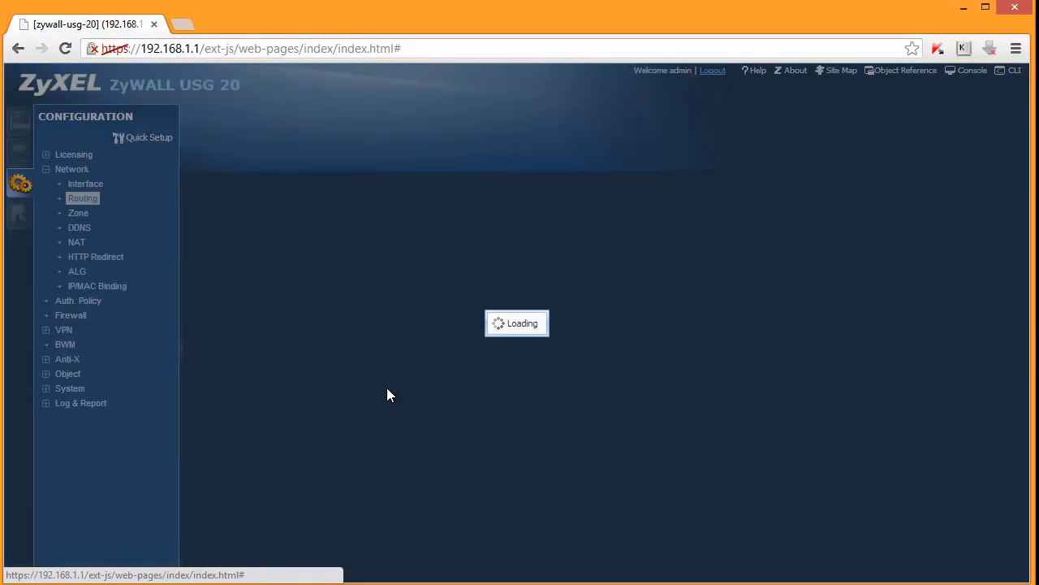
left_click(82, 198)
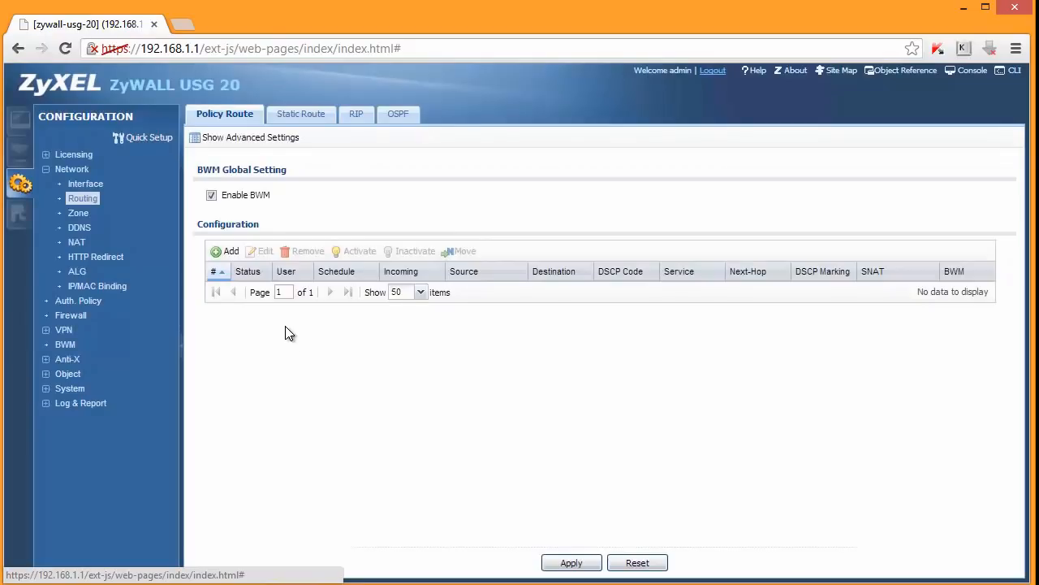
mouse_move(339, 202)
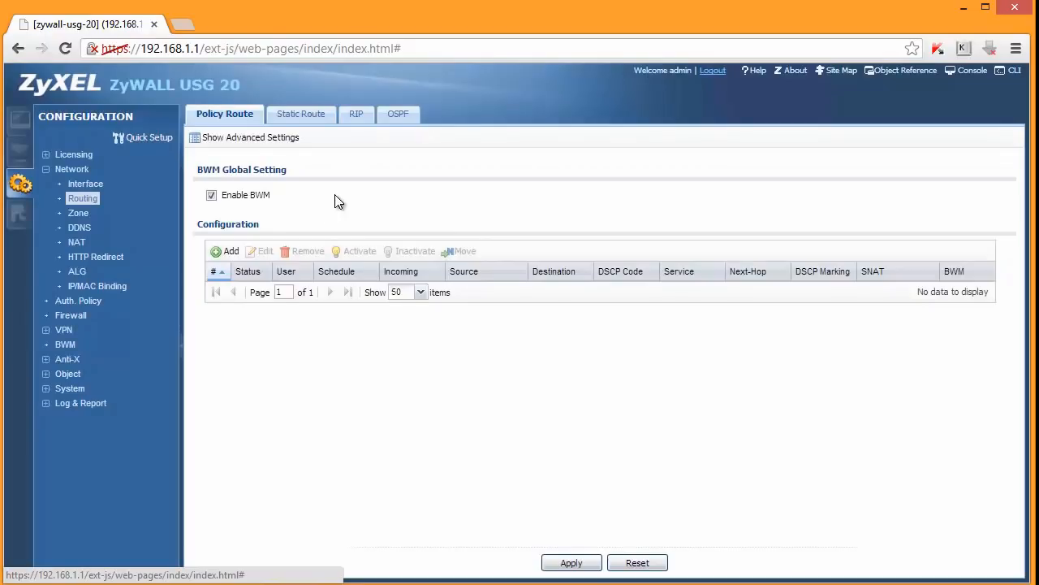
mouse_move(256, 241)
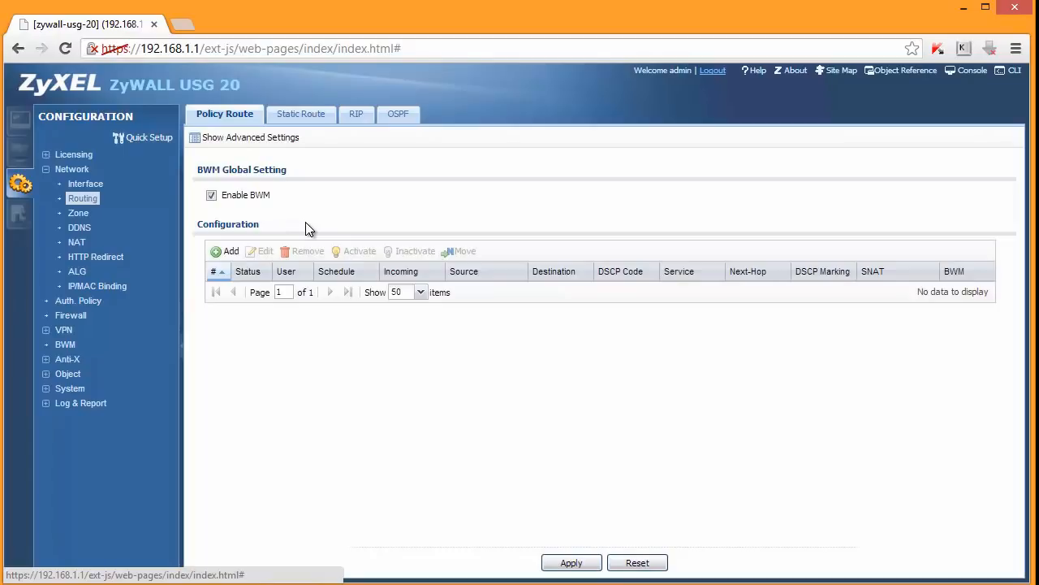
mouse_move(103, 223)
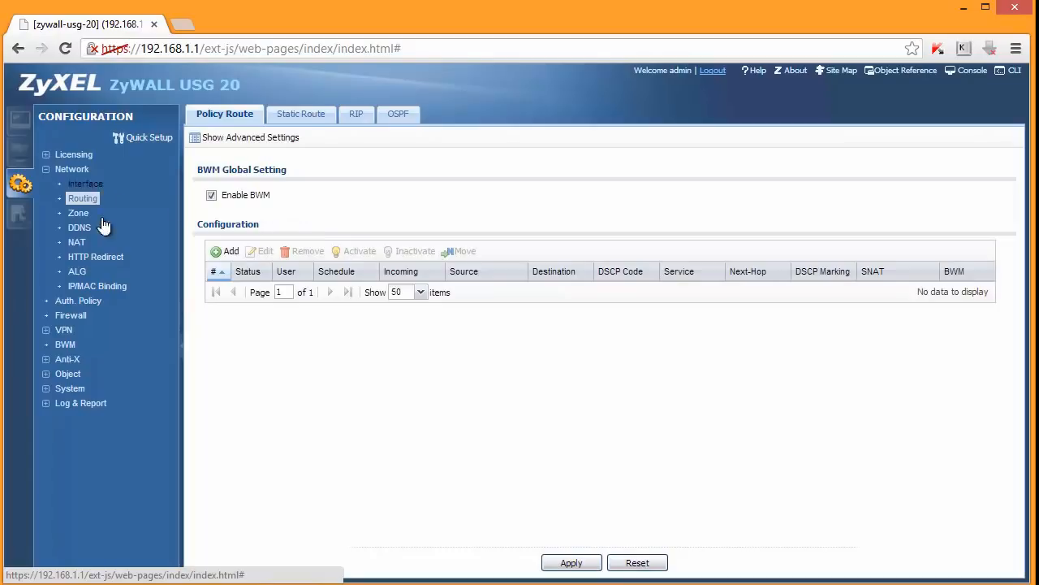
Step: Review the IPSec VPN and SSL VPN pages, then BWM with its single default rule
left_click(63, 330)
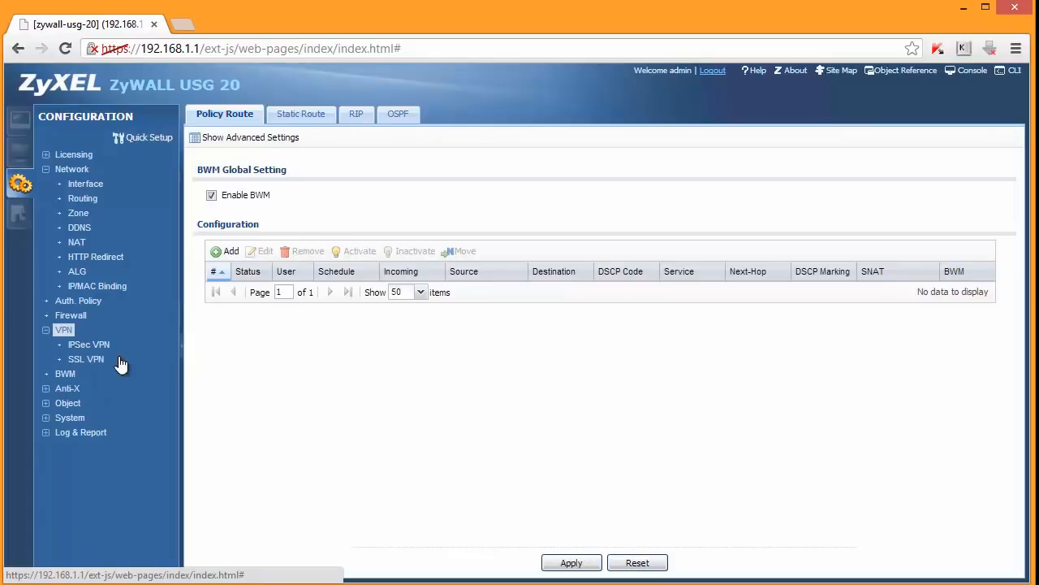
left_click(89, 344)
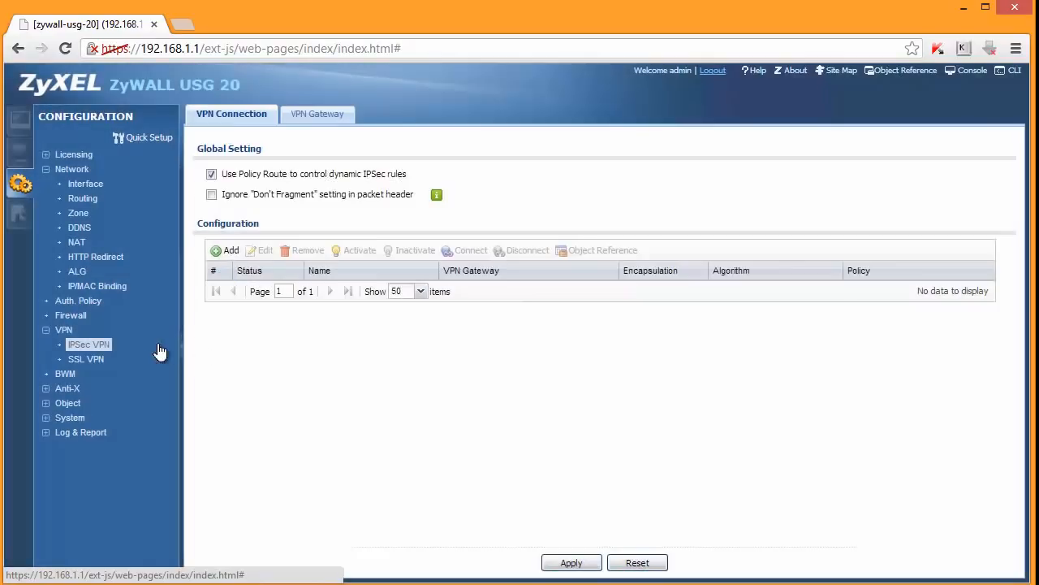
mouse_move(136, 308)
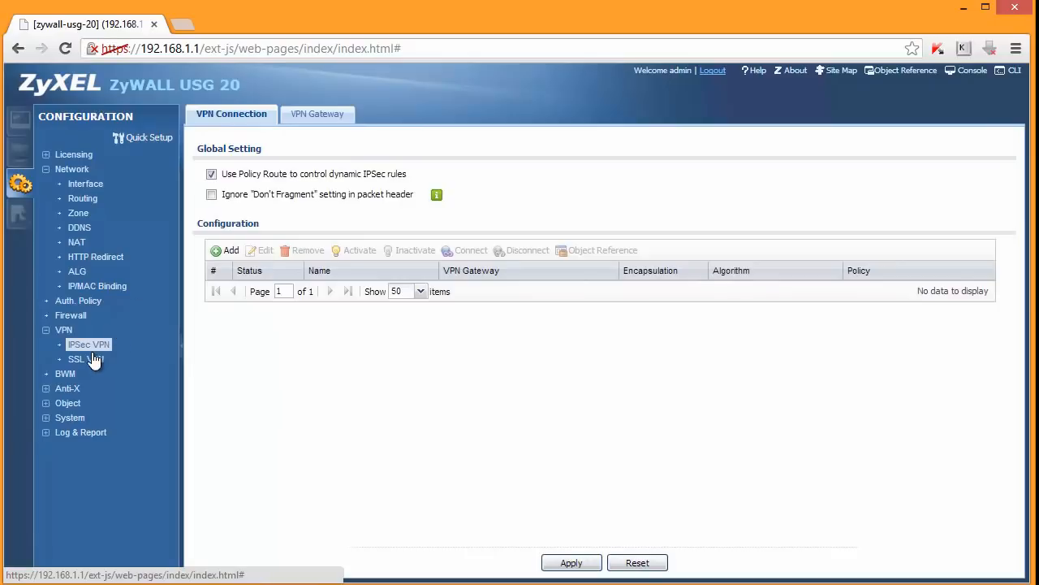
left_click(85, 359)
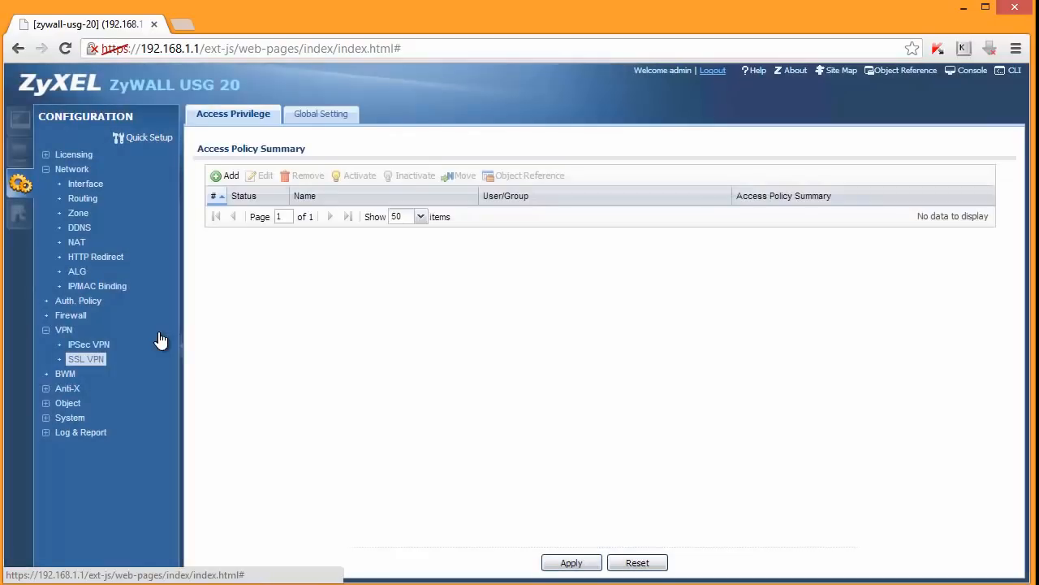
left_click(65, 373)
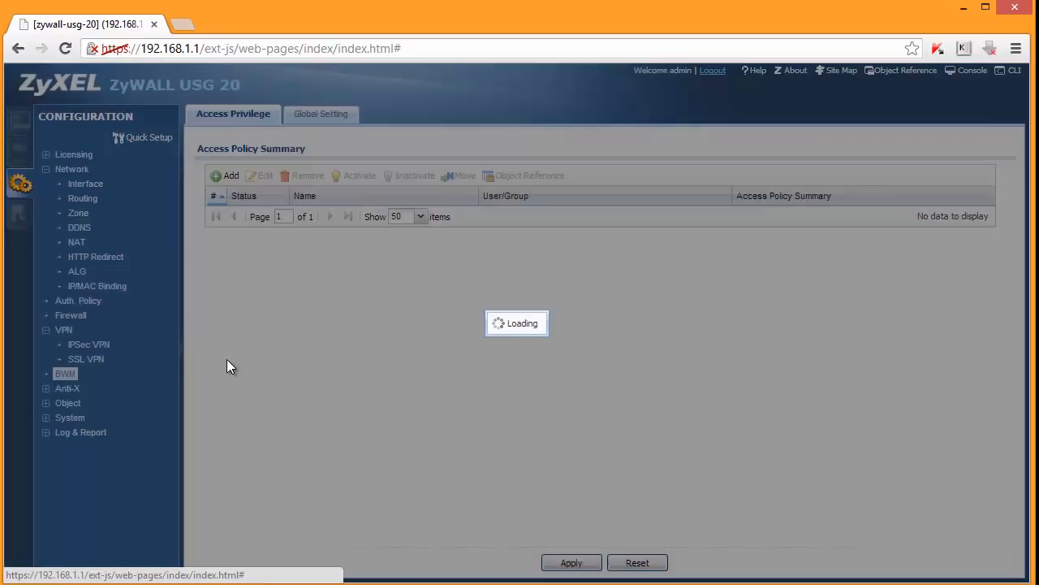
left_click(65, 373)
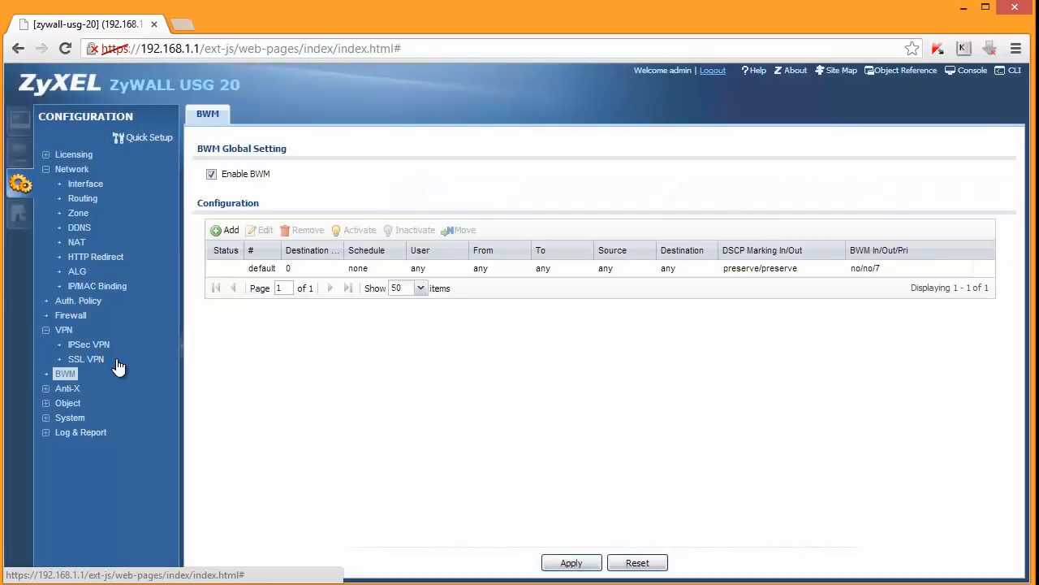
left_click(68, 387)
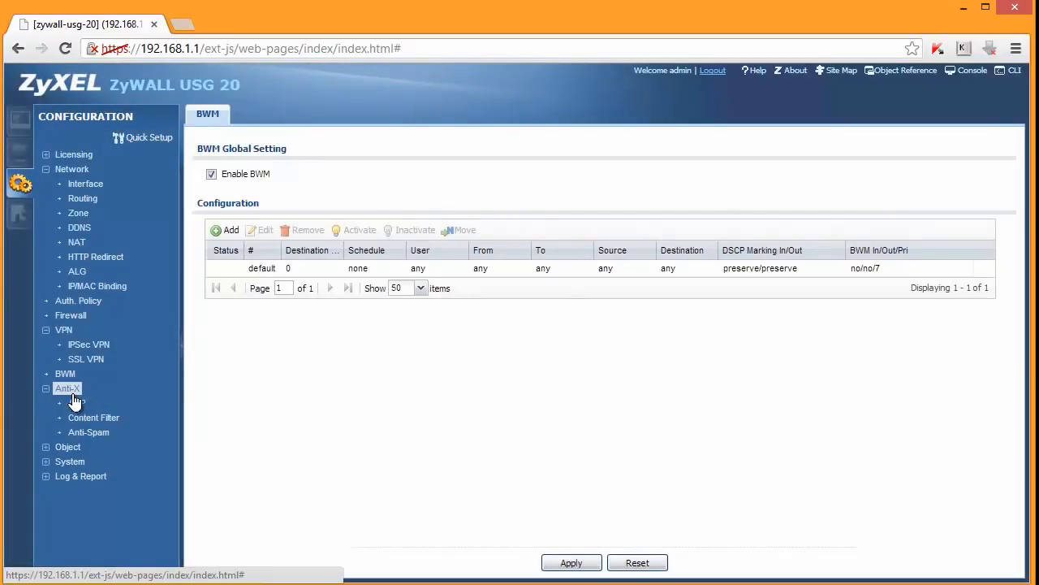
Step: Review the ADP policies, then open ADP_PROFILE from the Profile tab for editing
left_click(76, 402)
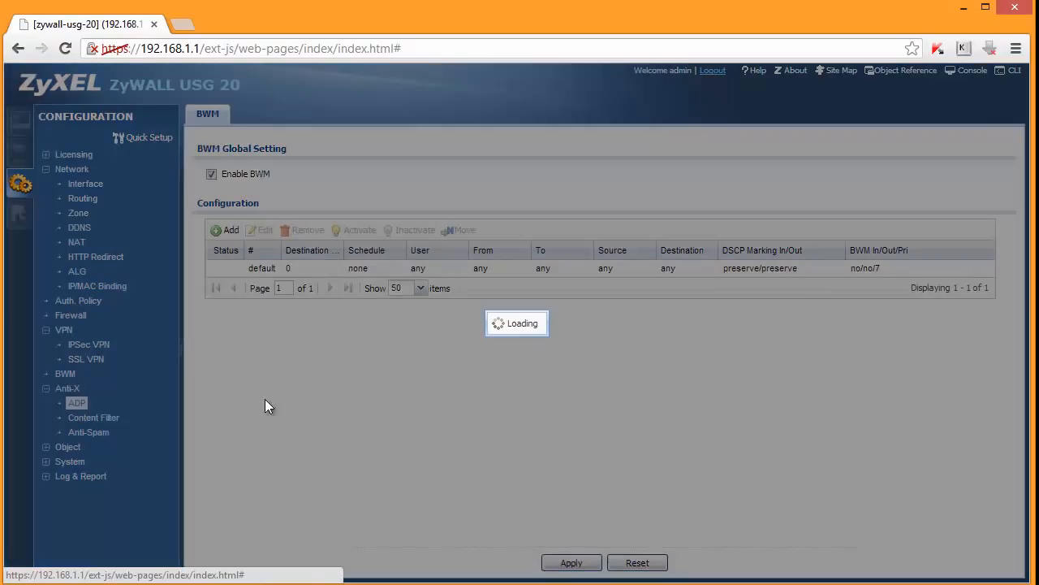
left_click(75, 402)
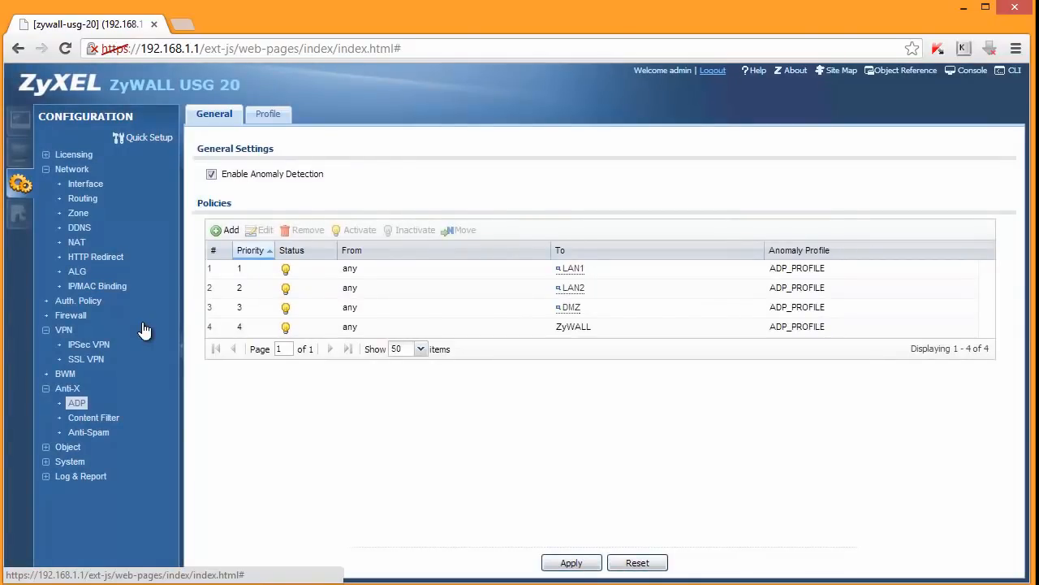
mouse_move(437, 284)
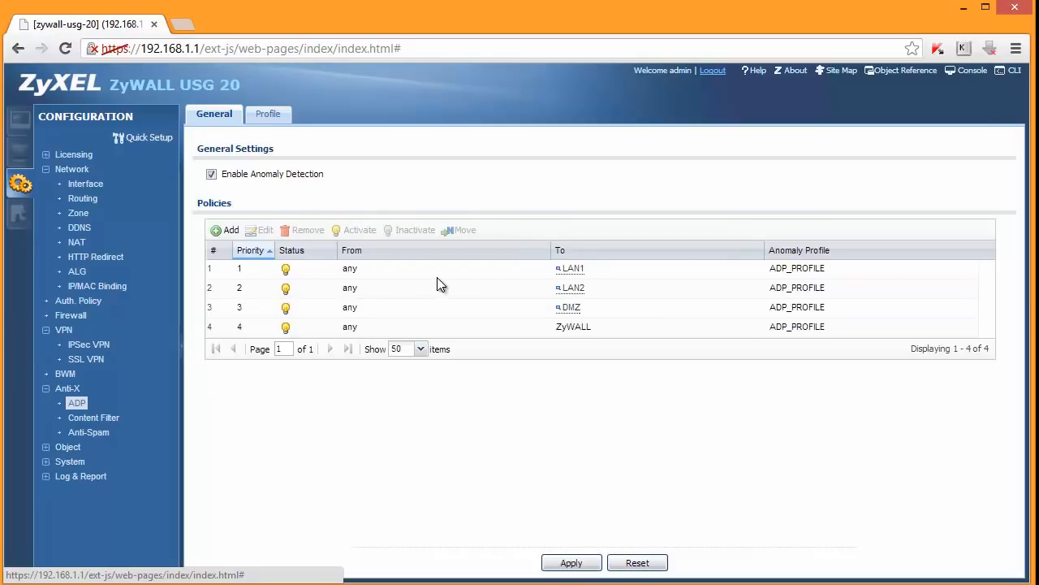
mouse_move(784, 282)
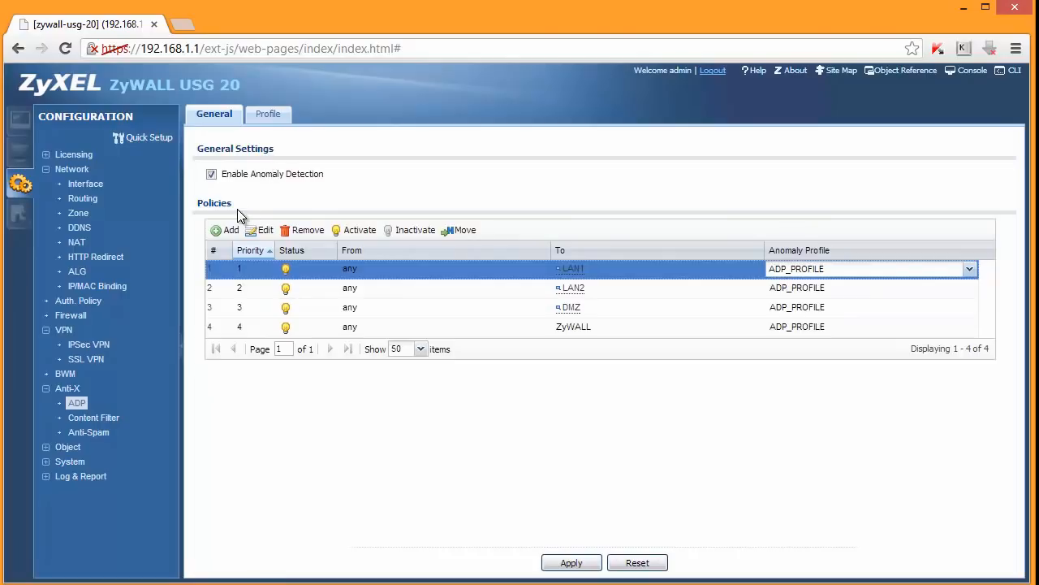
left_click(267, 114)
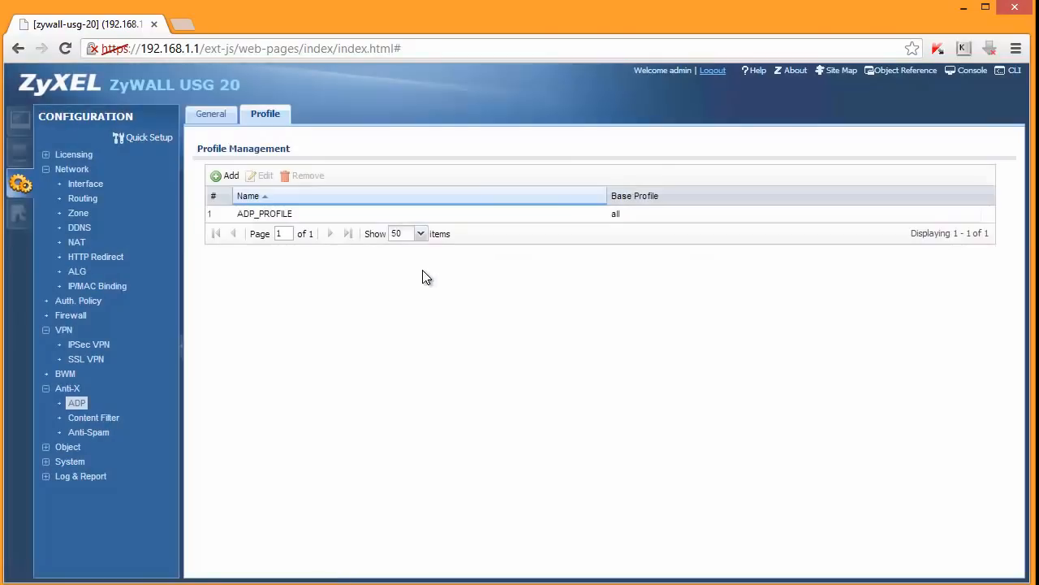
left_click(264, 212)
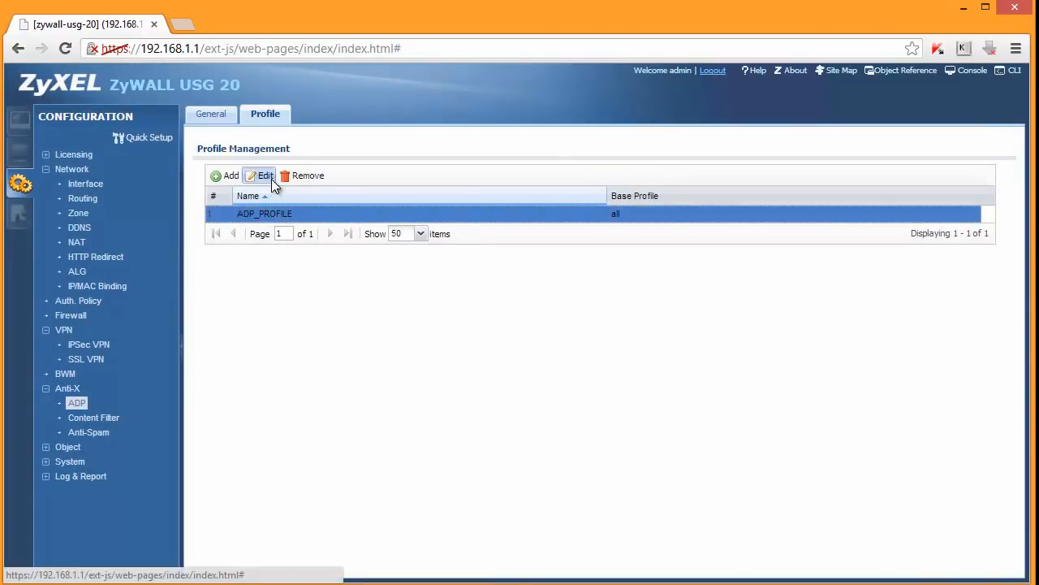
left_click(259, 176)
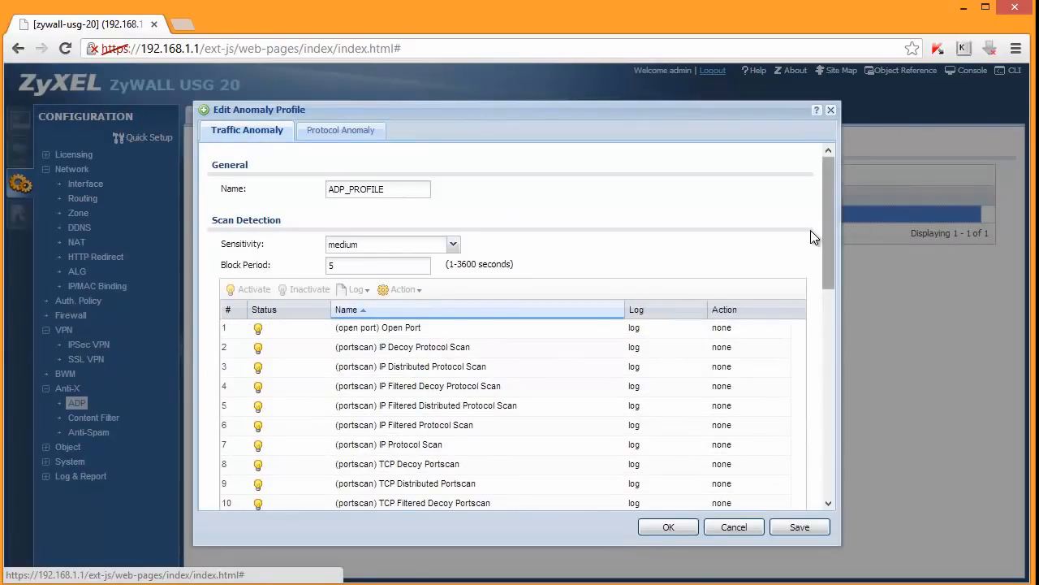
Step: Scroll ADP_PROFILE's Traffic Anomaly list, then view its Protocol Anomaly HTTP attack checks
scroll("down", 3)
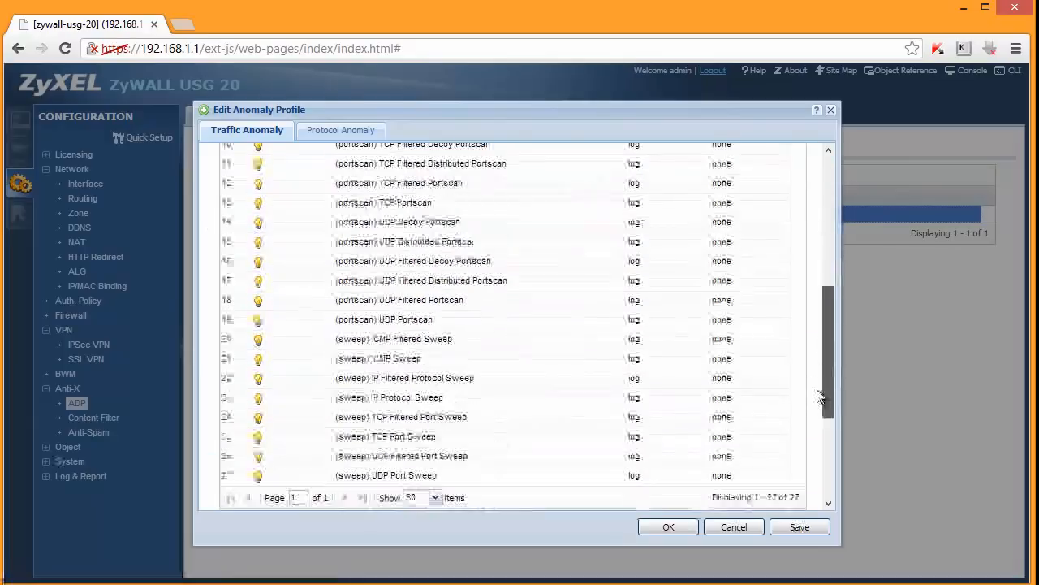
left_click(378, 358)
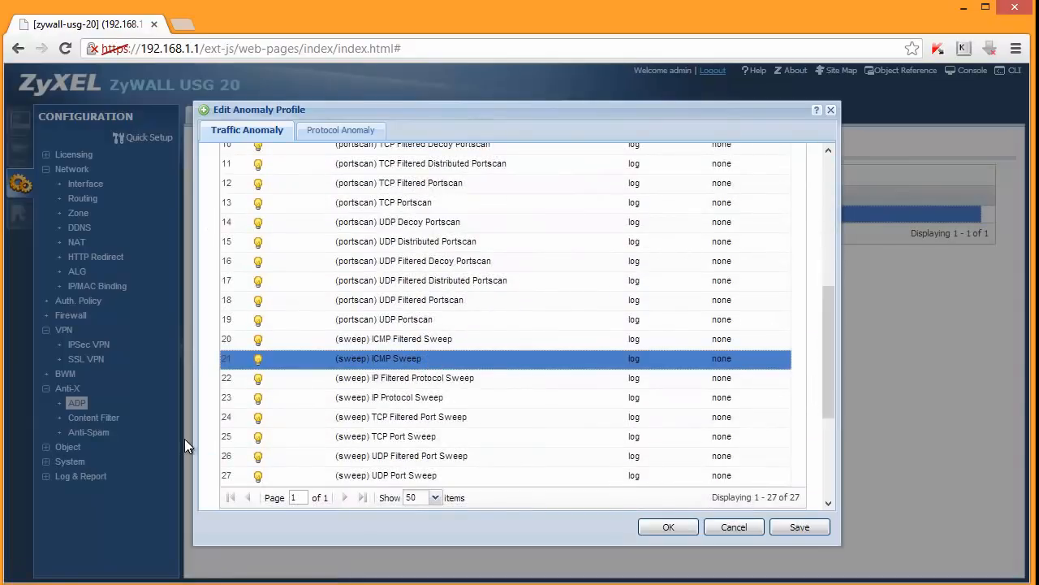
scroll("down", 3)
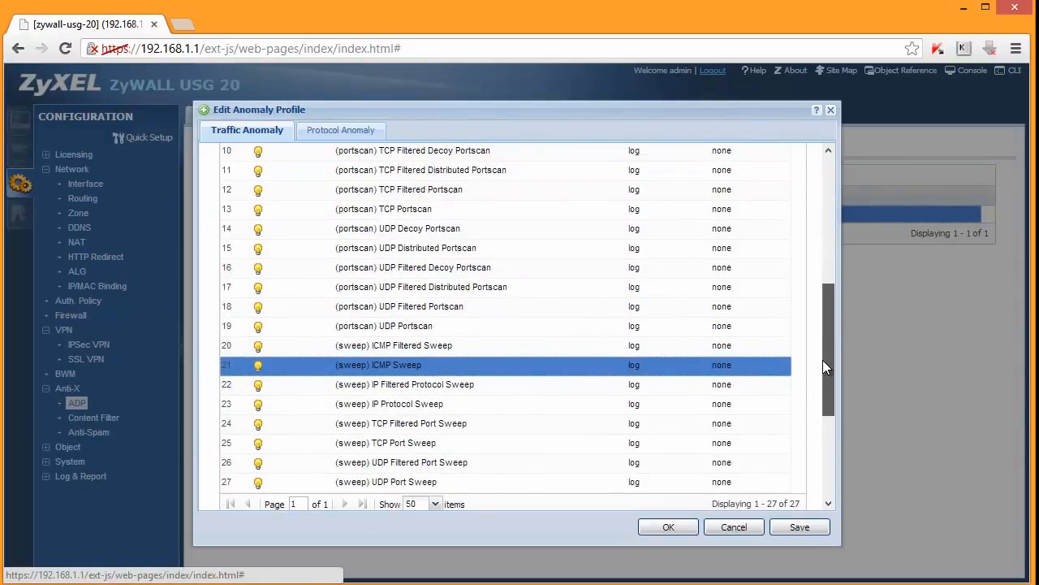
scroll("down", 3)
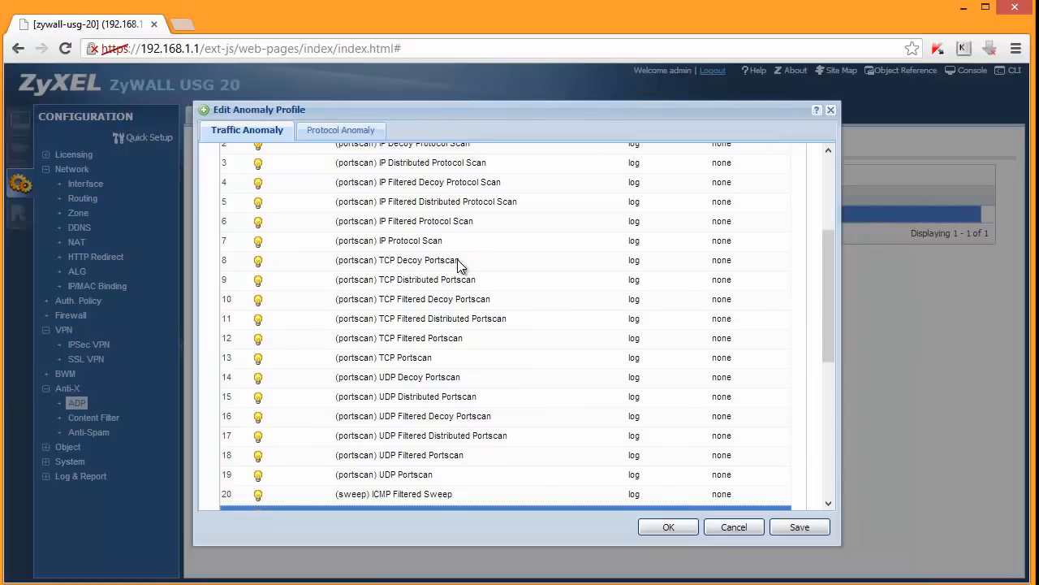
left_click(397, 260)
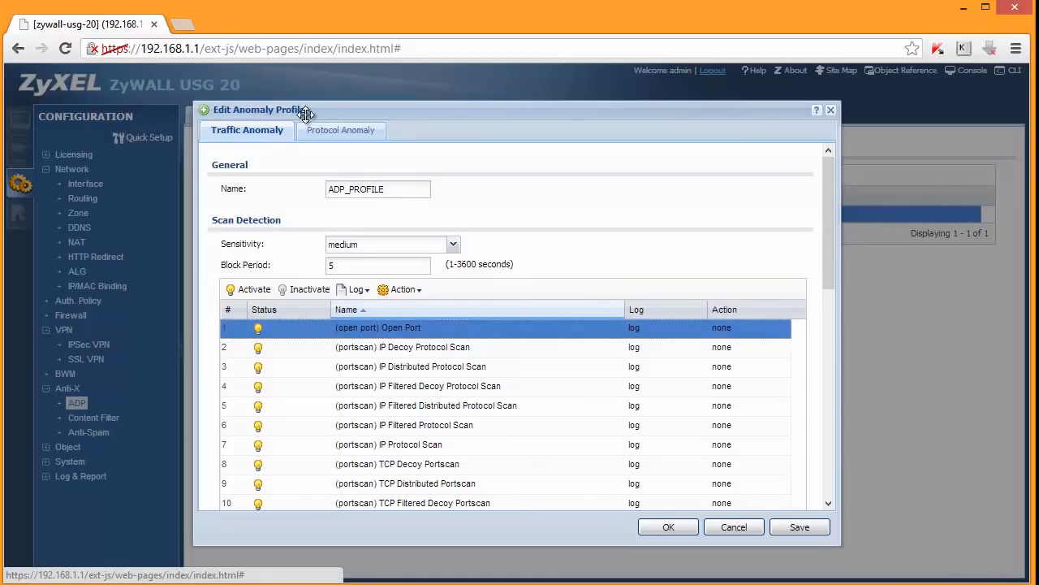
mouse_move(373, 150)
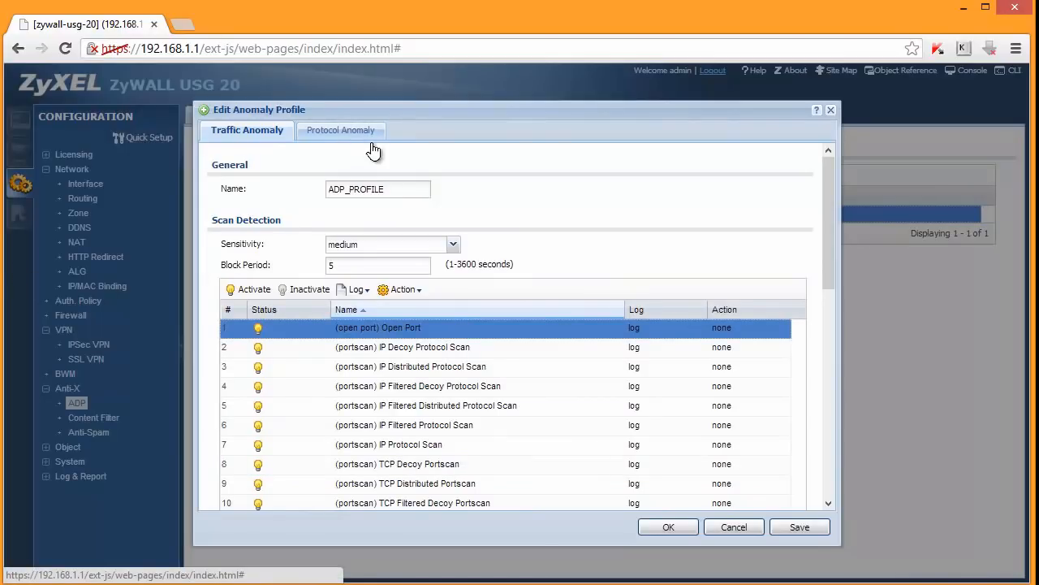
left_click(340, 130)
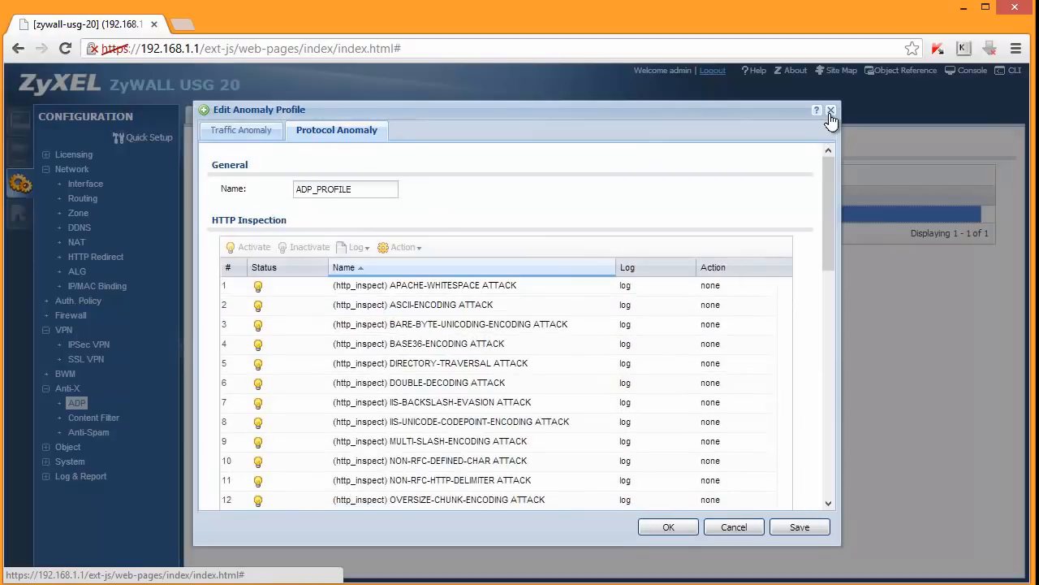
mouse_move(835, 118)
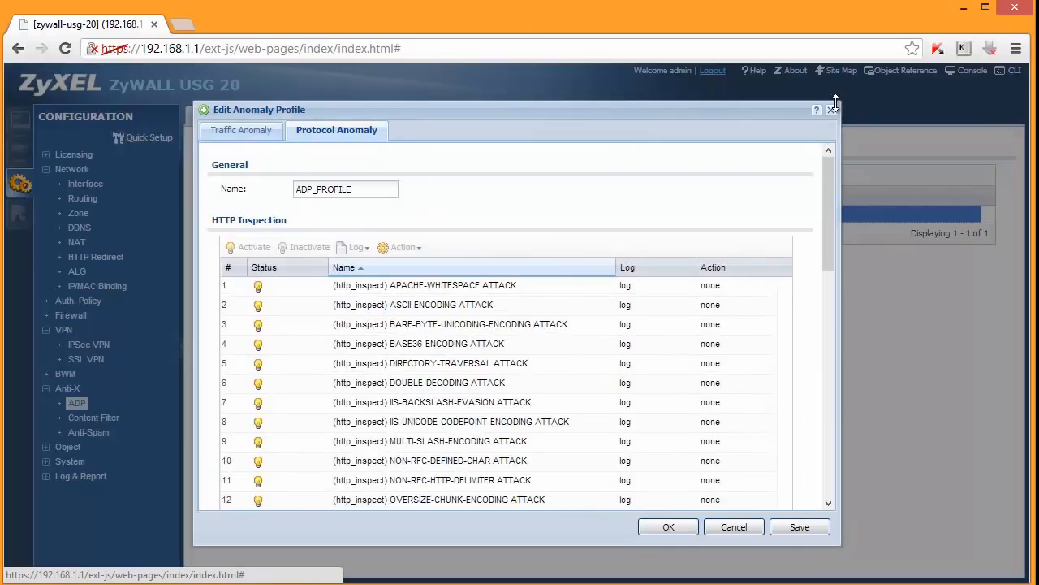
mouse_move(347, 355)
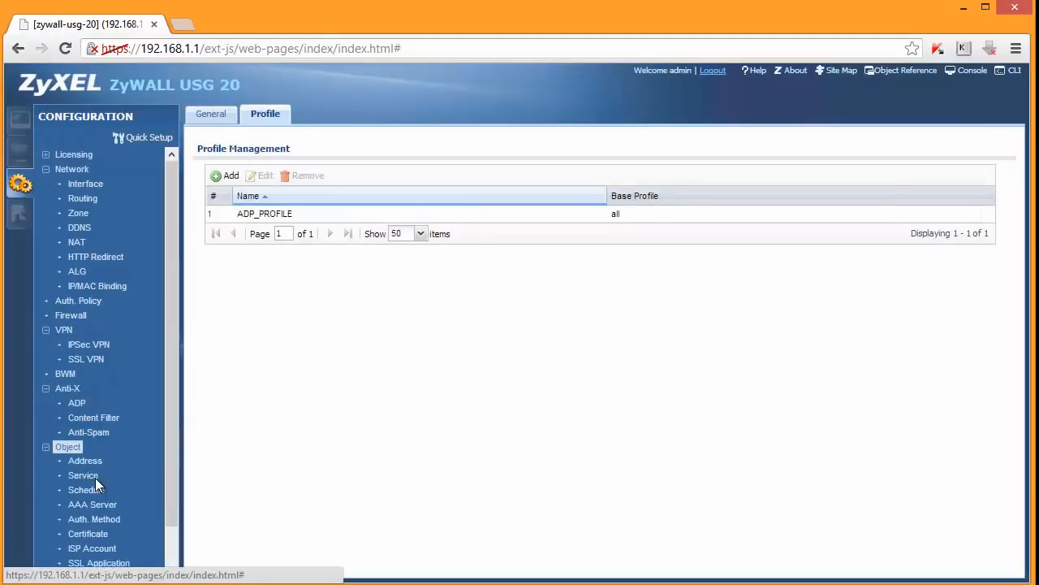
Step: Start adding an admin-type user on the User/Group page, then cancel without saving
scroll("down", 3)
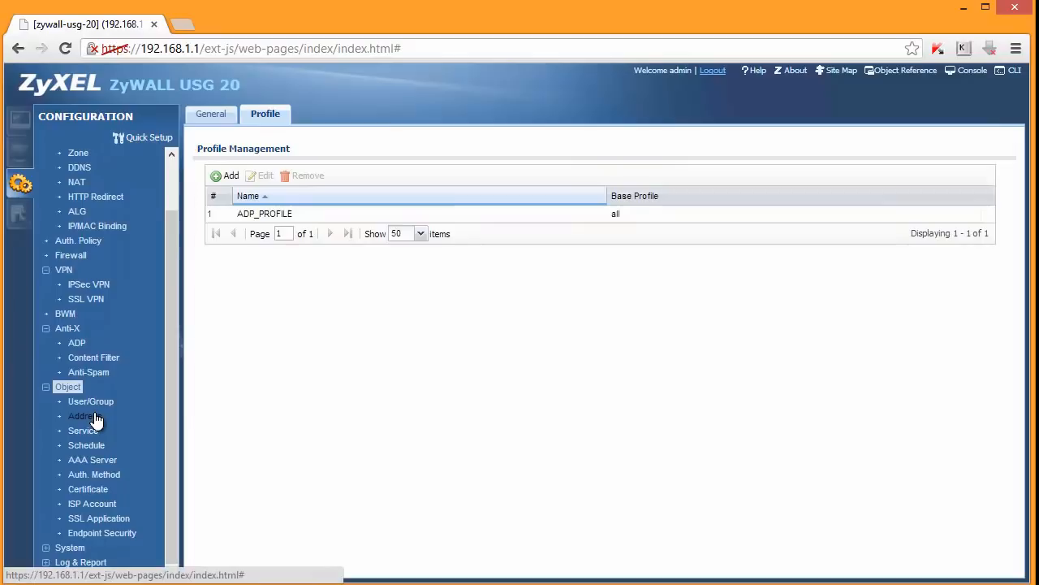
left_click(90, 402)
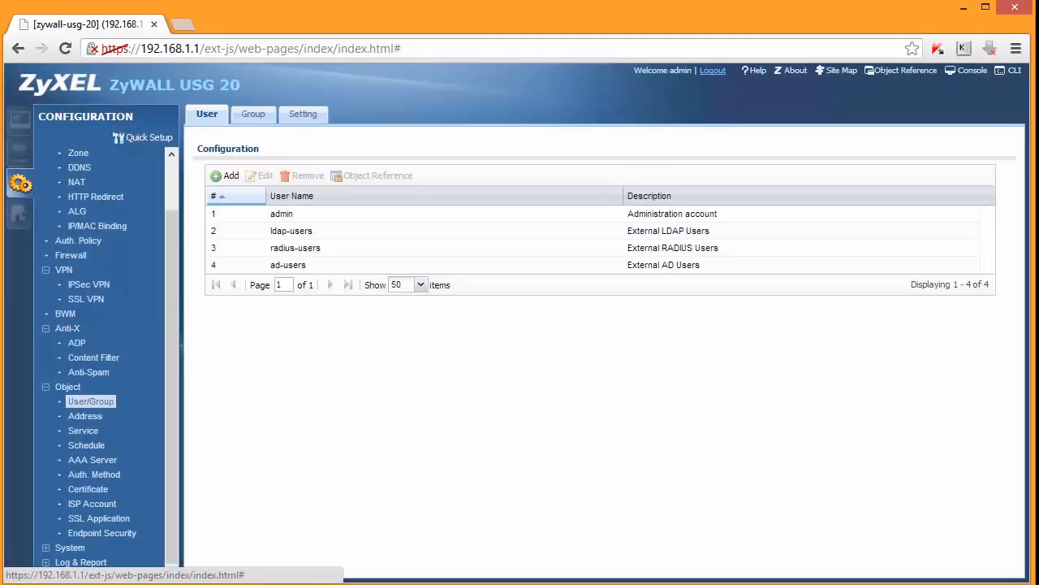
left_click(281, 213)
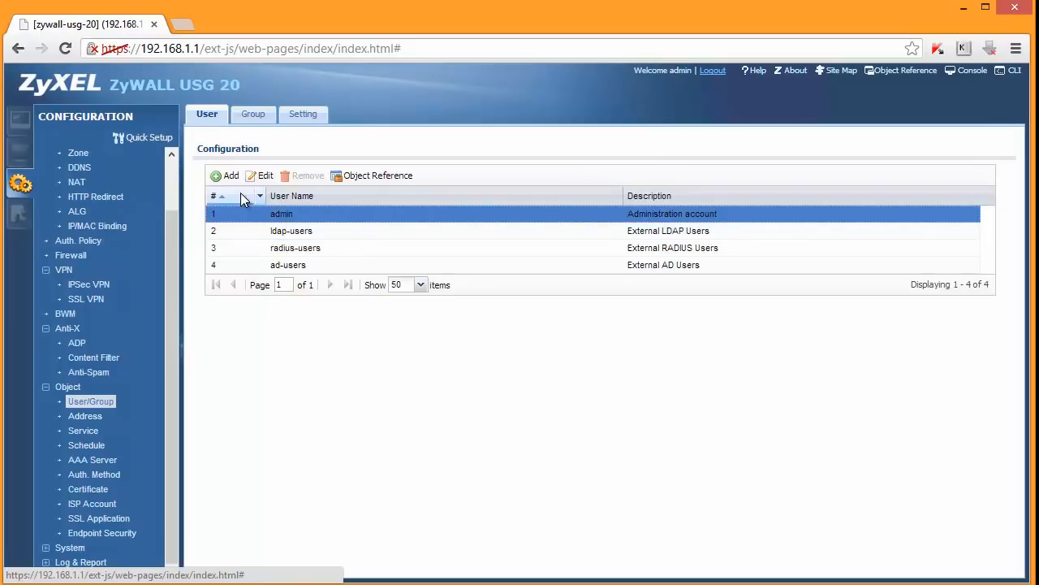
left_click(226, 176)
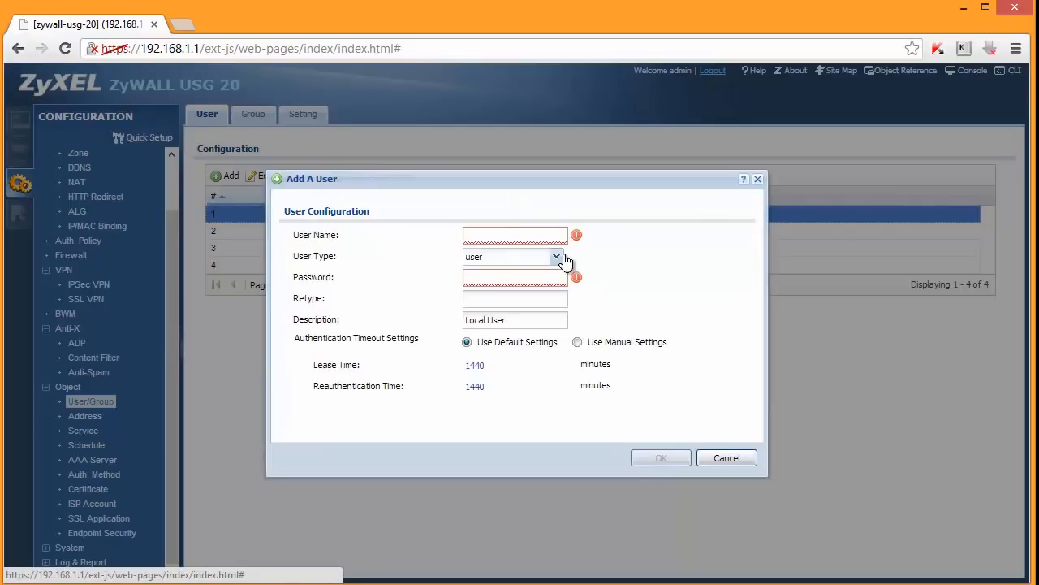
left_click(556, 257)
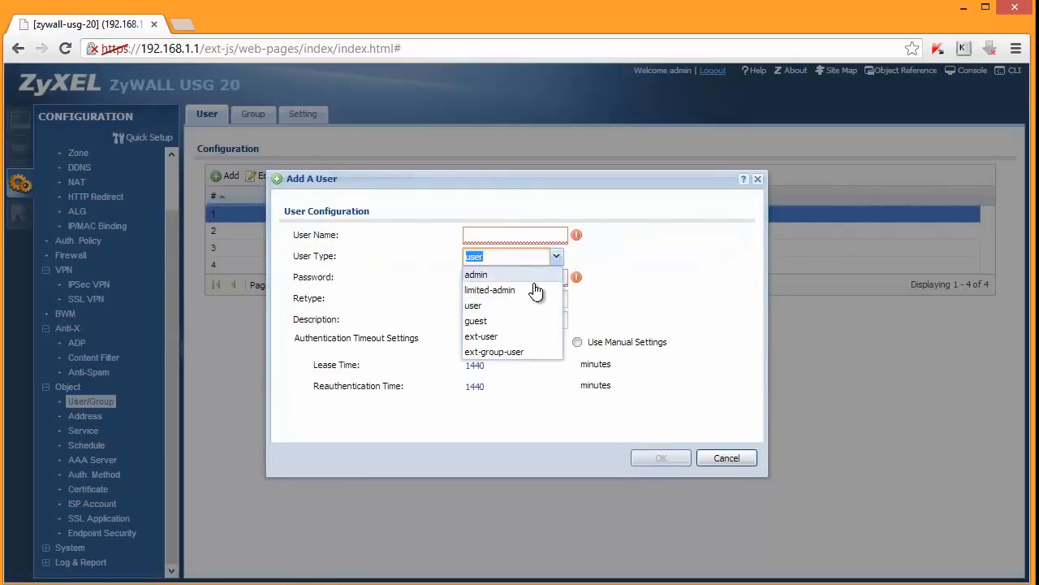
mouse_move(527, 326)
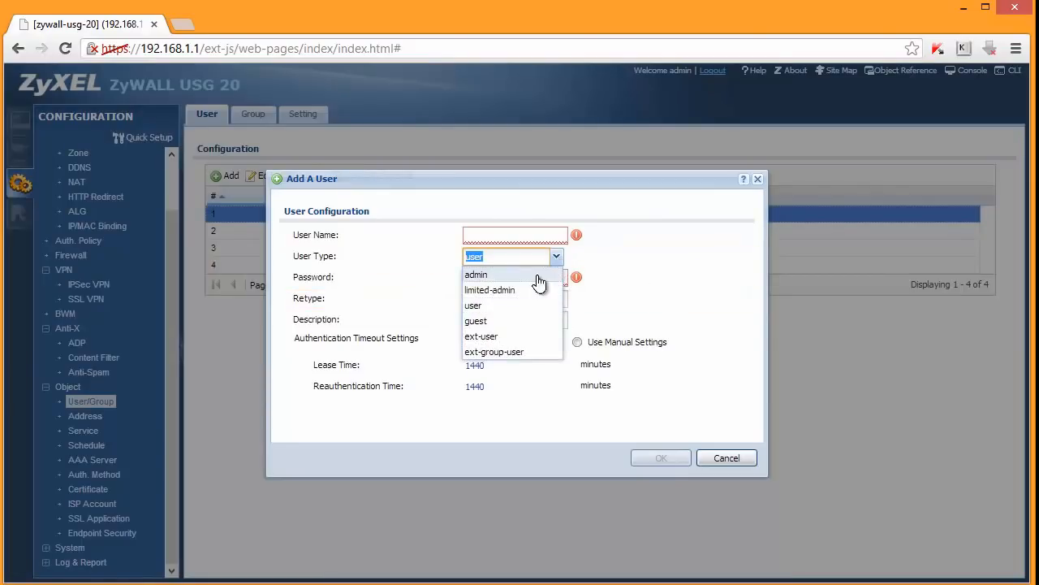
mouse_move(518, 290)
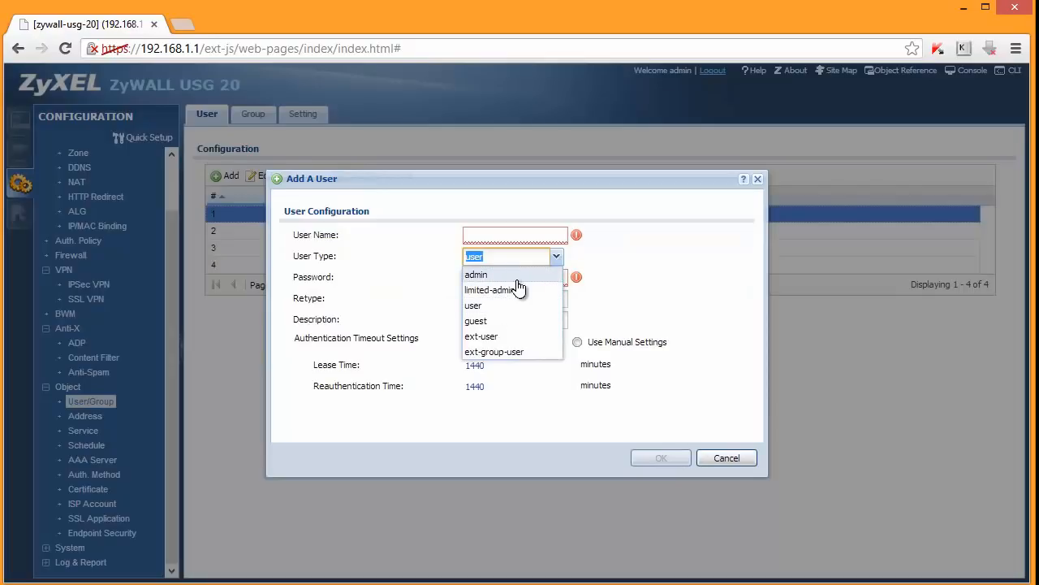
left_click(475, 274)
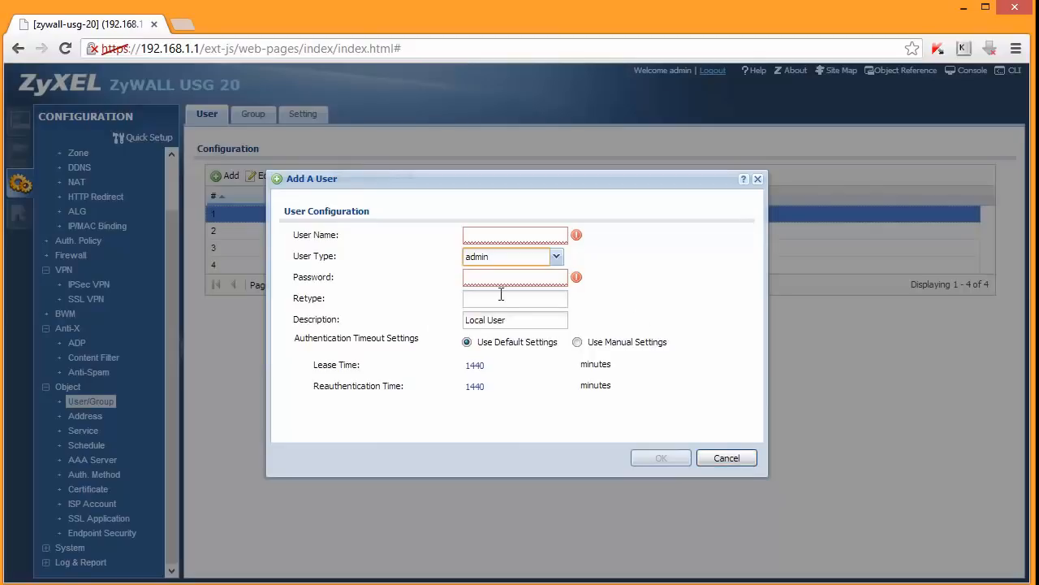
mouse_move(725, 457)
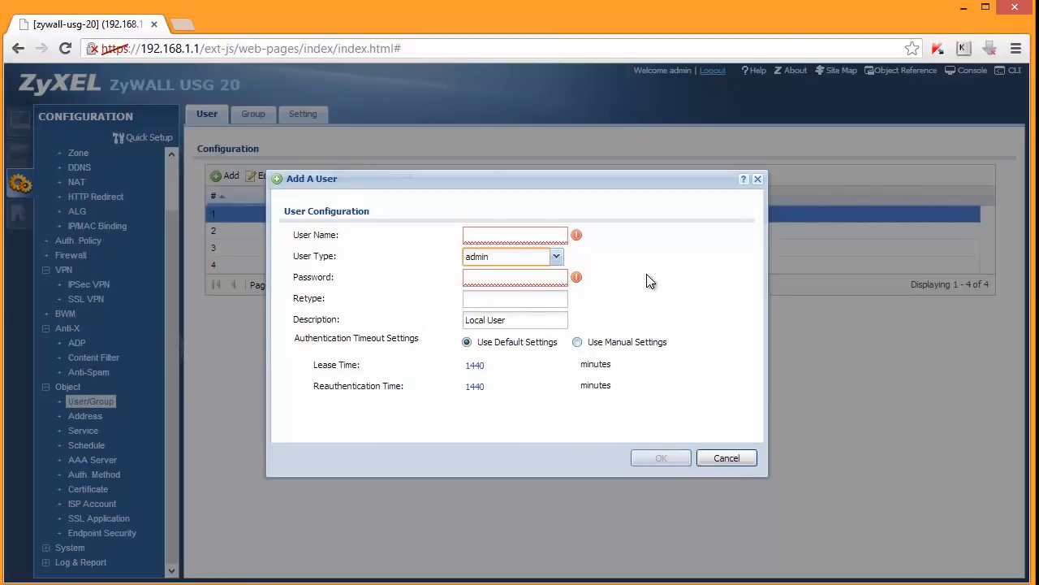
left_click(725, 457)
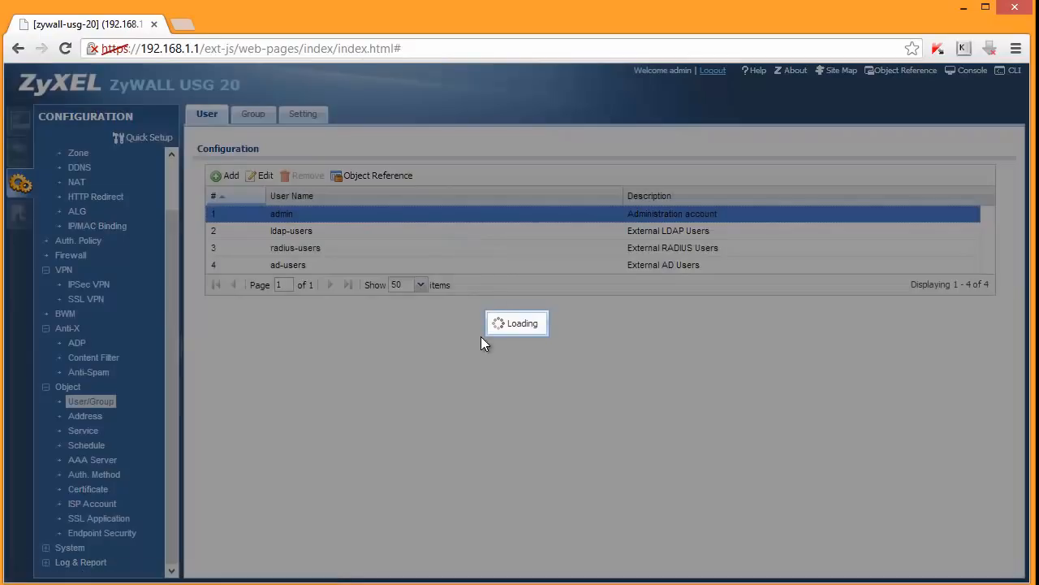
Step: Open and cancel the admin account, view Groups, then the 1440 default lease Settings
left_click(265, 176)
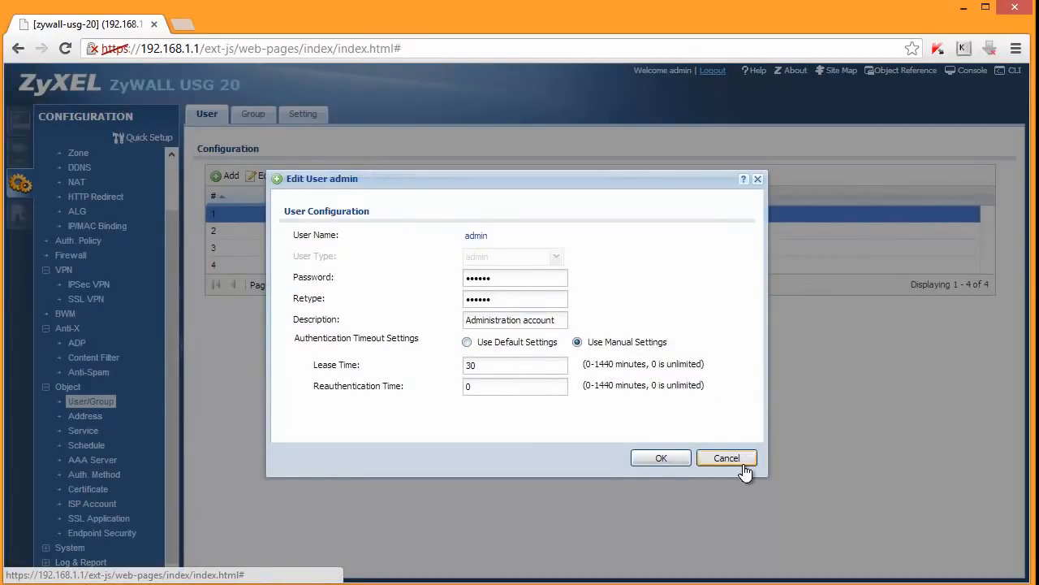
left_click(726, 457)
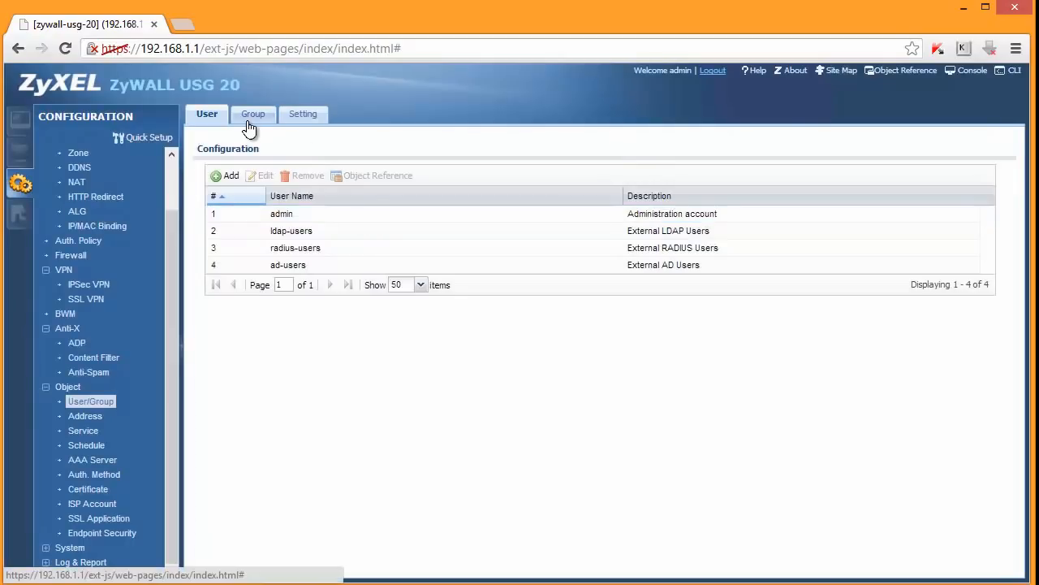
left_click(252, 113)
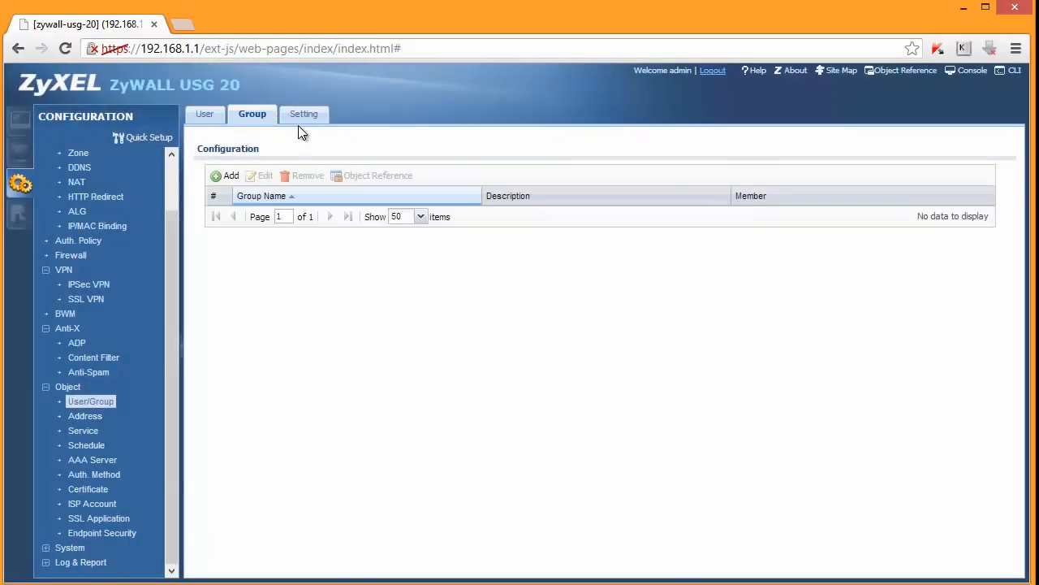
left_click(303, 114)
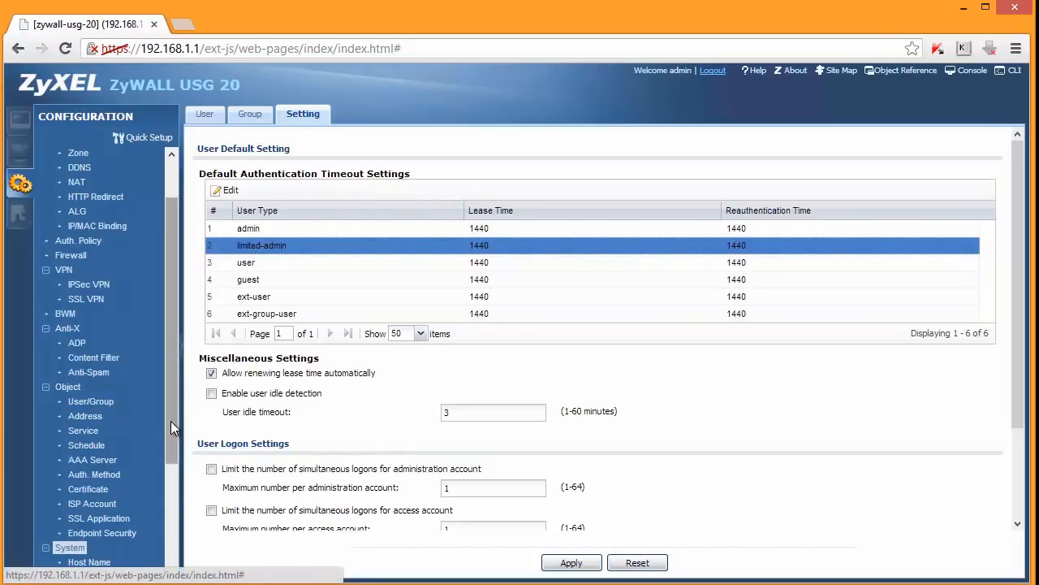
scroll("down", 3)
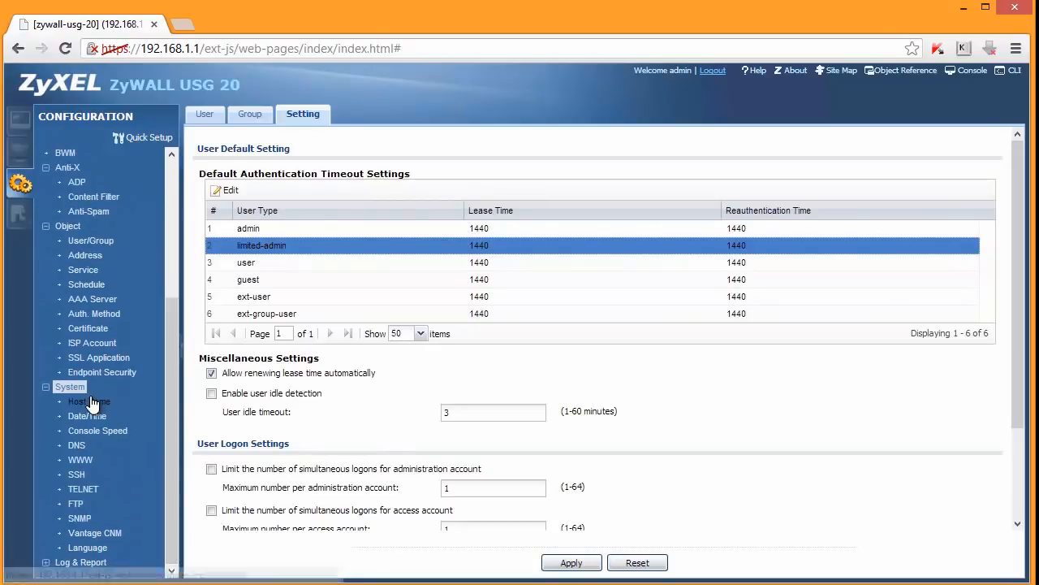
Step: Review Host Name, Date/Time and SSH settings, then the disabled Telnet page on port 23
left_click(89, 401)
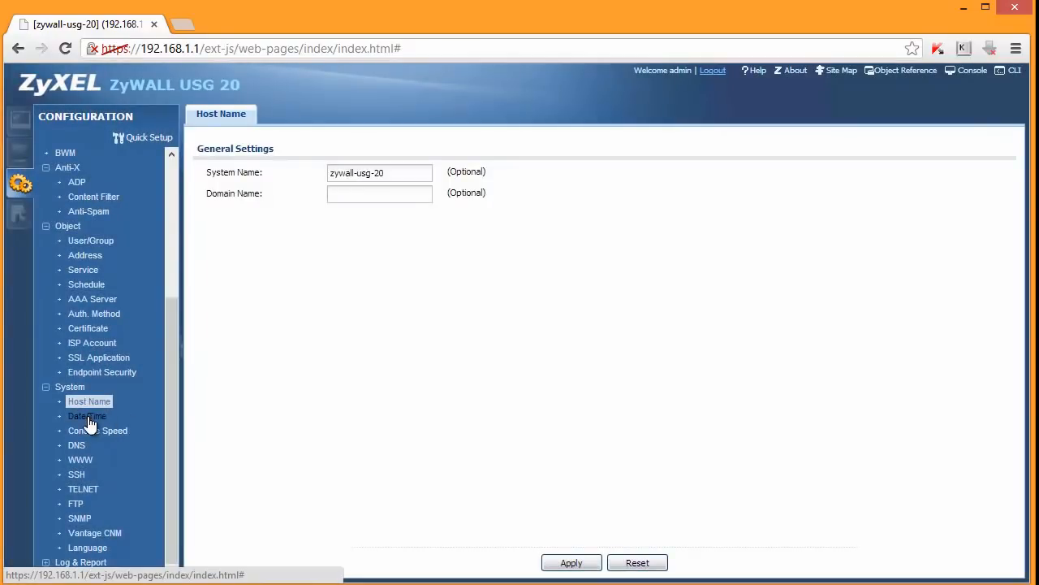
left_click(87, 415)
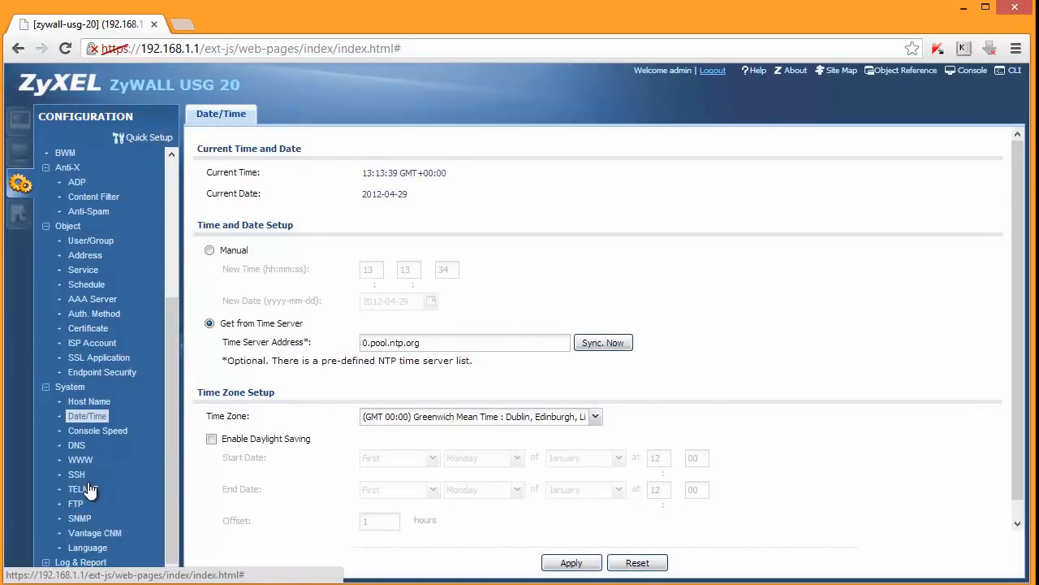
left_click(76, 473)
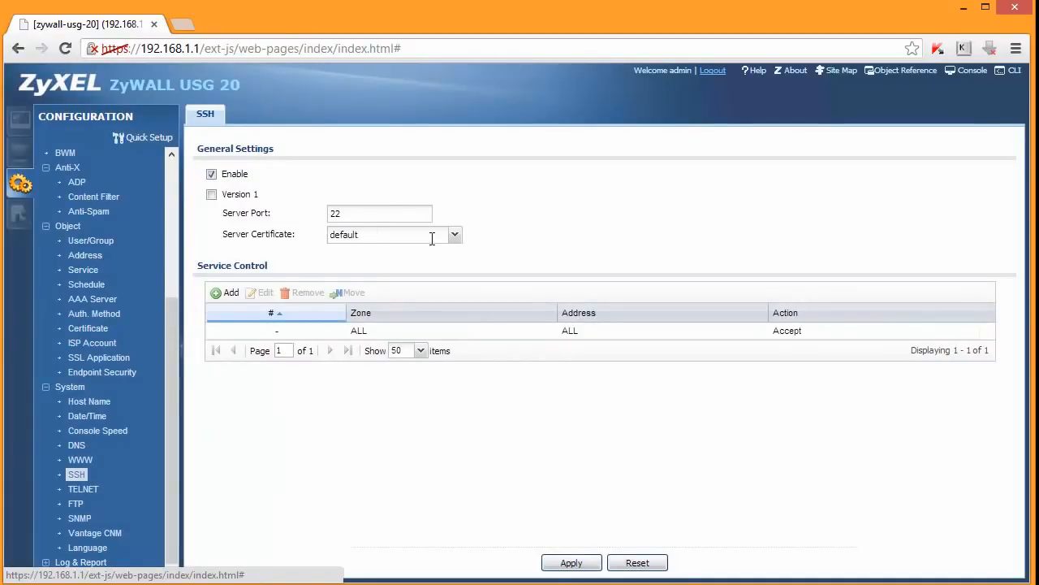
left_click(410, 330)
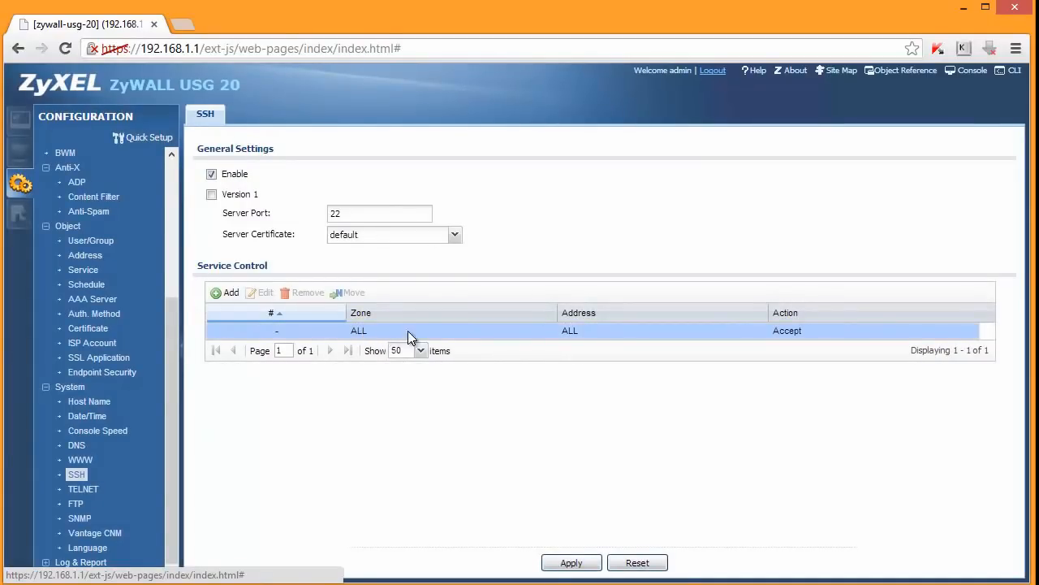
mouse_move(355, 392)
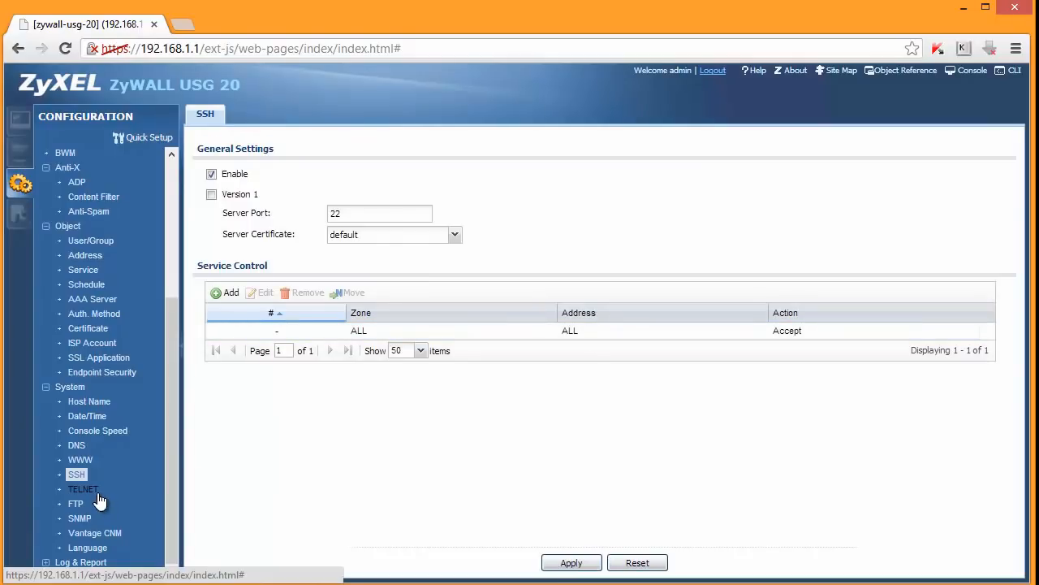
mouse_move(92, 491)
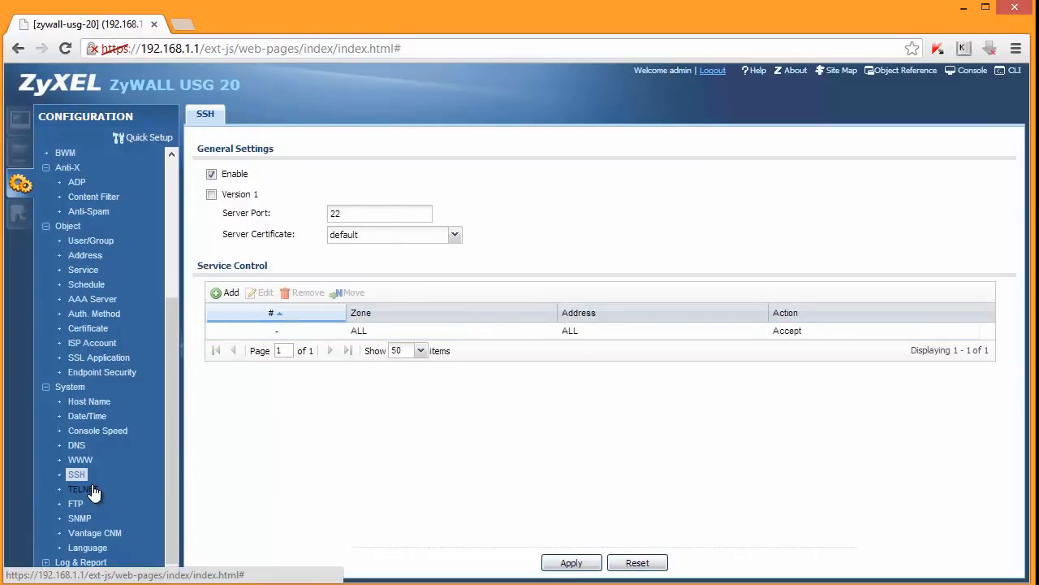
left_click(80, 488)
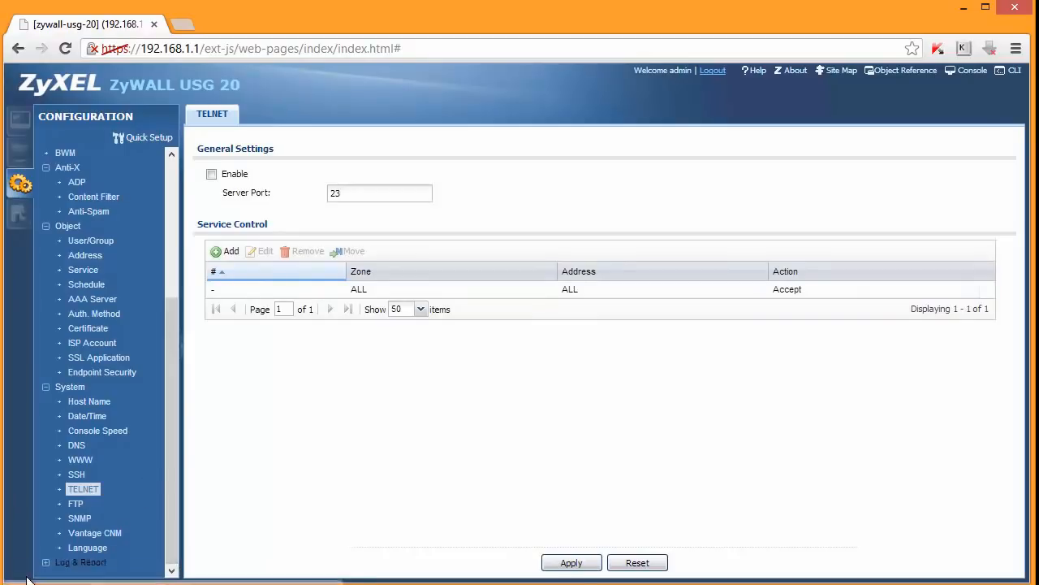
mouse_move(167, 499)
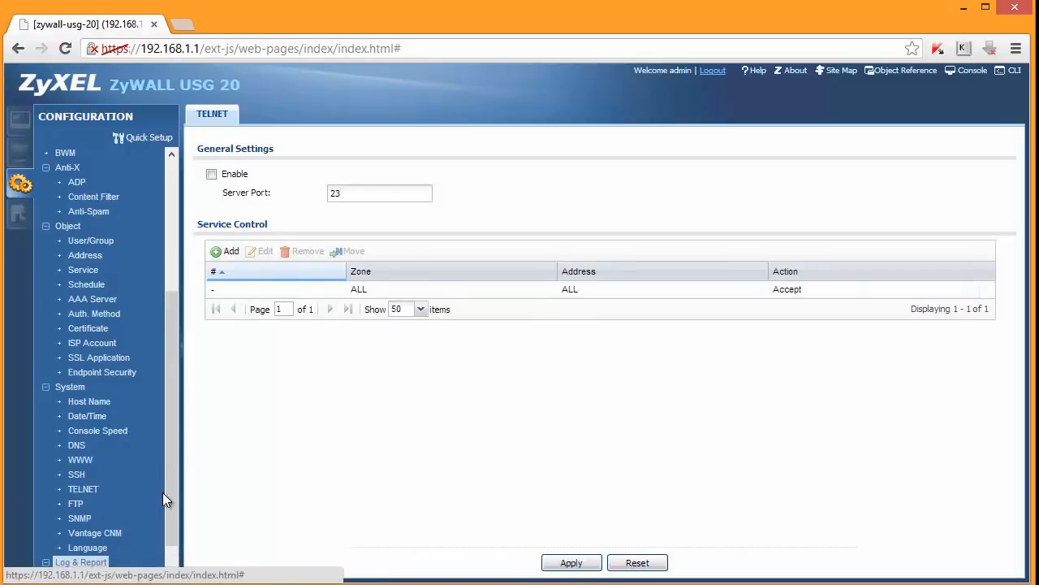
scroll("down", 3)
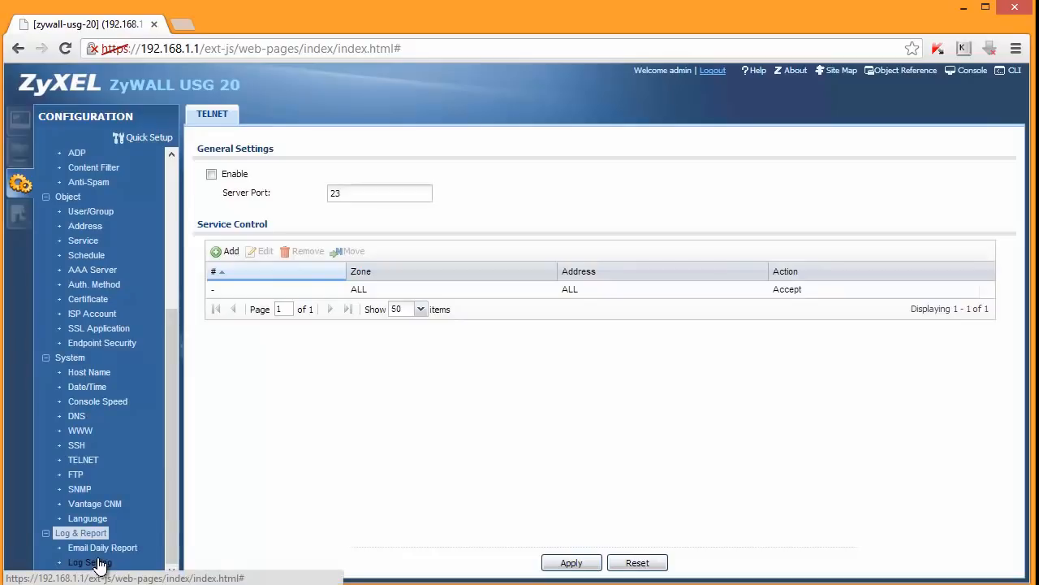
Step: View the six Log Setting entries, then bring up the Maintenance File Manager's four configuration files
left_click(89, 561)
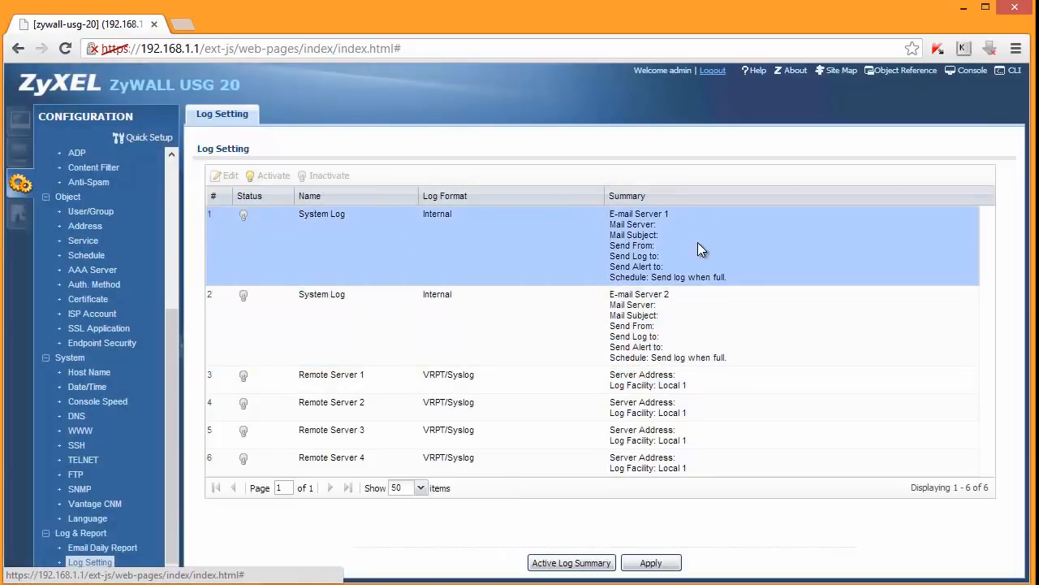
mouse_move(518, 237)
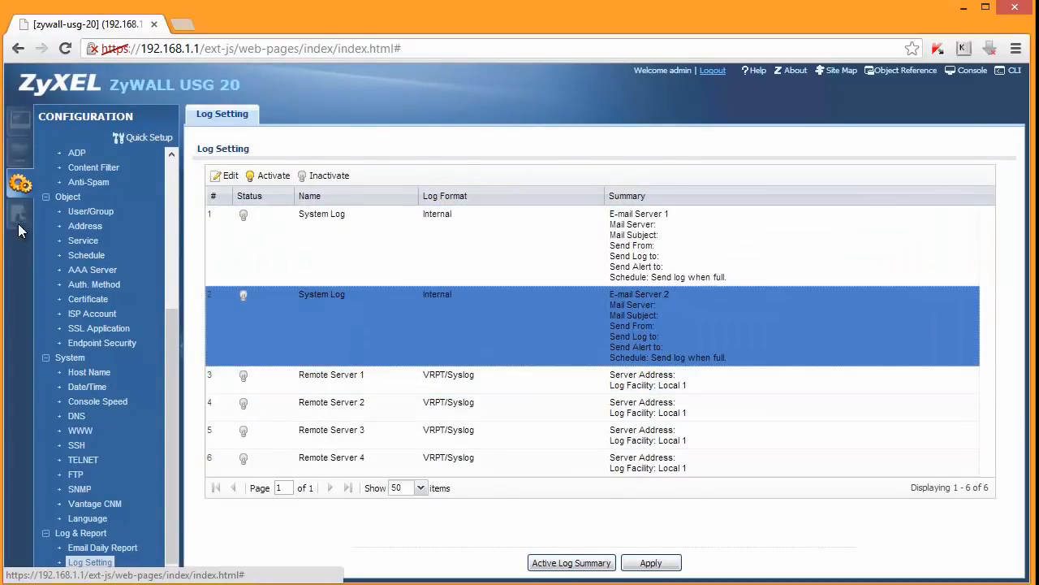
left_click(19, 215)
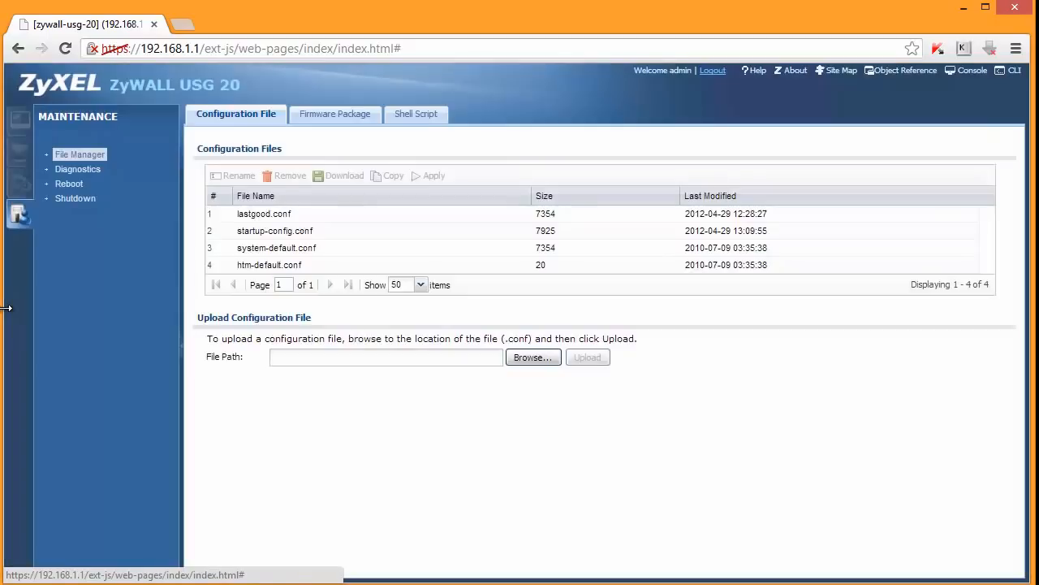
mouse_move(12, 288)
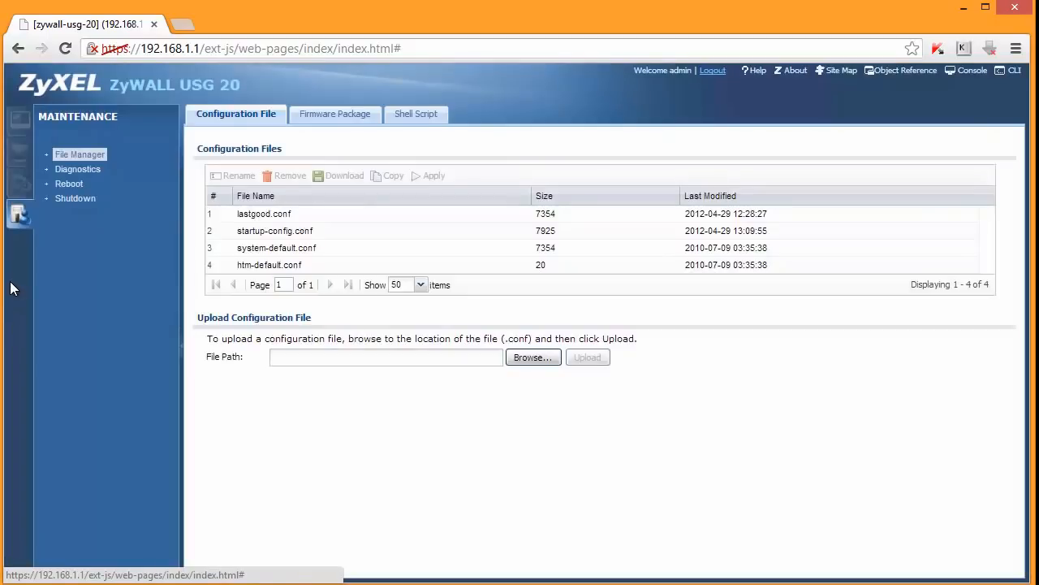
mouse_move(76, 198)
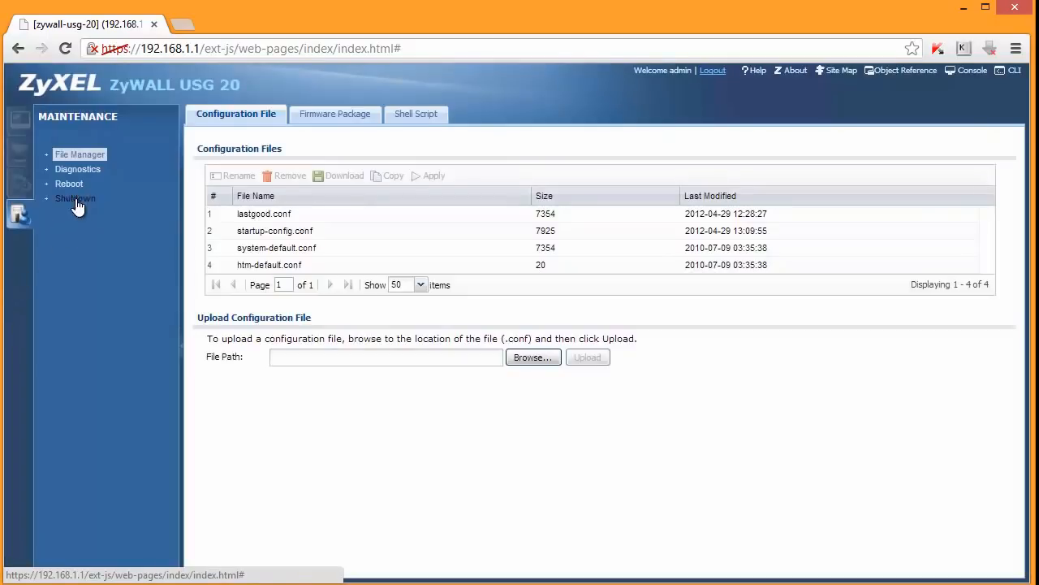
left_click(18, 150)
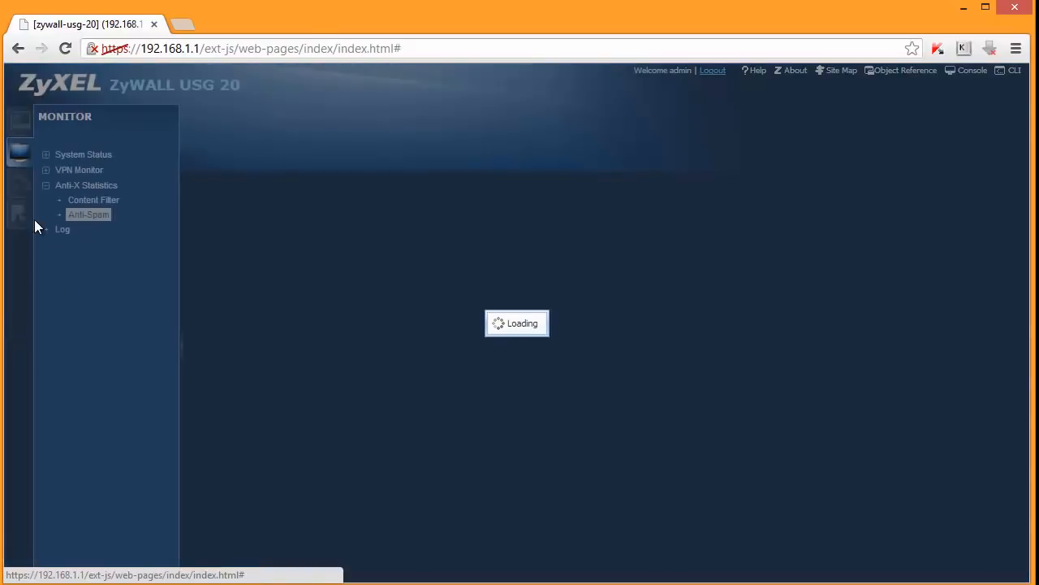
left_click(89, 214)
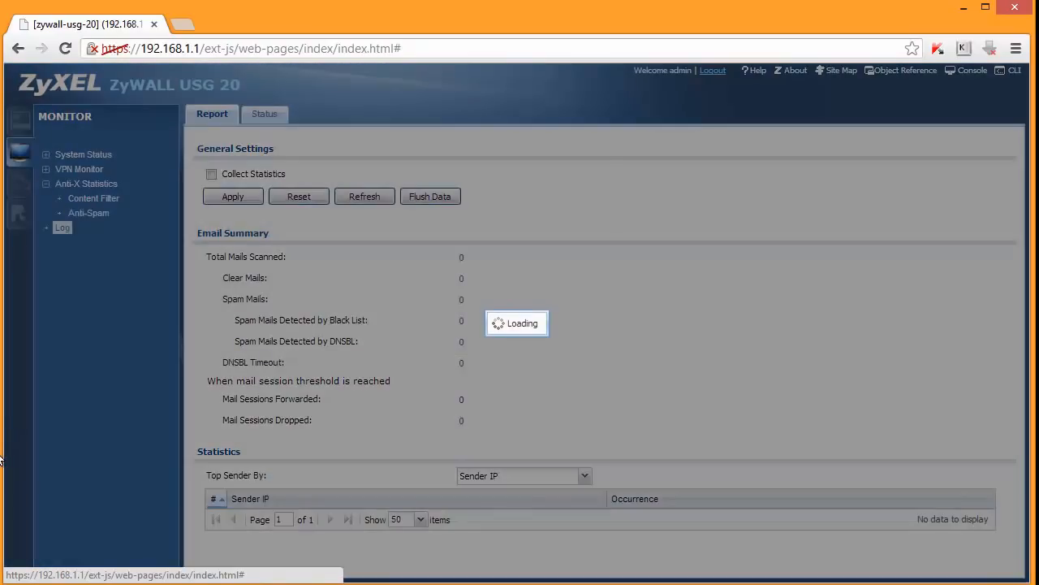
left_click(62, 228)
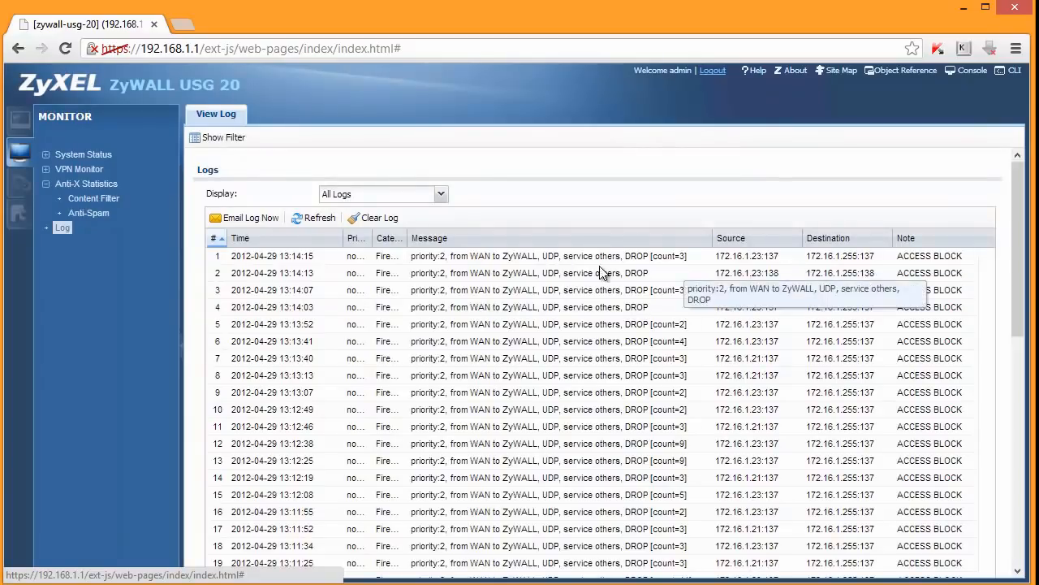
mouse_move(612, 452)
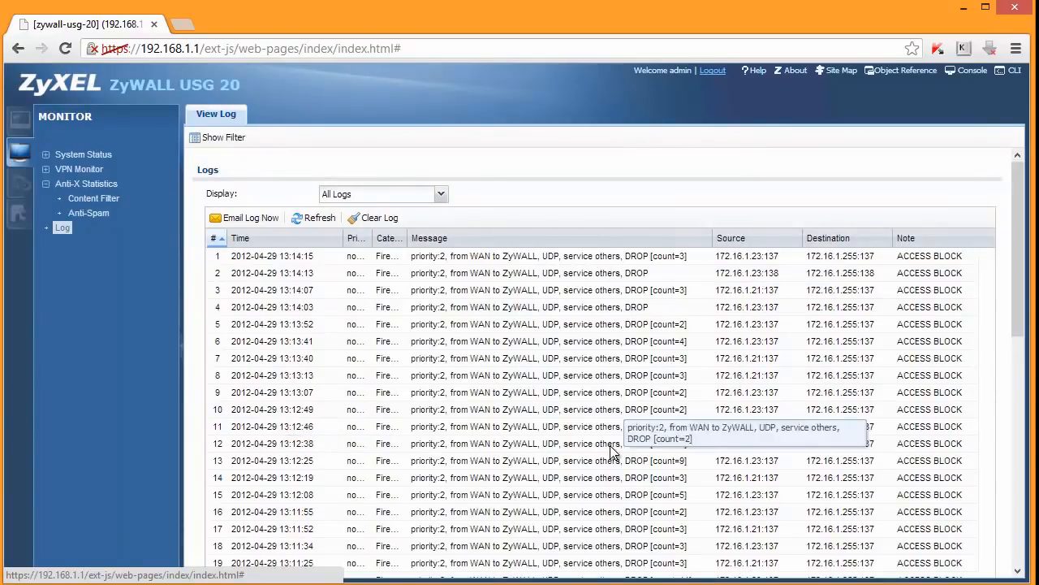
mouse_move(465, 290)
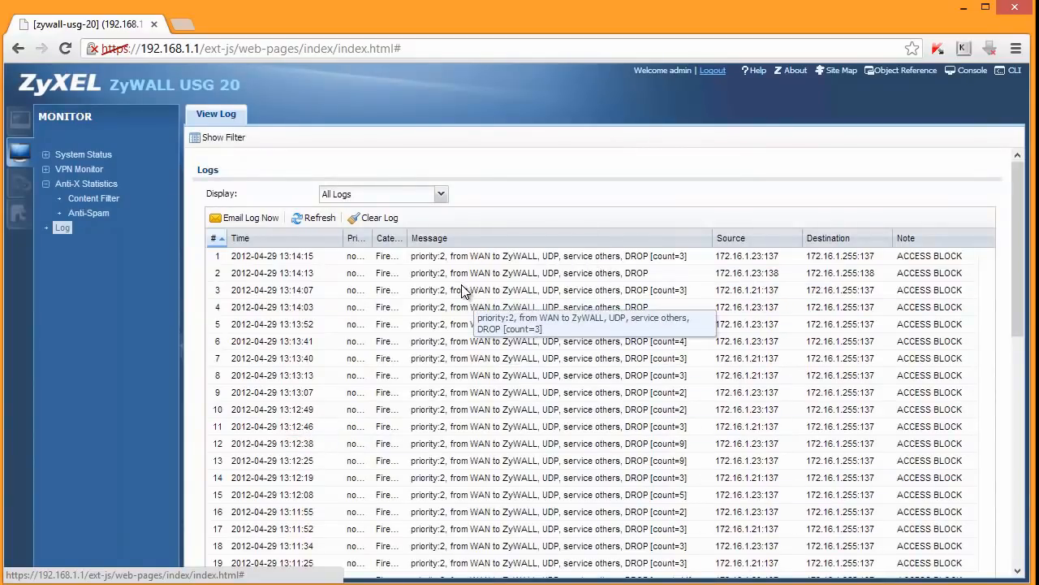
mouse_move(483, 357)
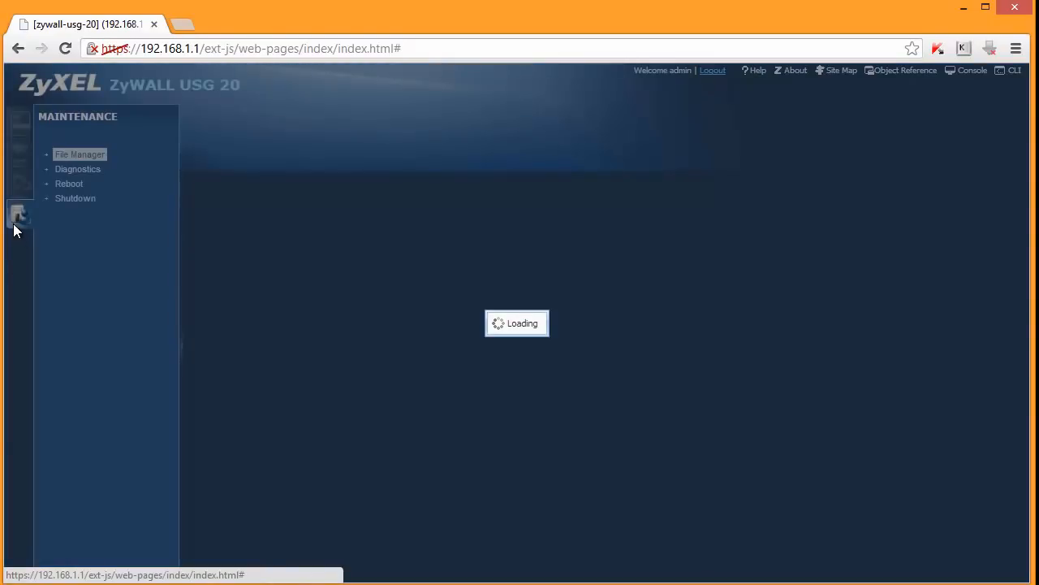
left_click(80, 154)
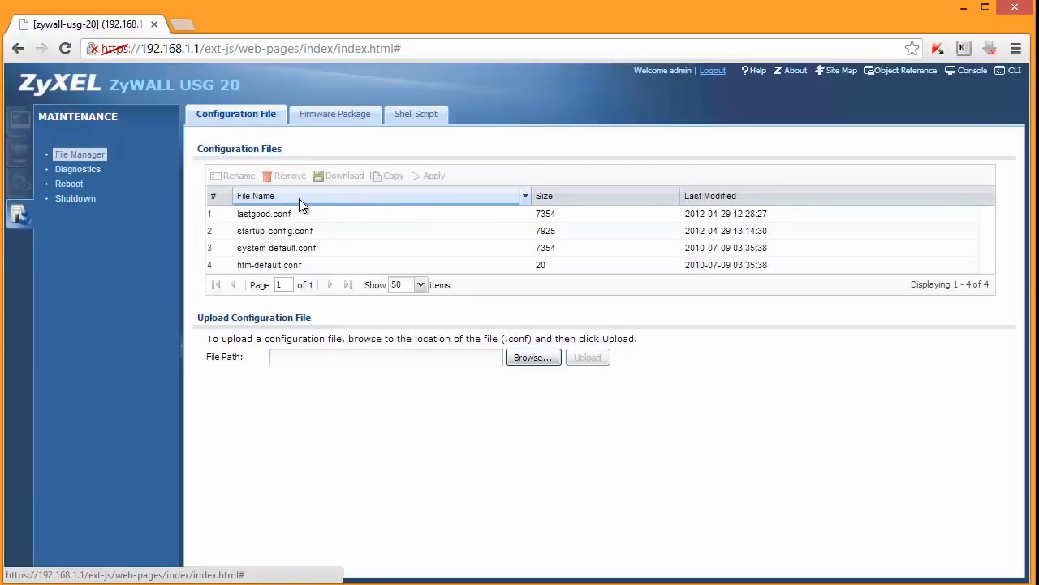
left_click(274, 231)
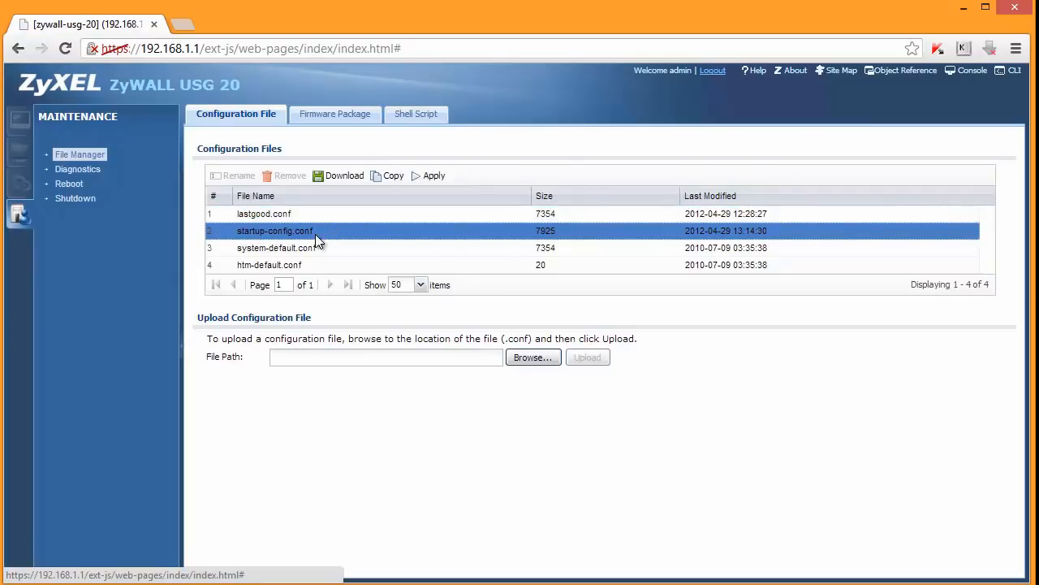
mouse_move(345, 176)
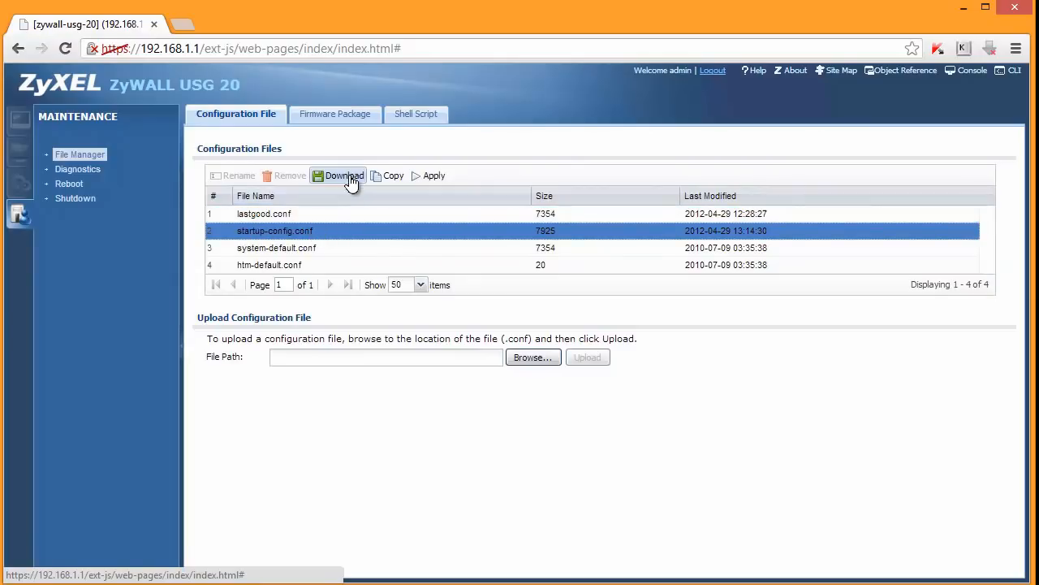
left_click(343, 175)
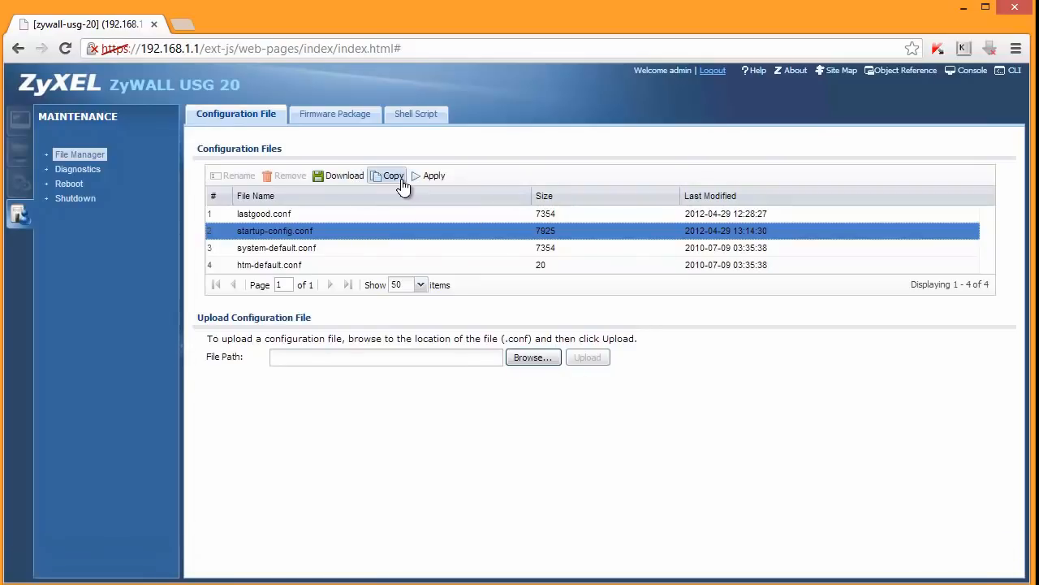
mouse_move(394, 176)
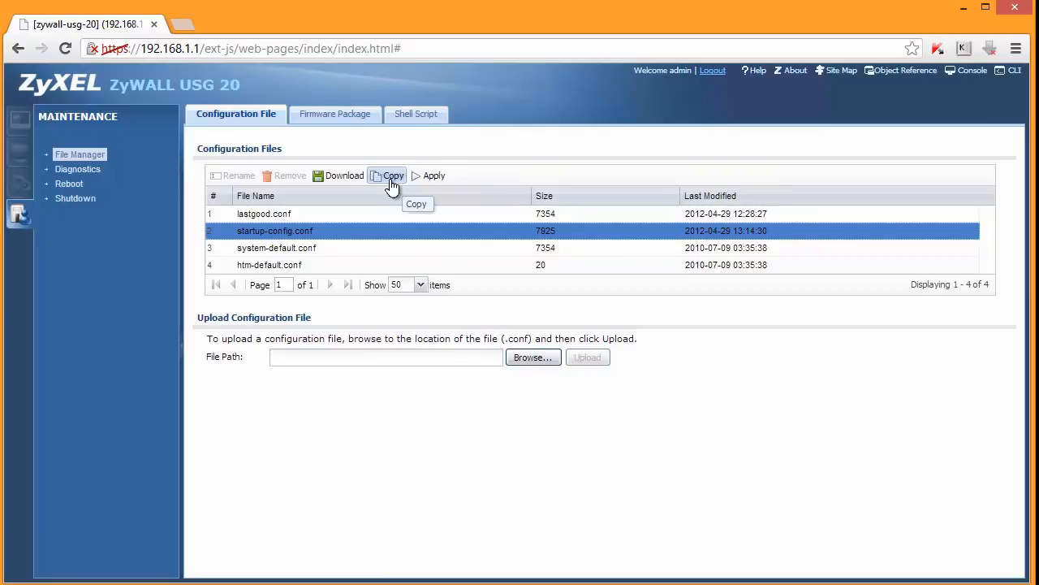
left_click(393, 175)
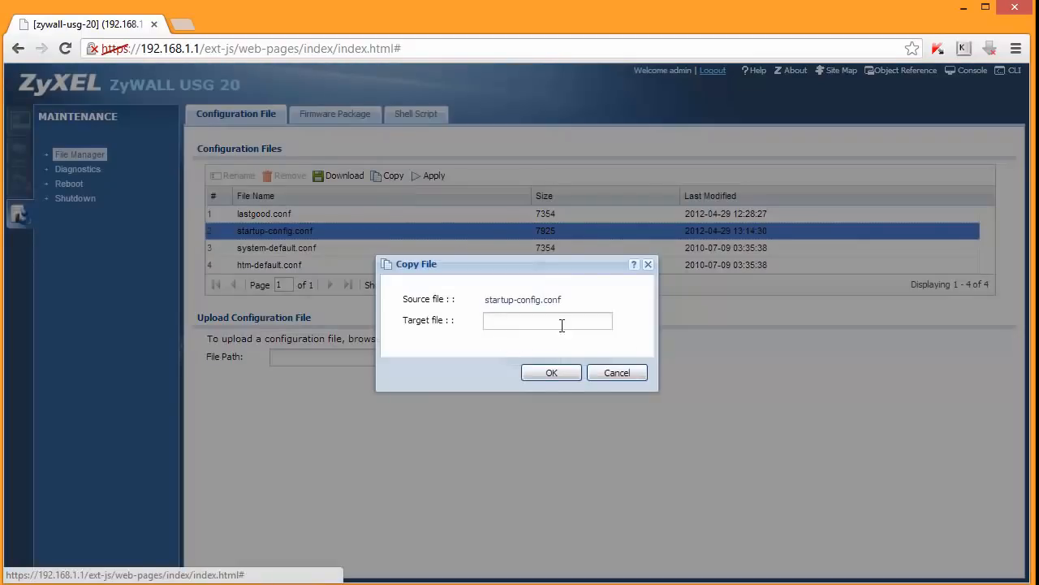
mouse_move(367, 278)
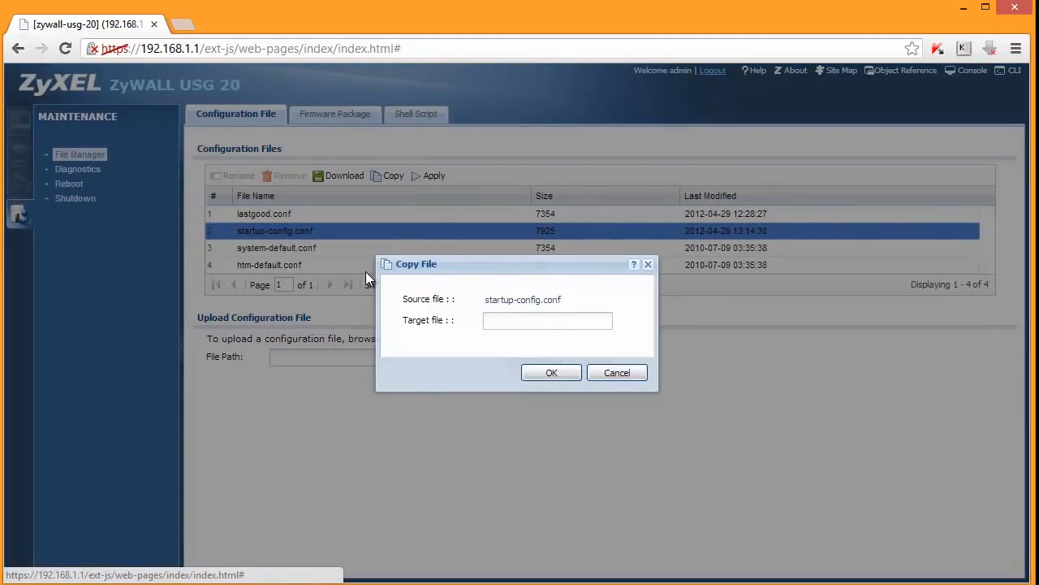
mouse_move(248, 269)
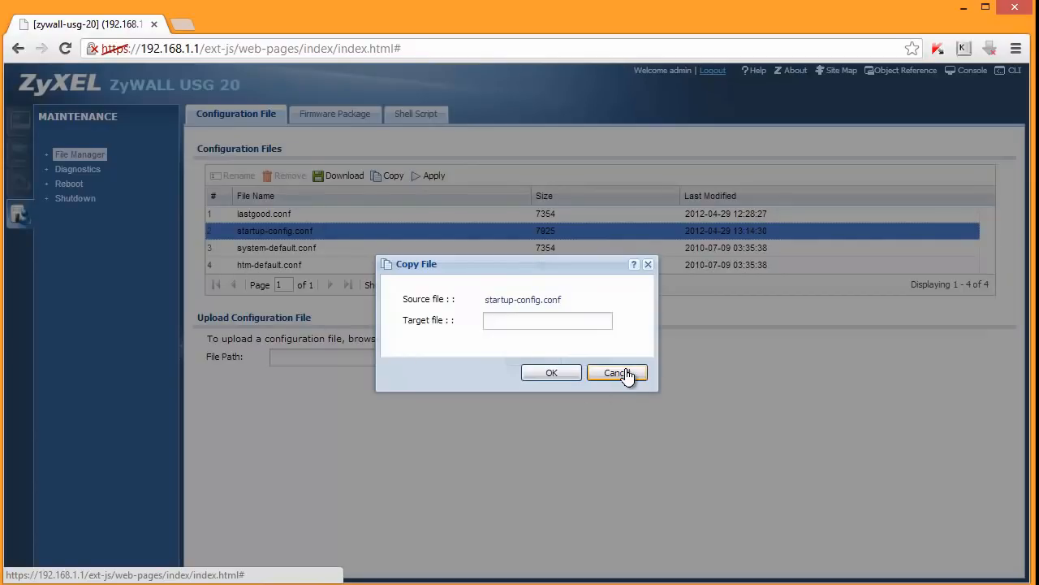
left_click(617, 372)
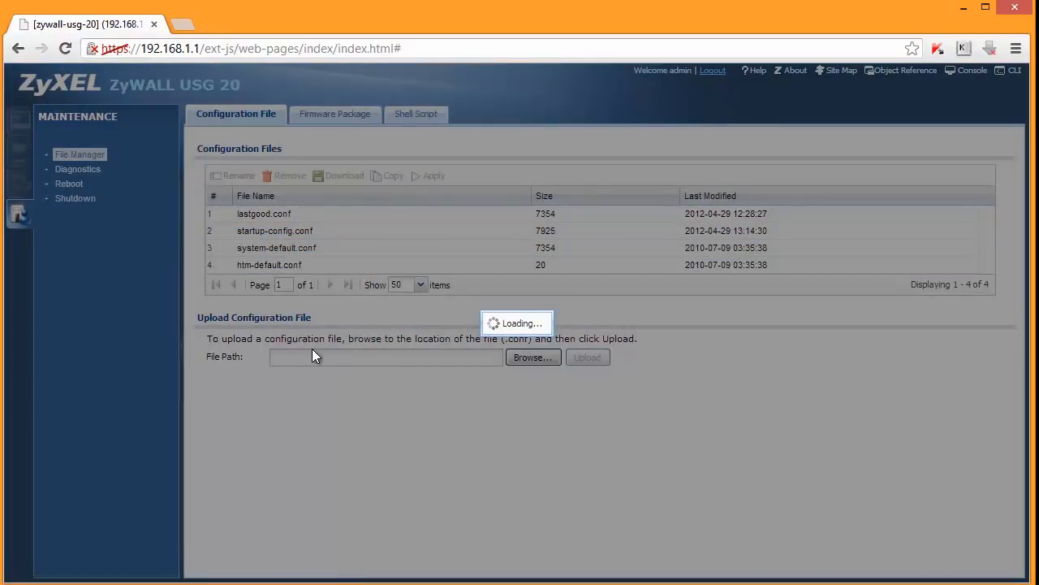
Step: Check the Firmware Package details: boot module 1.14 and current firmware 2.21(BDQ.1)
left_click(333, 113)
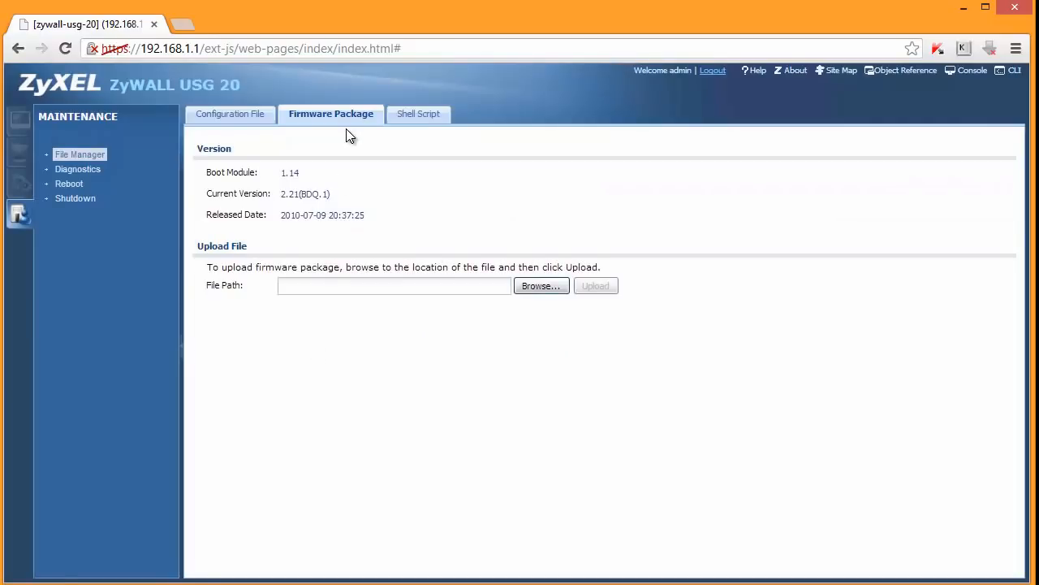
mouse_move(352, 156)
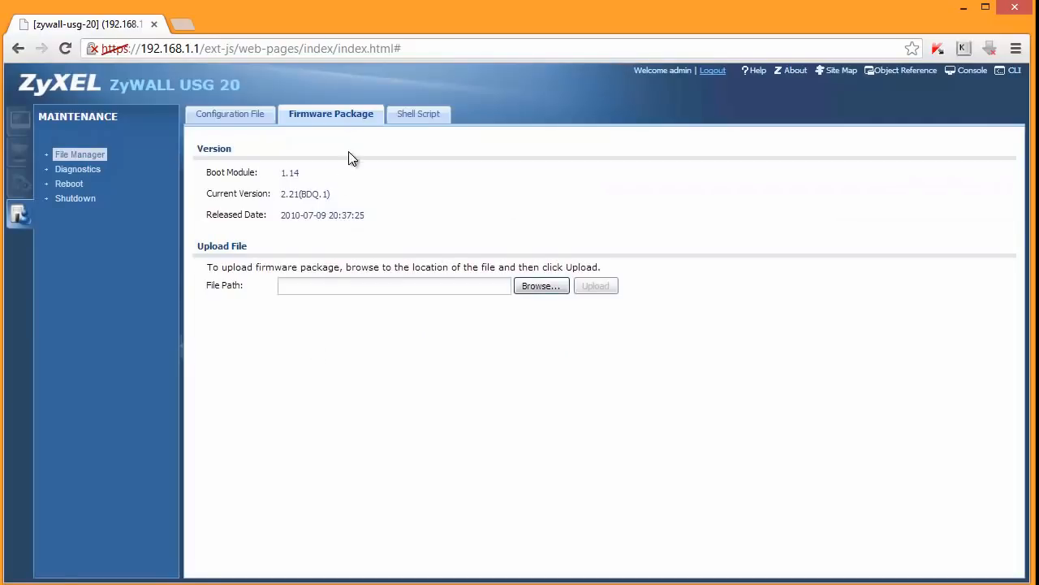
mouse_move(299, 193)
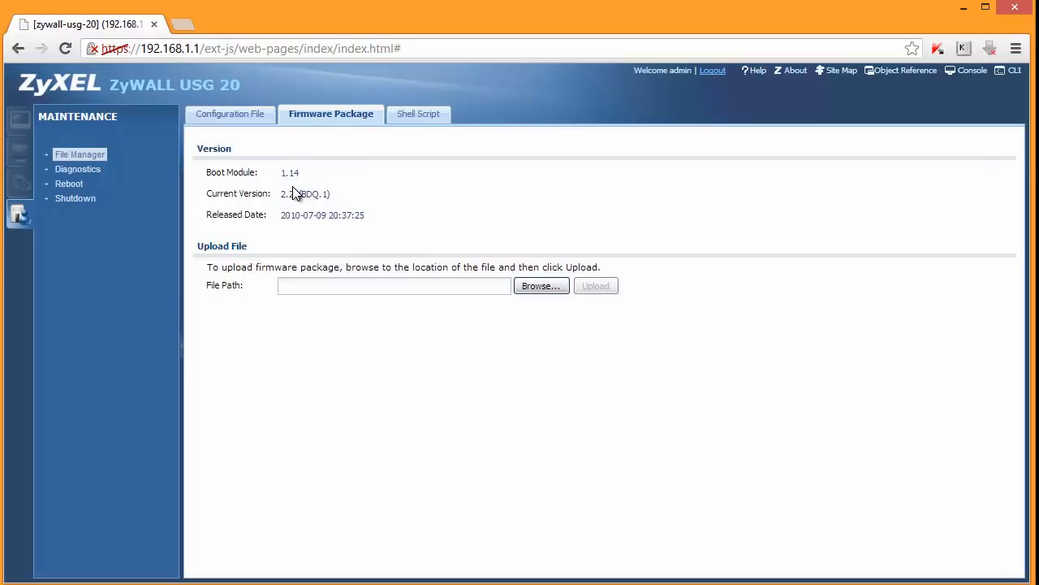
mouse_move(364, 179)
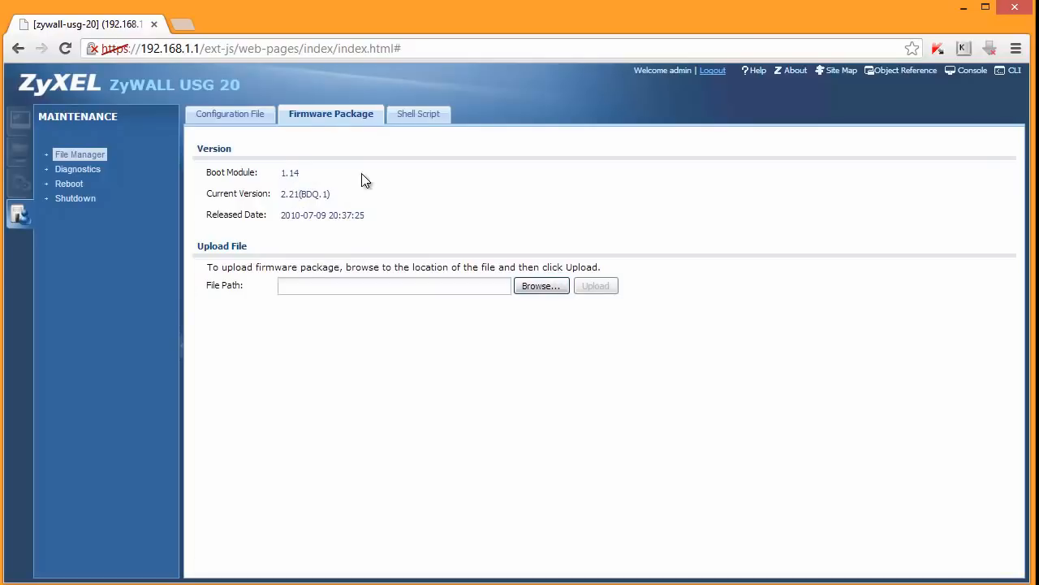
double_click(305, 193)
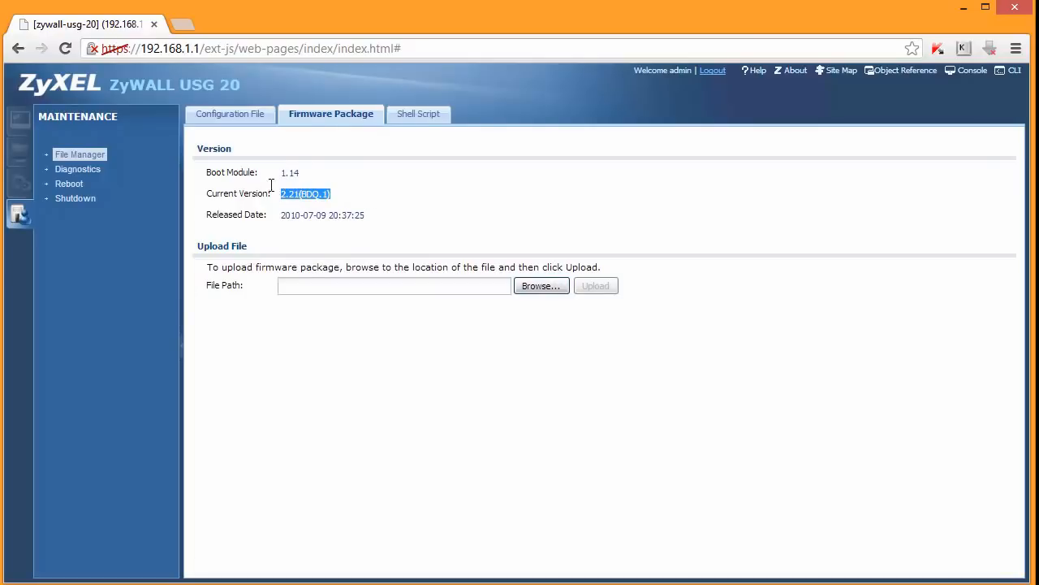
mouse_move(104, 220)
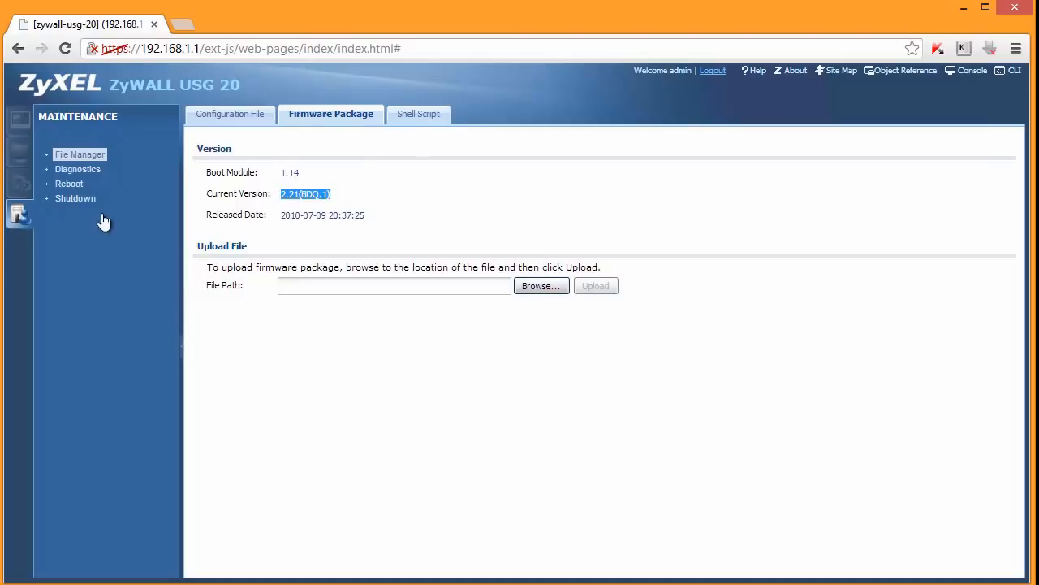
left_click(78, 169)
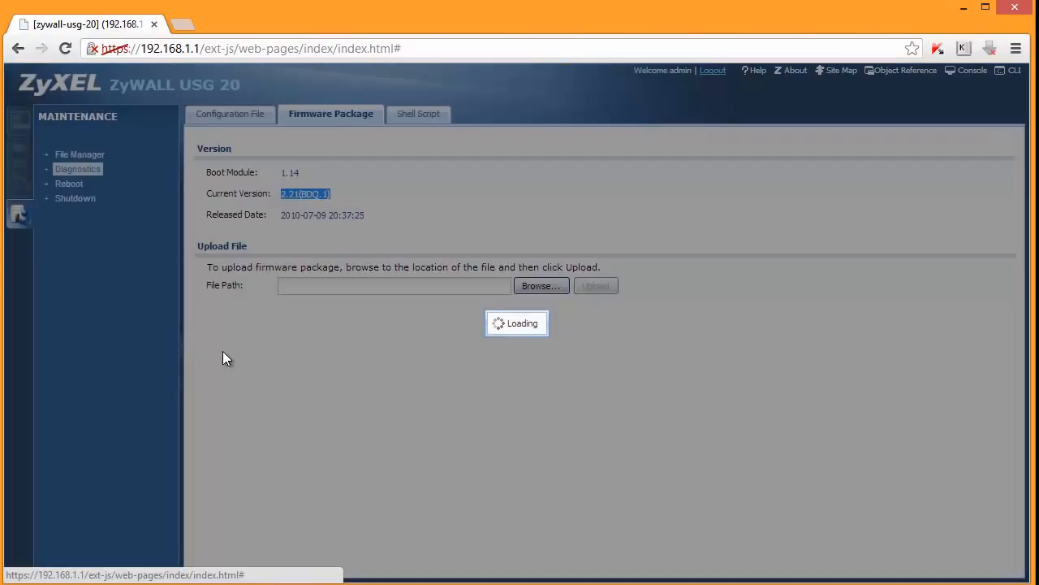
Step: Browse the Diagnostics, Packet Capture, Reboot and Shutdown maintenance pages
left_click(77, 169)
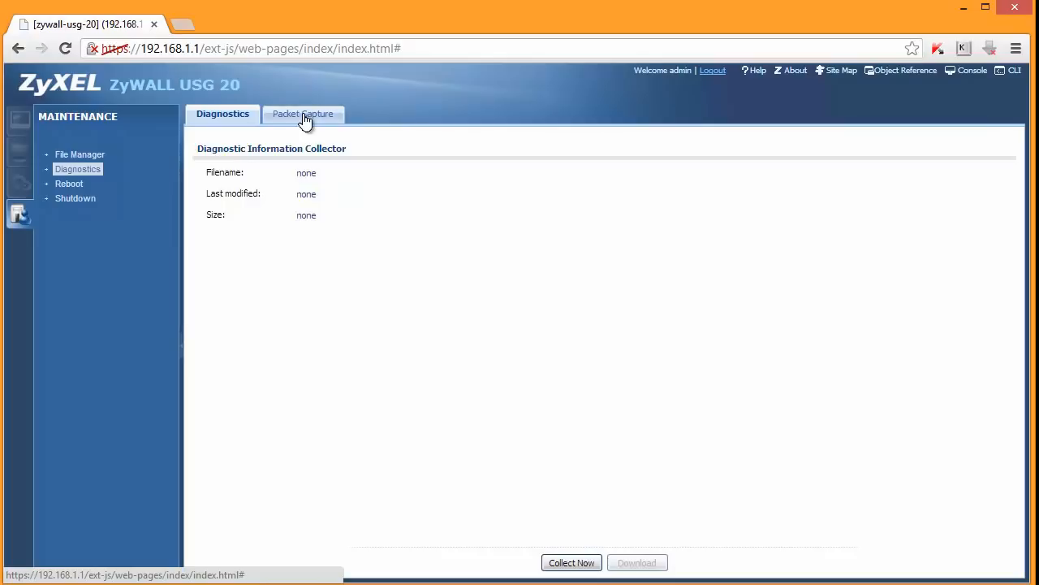
left_click(302, 113)
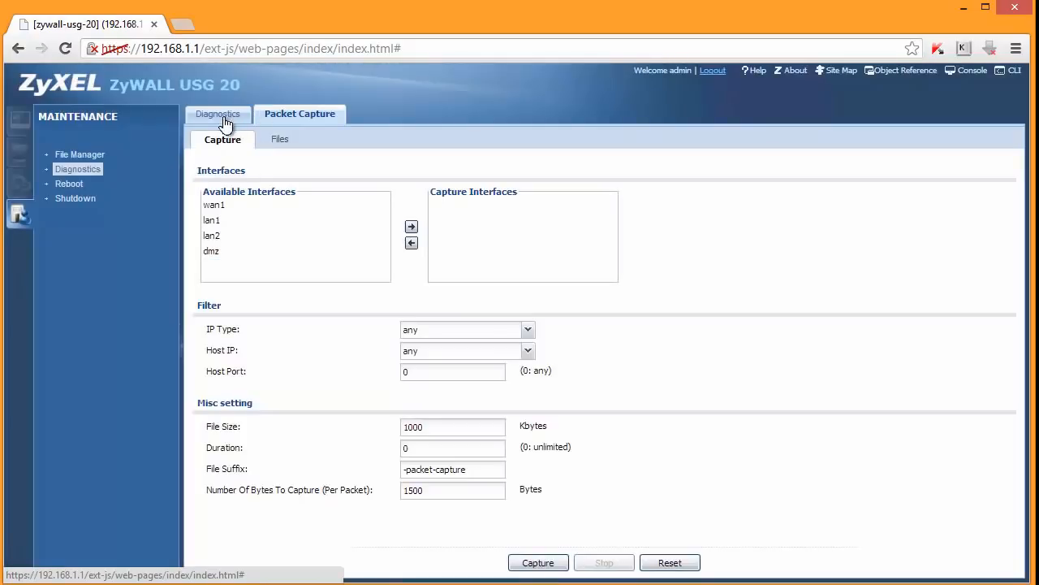
left_click(69, 184)
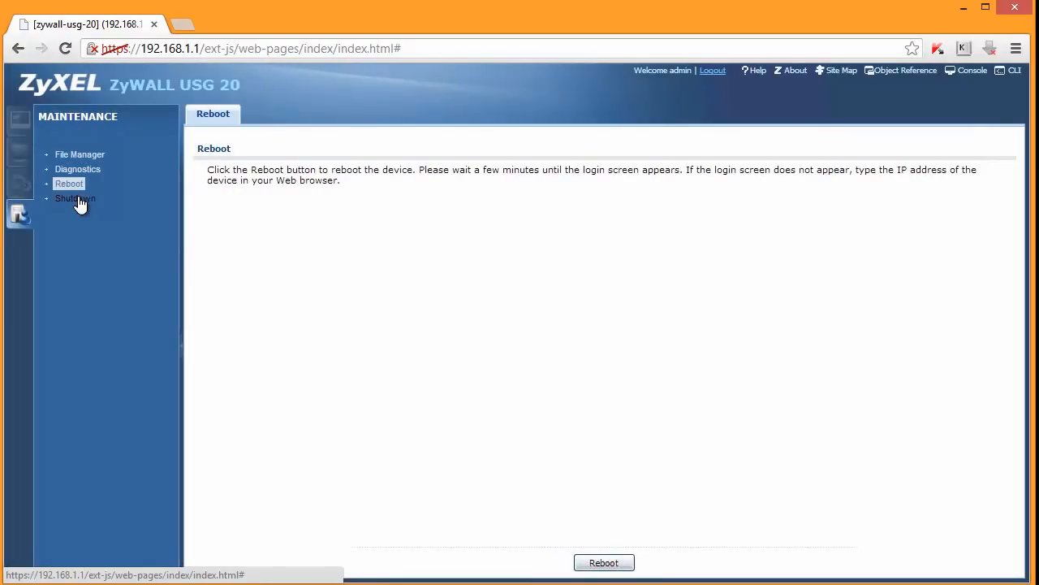
left_click(75, 198)
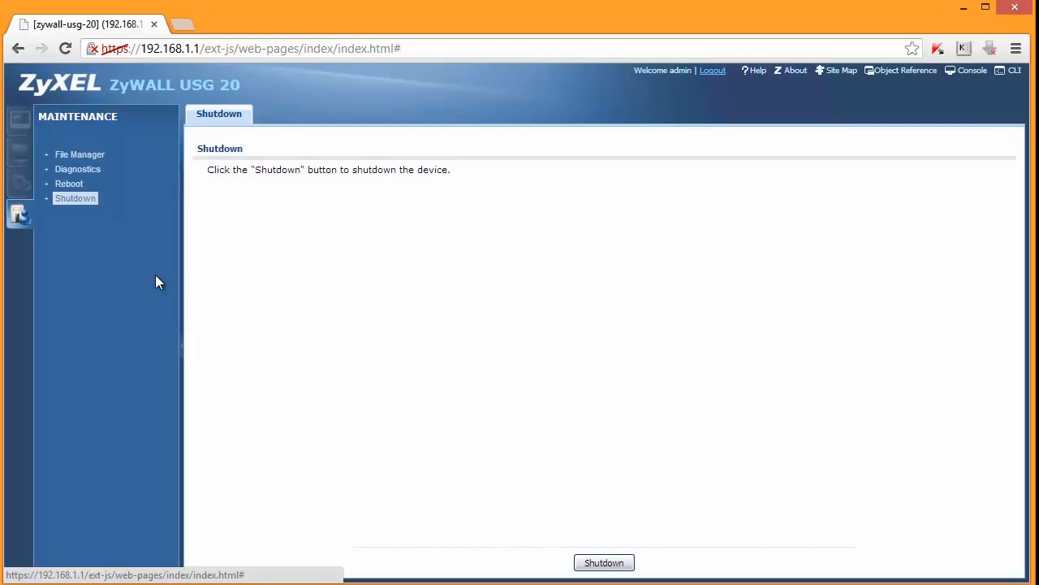
mouse_move(187, 289)
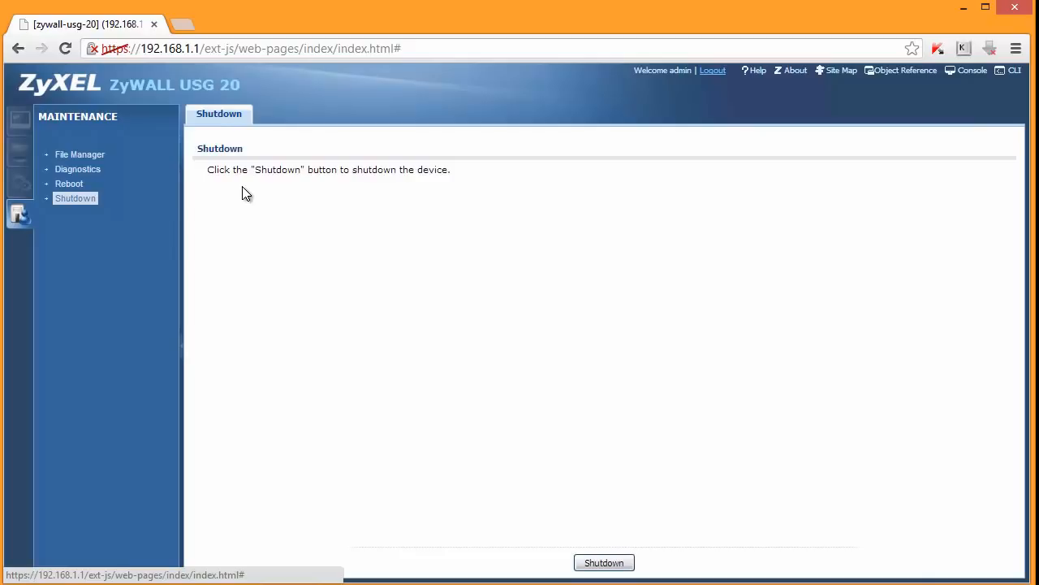
mouse_move(379, 220)
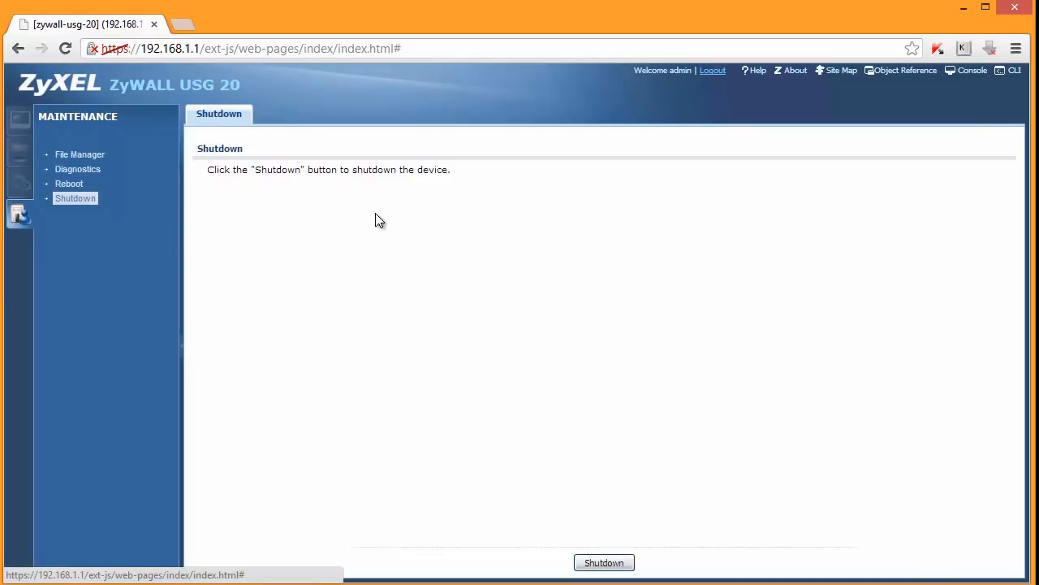
mouse_move(412, 265)
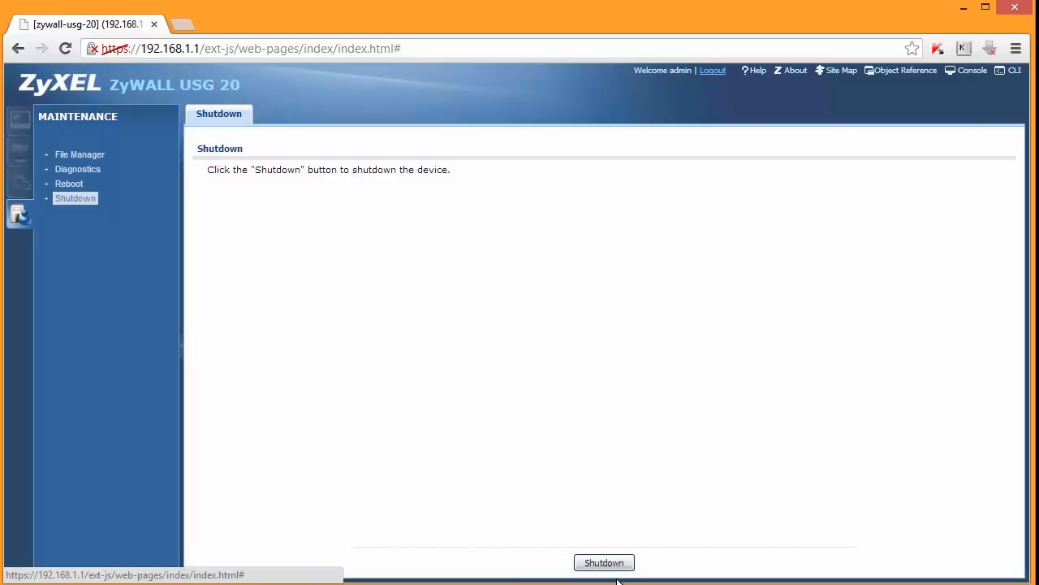
mouse_move(984, 157)
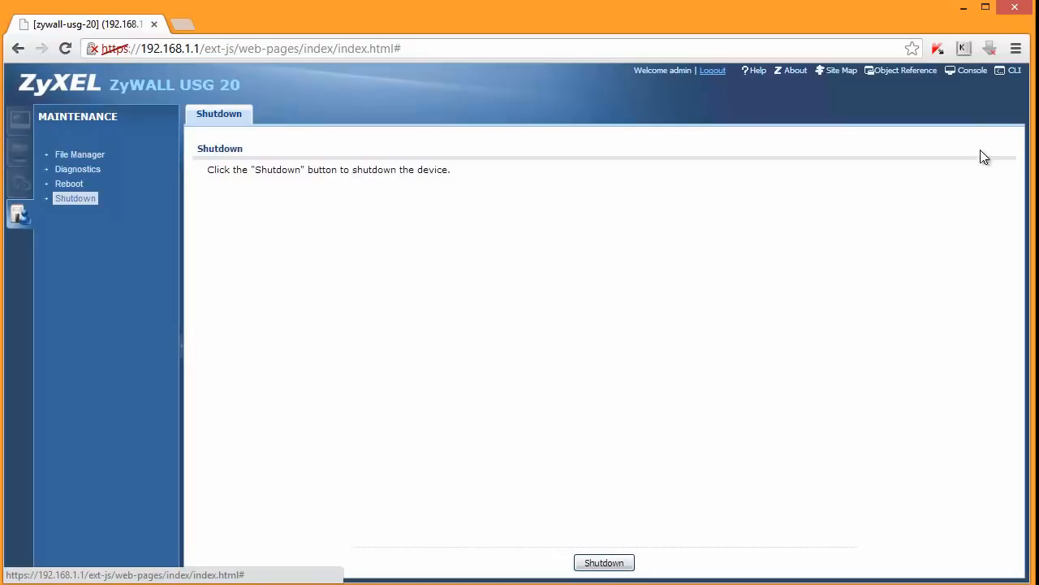
mouse_move(1014, 70)
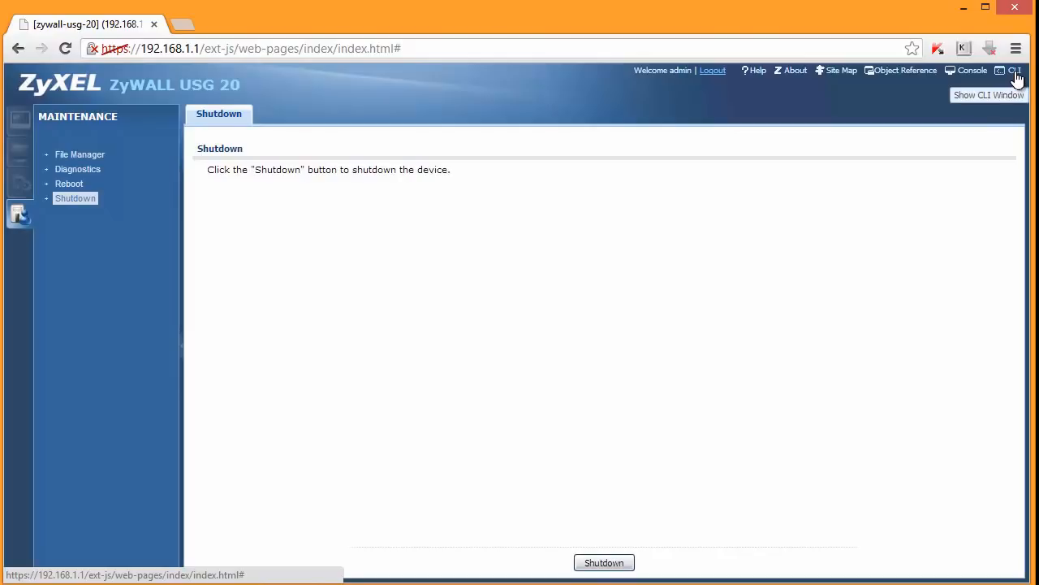
left_click(1013, 70)
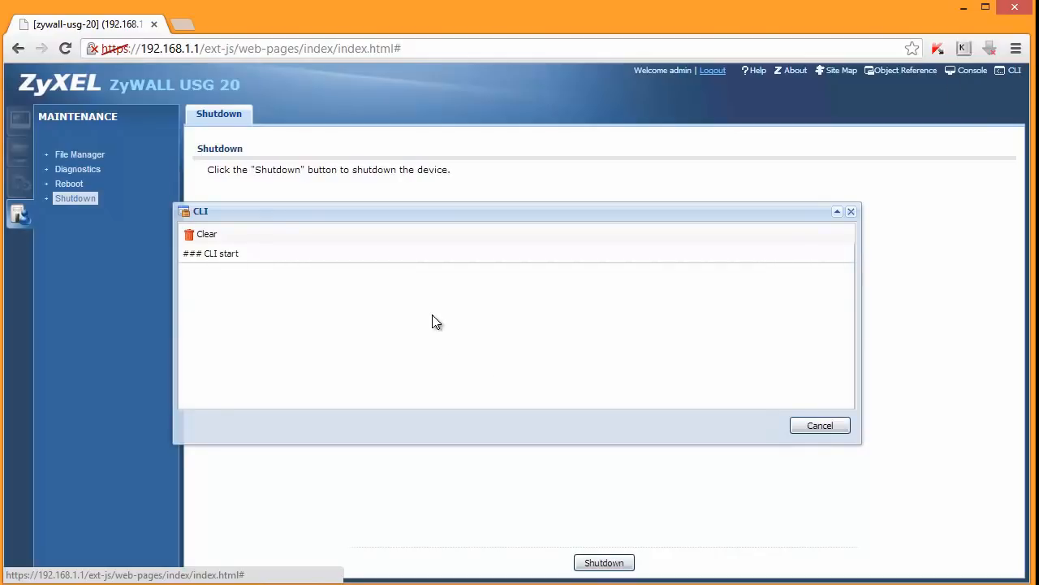
mouse_move(262, 276)
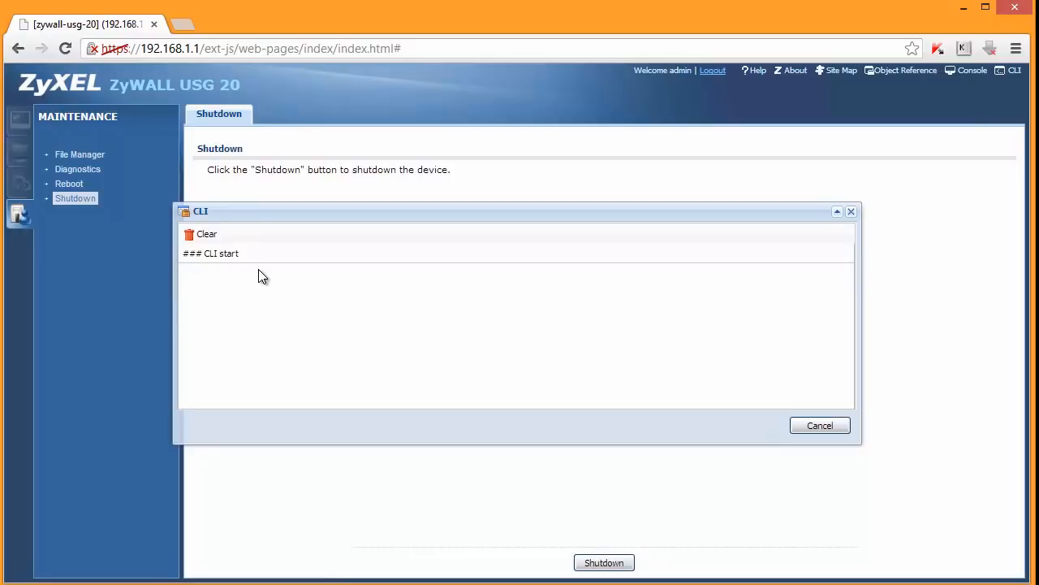
mouse_move(851, 215)
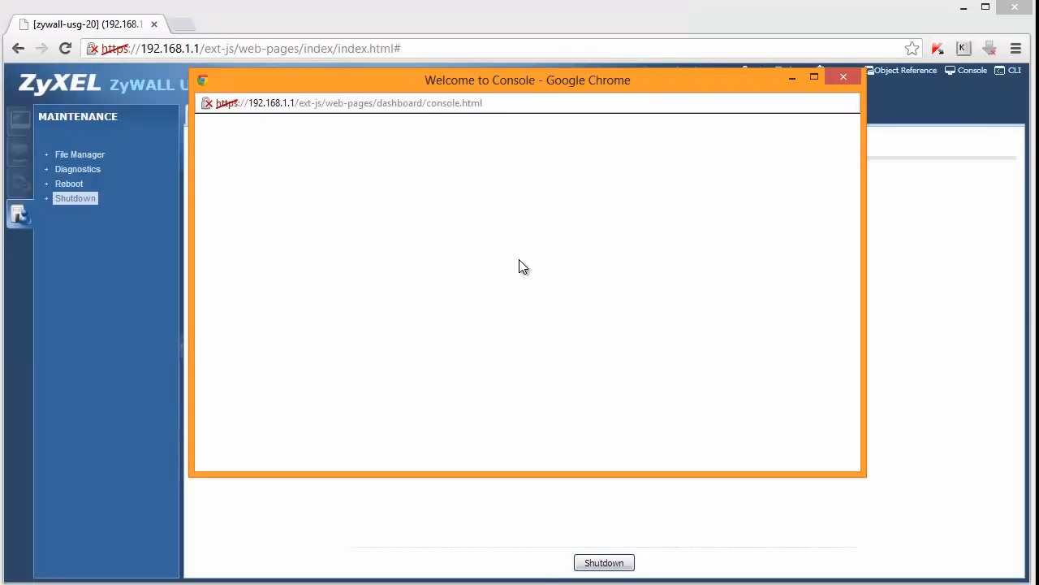
mouse_move(671, 181)
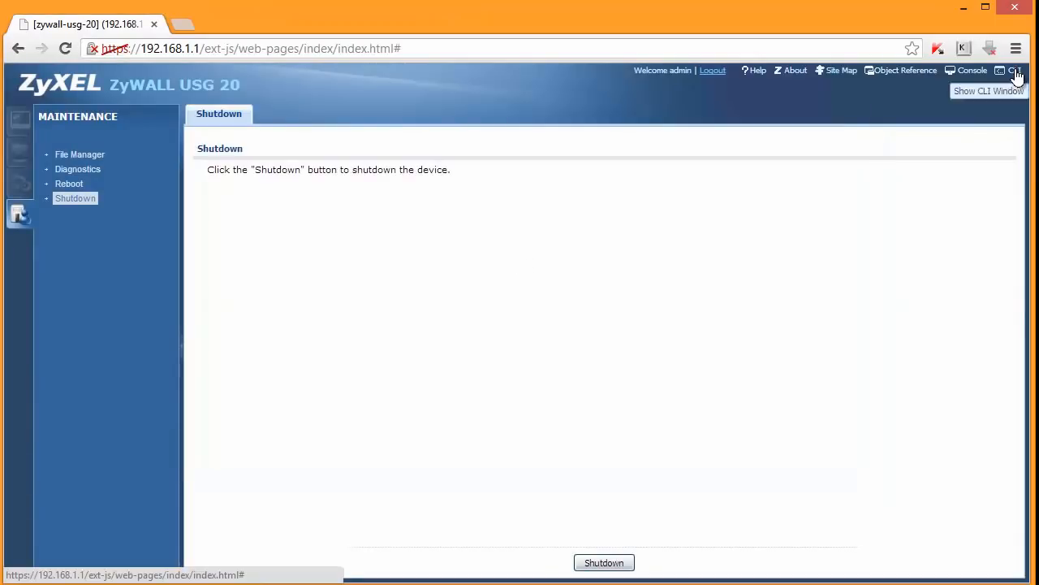
left_click(1012, 70)
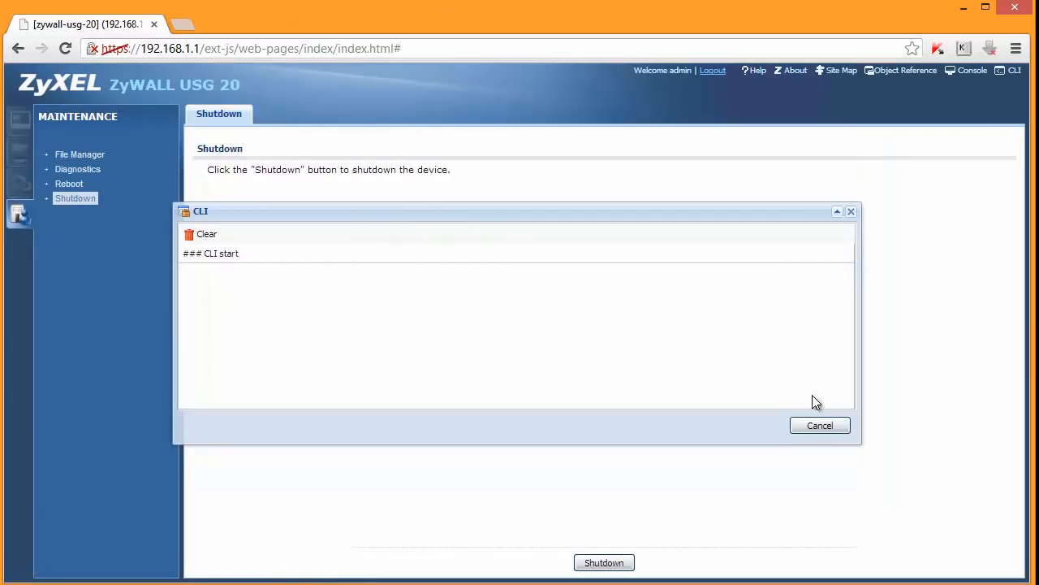
left_click(820, 425)
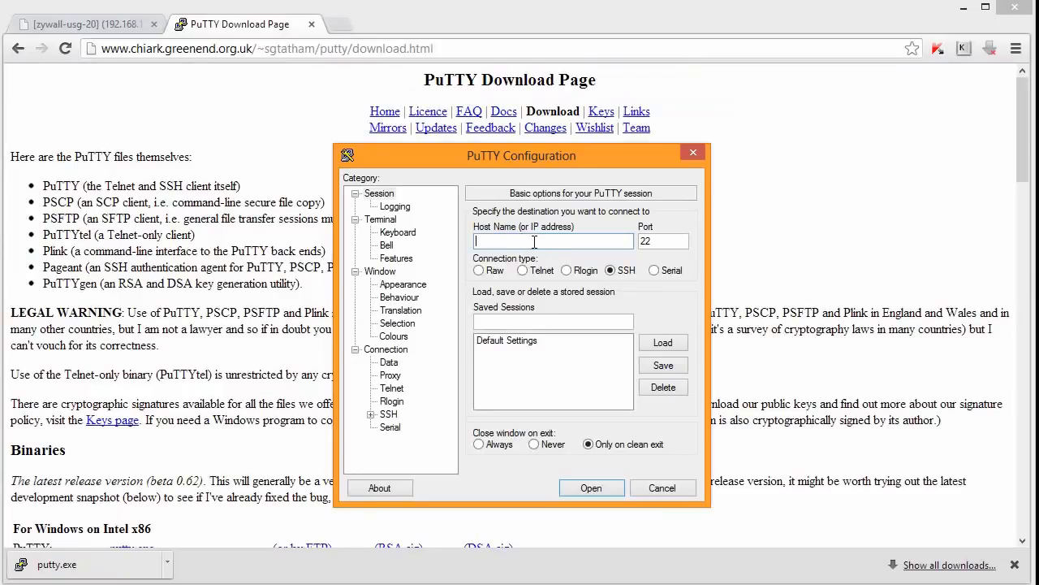
Step: Start a PuTTY SSH connection to 192.168.1.1 on port 22
type("192.168.1.1")
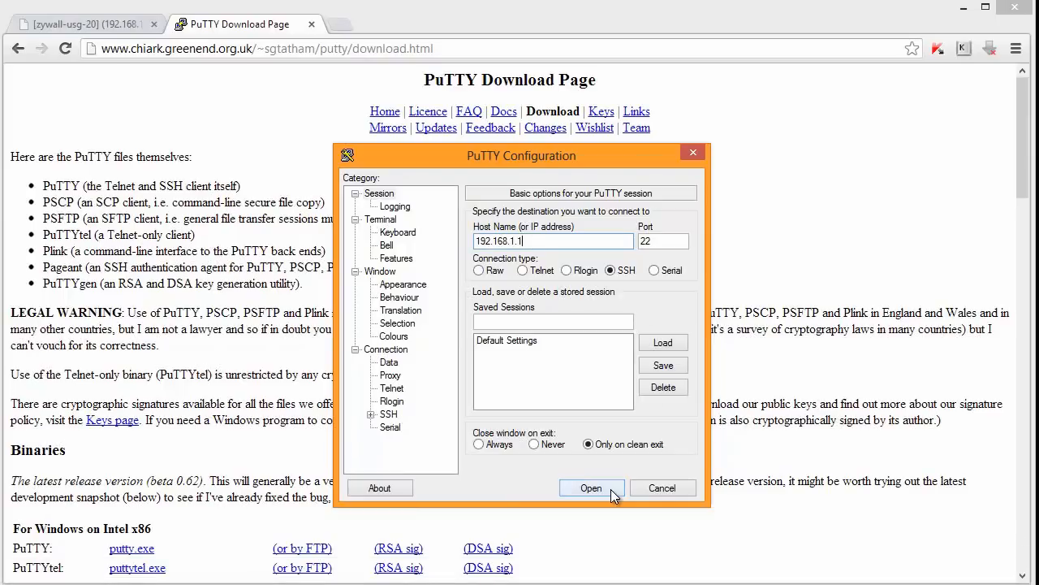
left_click(591, 488)
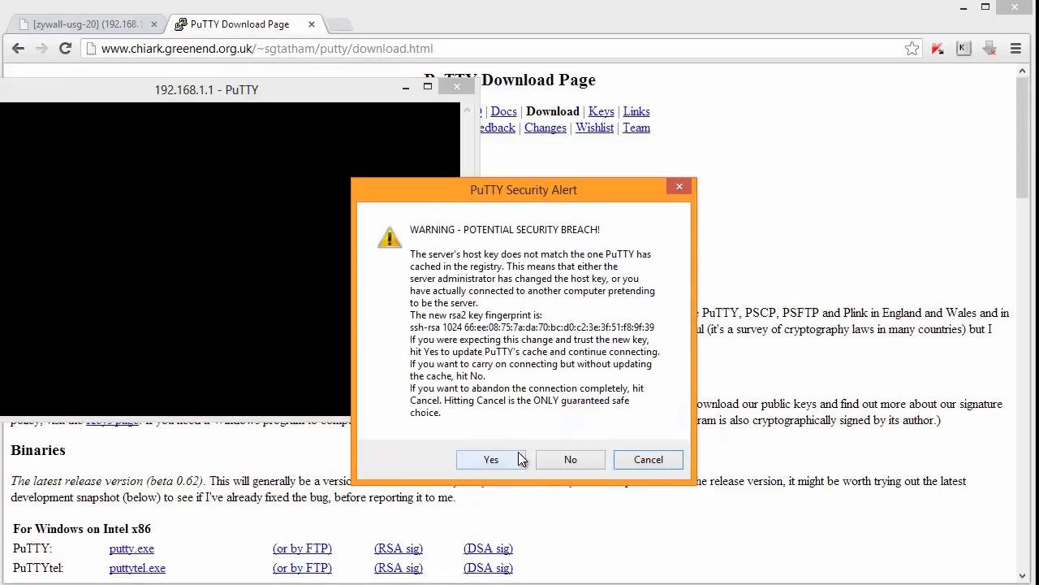
Step: Accept the host key, log in as admin, list commands with ?, and run show running-config
left_click(490, 458)
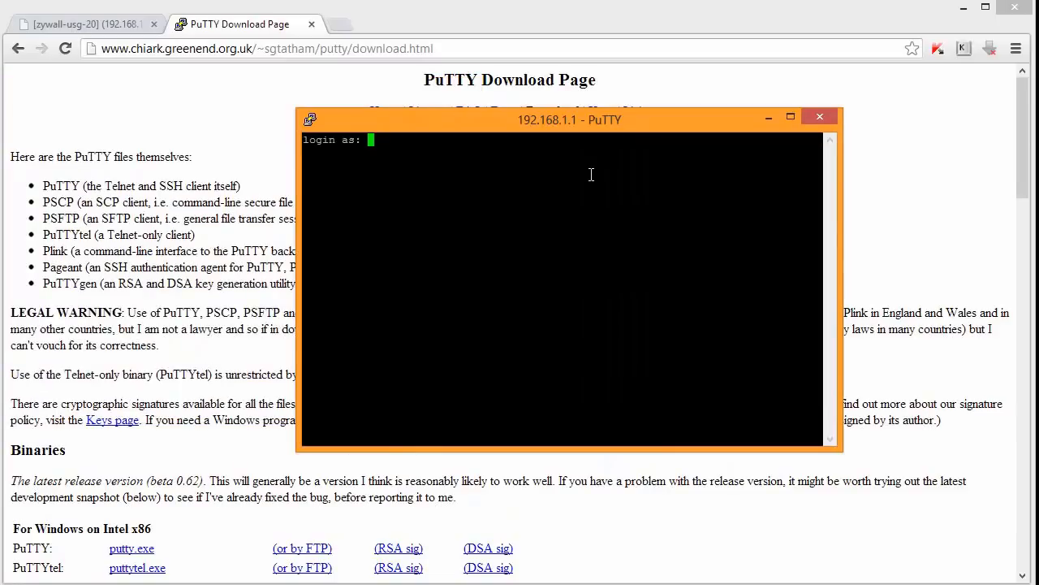
type("admin")
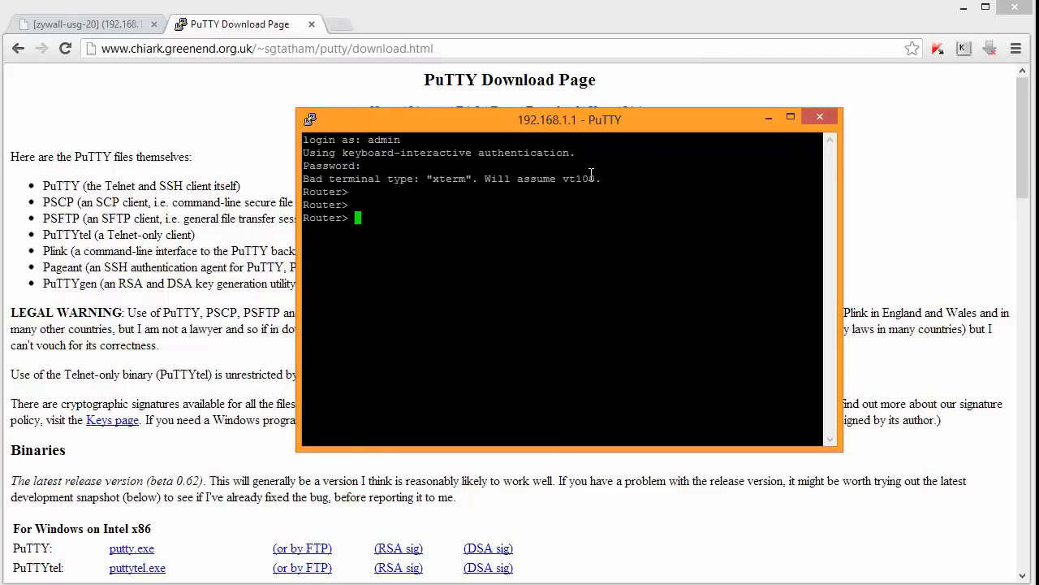
type("?")
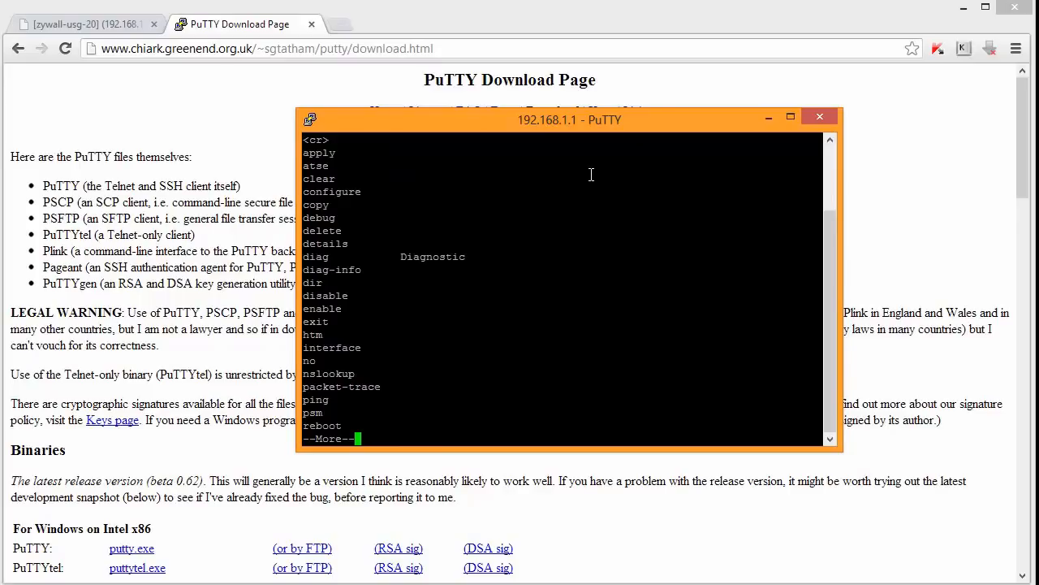
key("space")
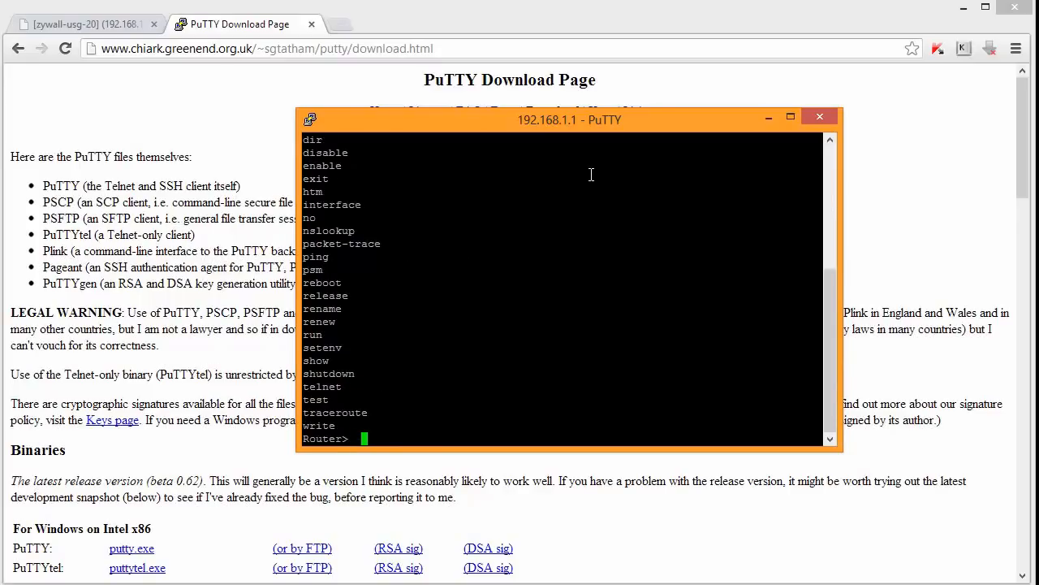
type("show running-config n")
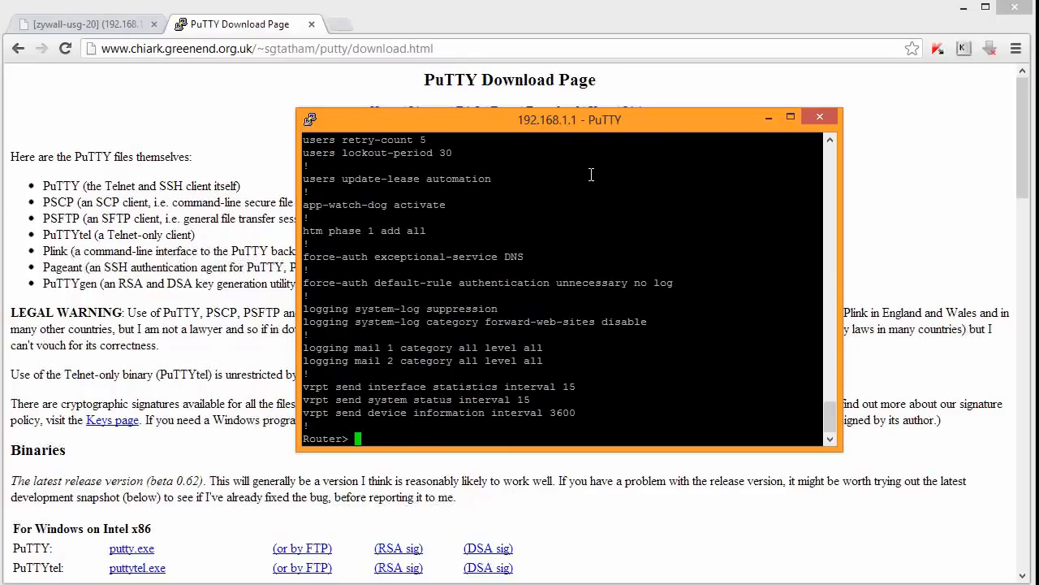
mouse_move(518, 182)
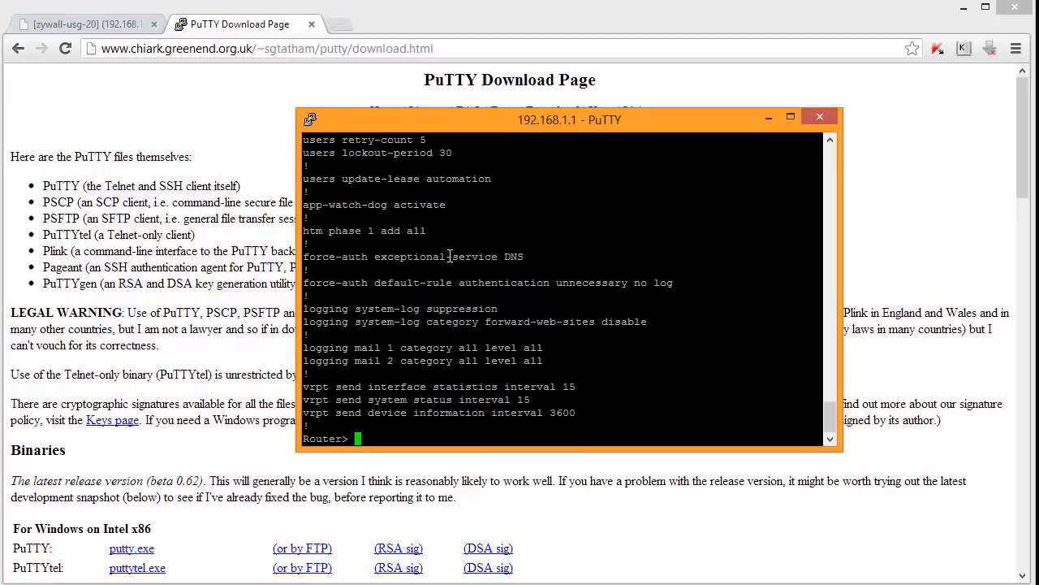
mouse_move(349, 268)
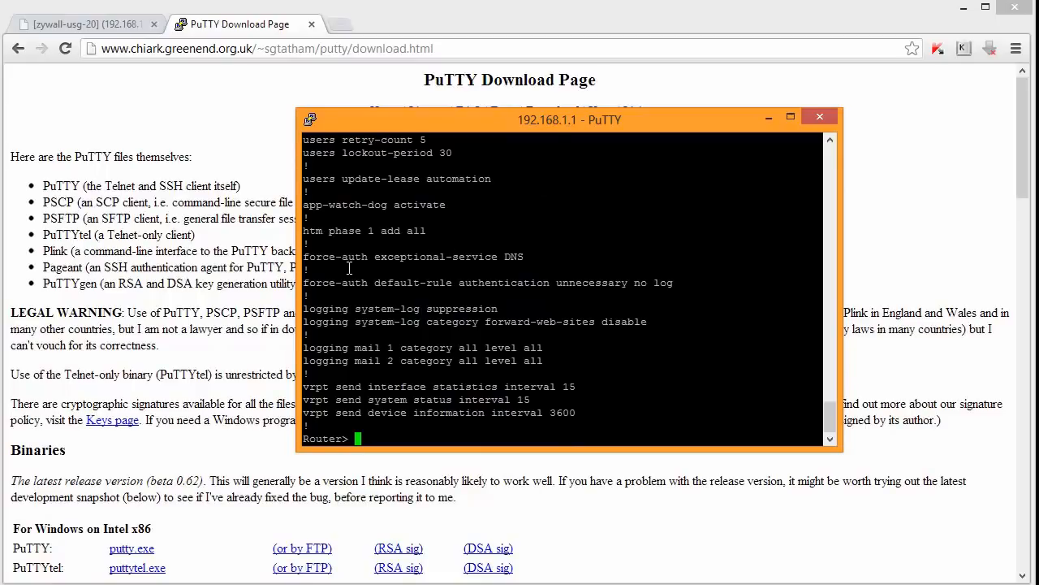